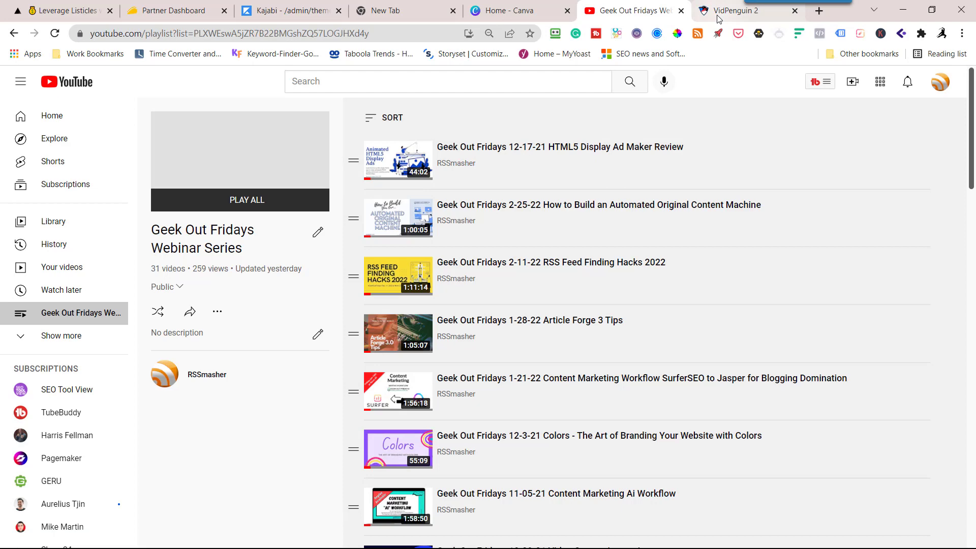
# - Copy the youtu.be short link of the Geek Out Fridays 10-29-21 video
pyautogui.click(737, 11)
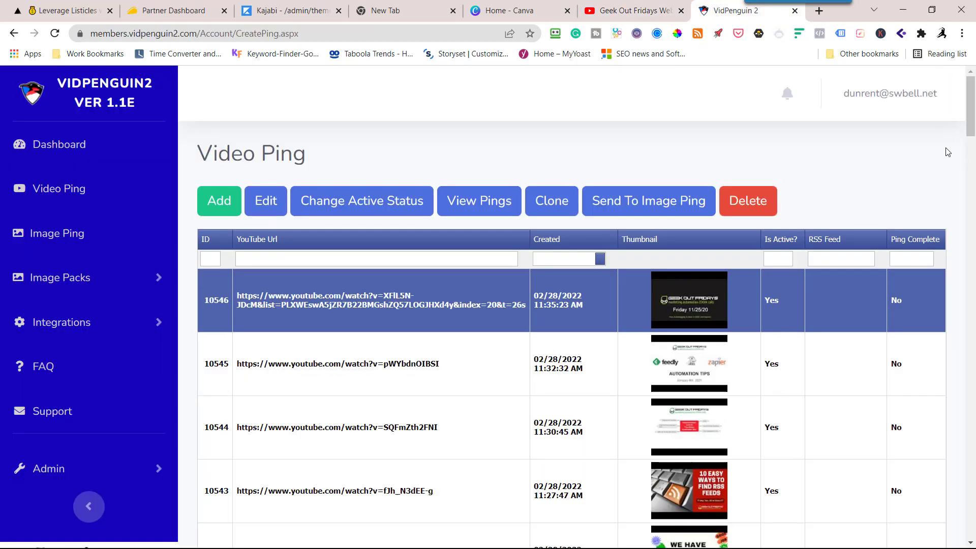
pyautogui.moveTo(398, 380)
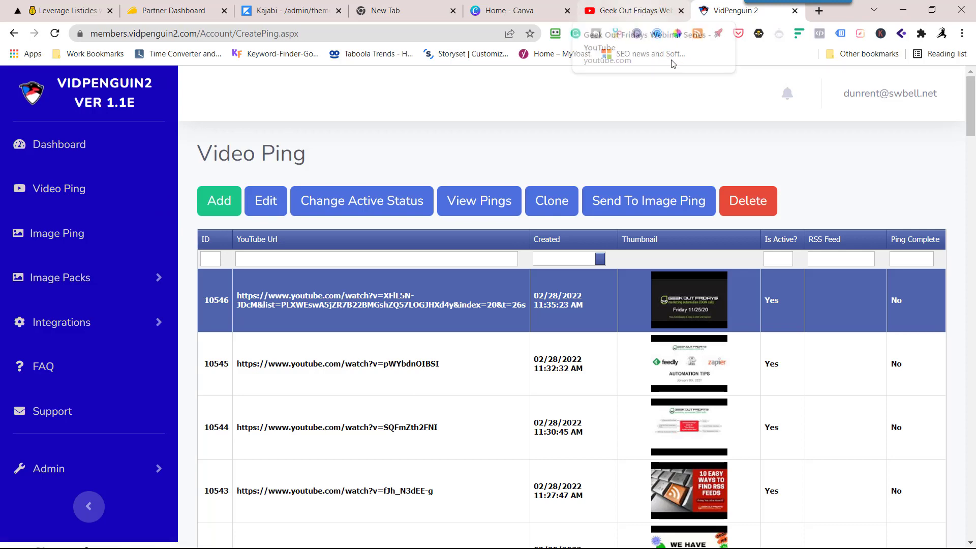
pyautogui.moveTo(649, 11)
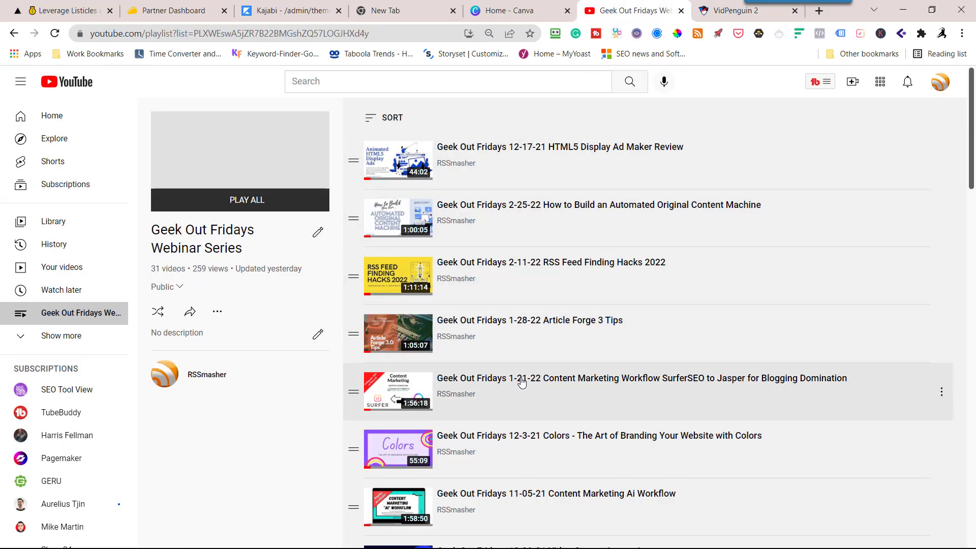
pyautogui.scroll(-3)
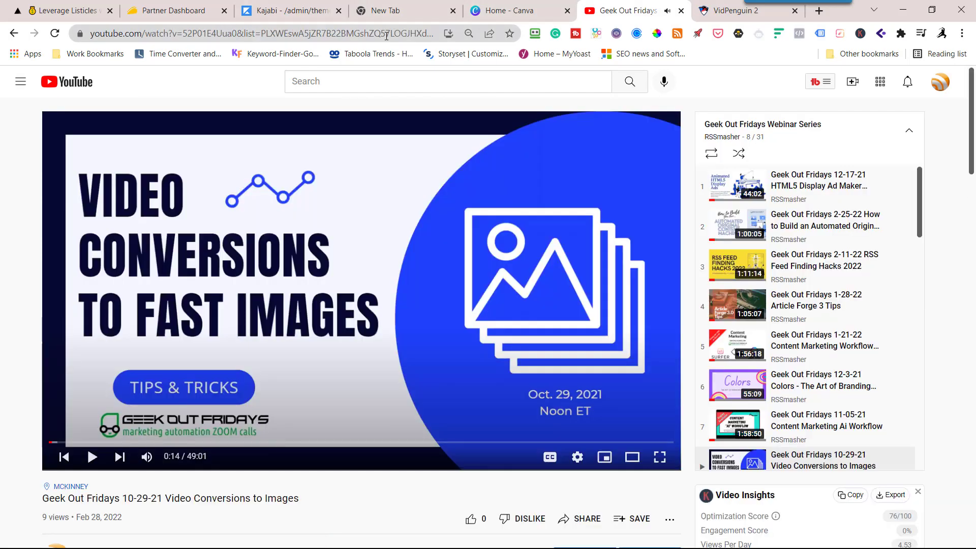
pyautogui.scroll(-3)
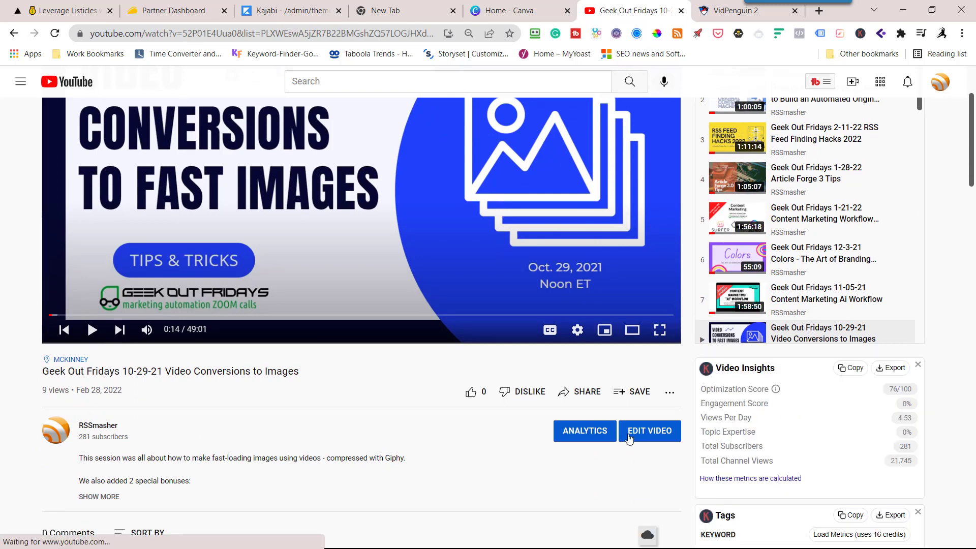
pyautogui.moveTo(653, 402)
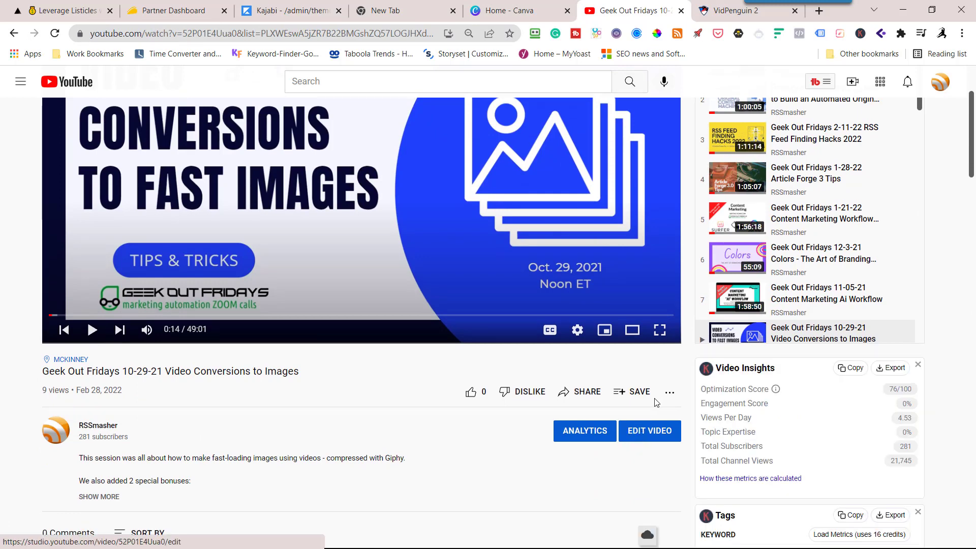
pyautogui.click(578, 391)
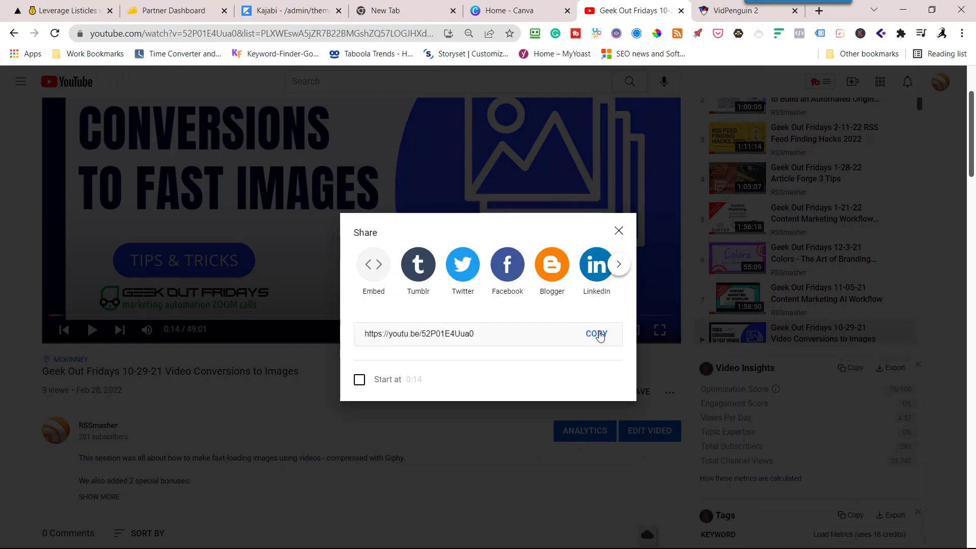
pyautogui.click(595, 333)
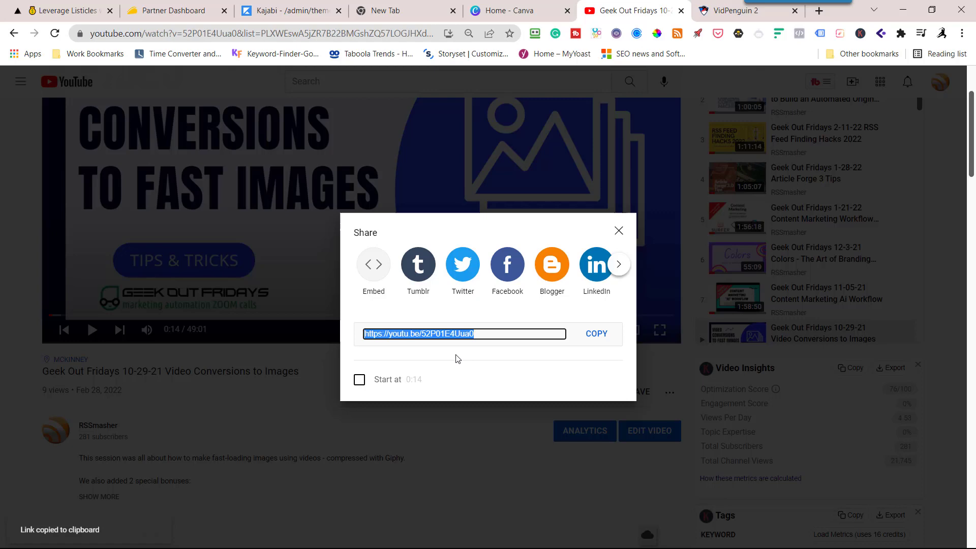
pyautogui.click(617, 230)
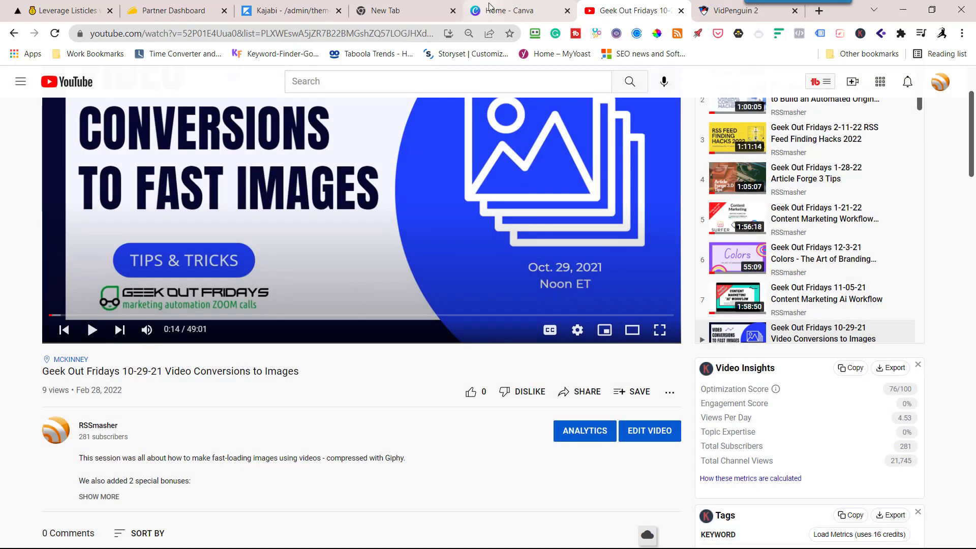
pyautogui.click(740, 10)
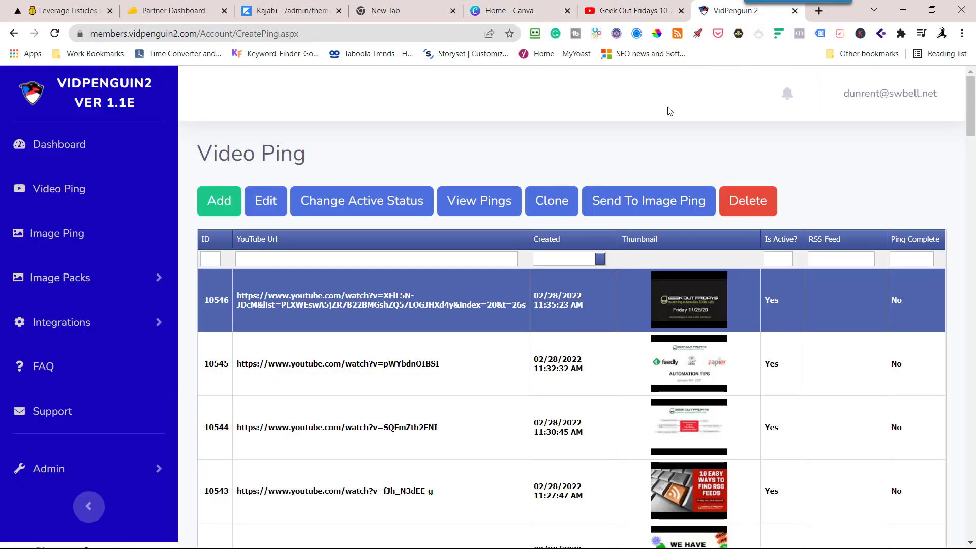
pyautogui.moveTo(219, 200)
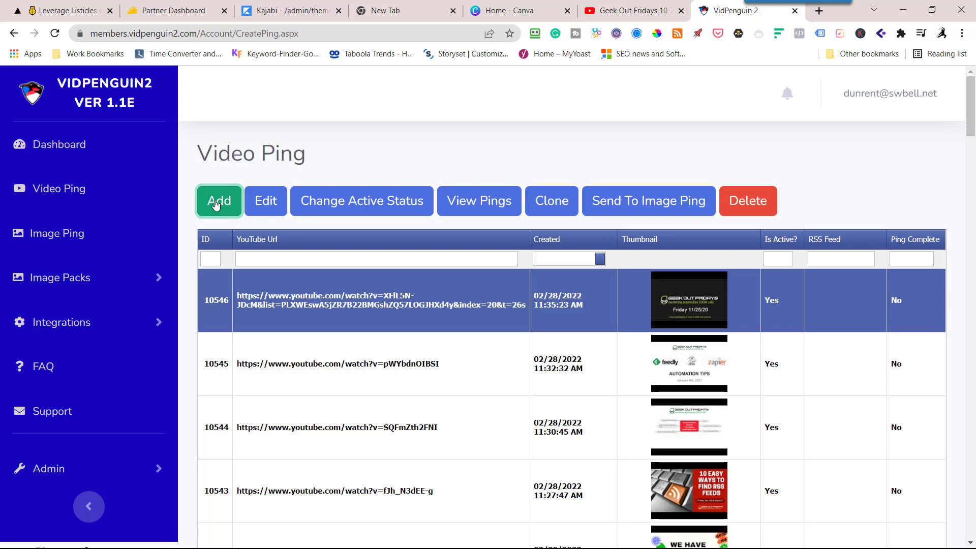
pyautogui.click(219, 200)
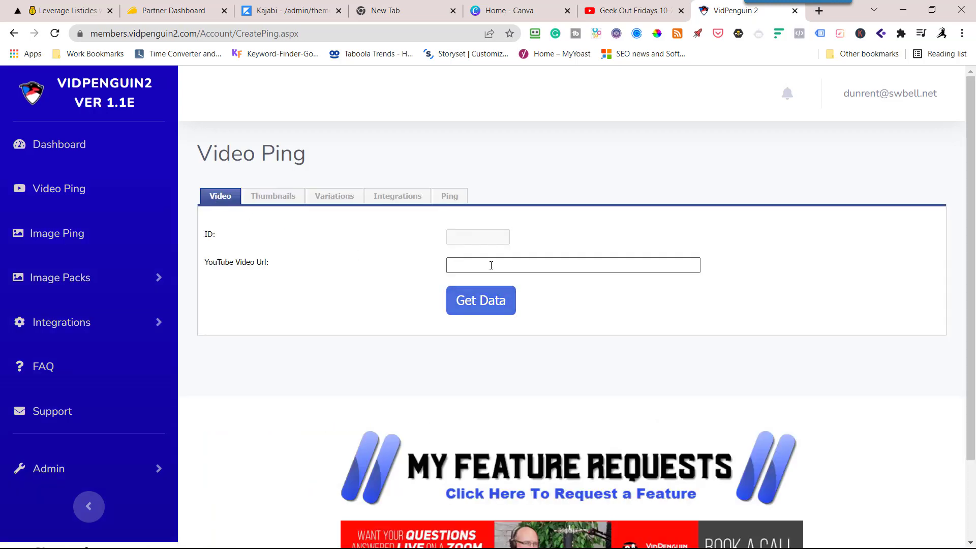
pyautogui.write('https://youtu.be/52P01E4Uua0')
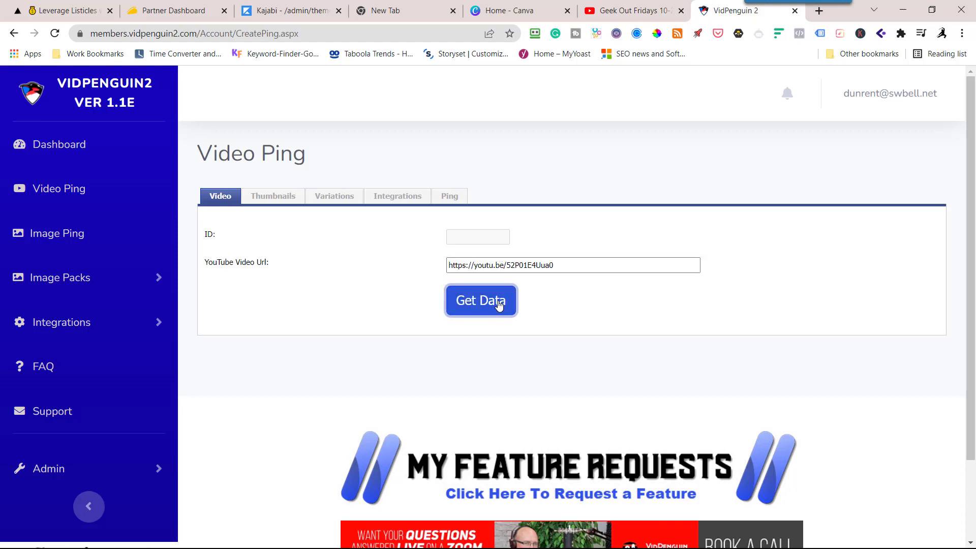
pyautogui.click(481, 299)
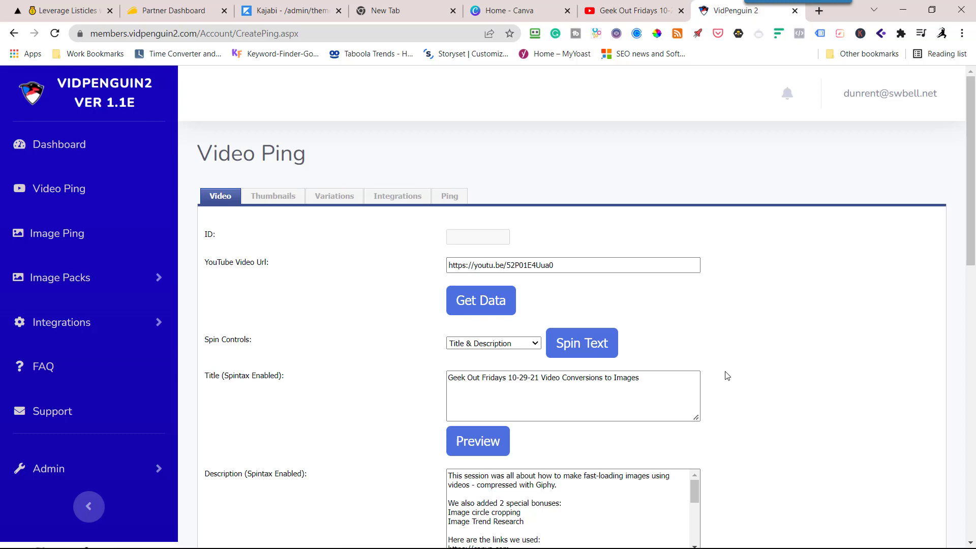
# - Save the fetched video details and continue through the thumbnail settings
pyautogui.scroll(-3)
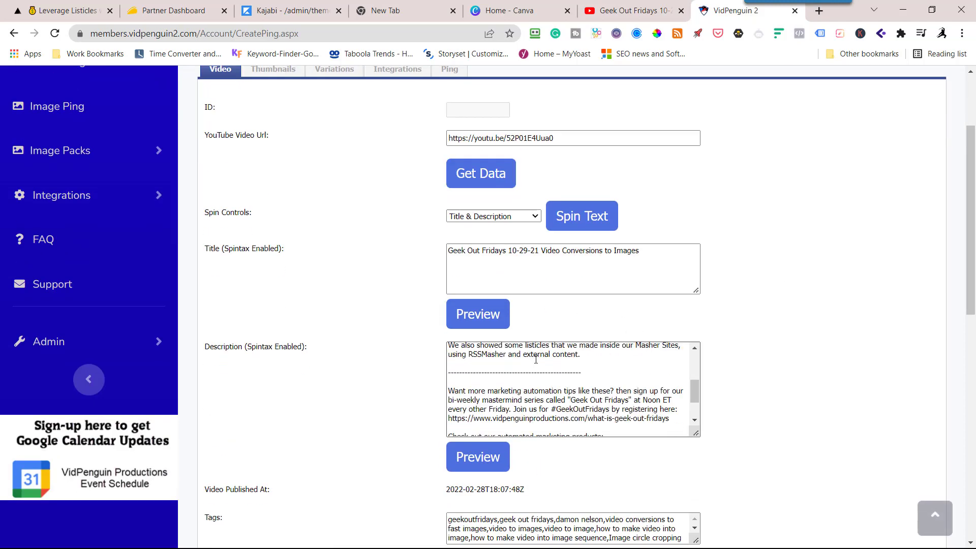
pyautogui.scroll(-3)
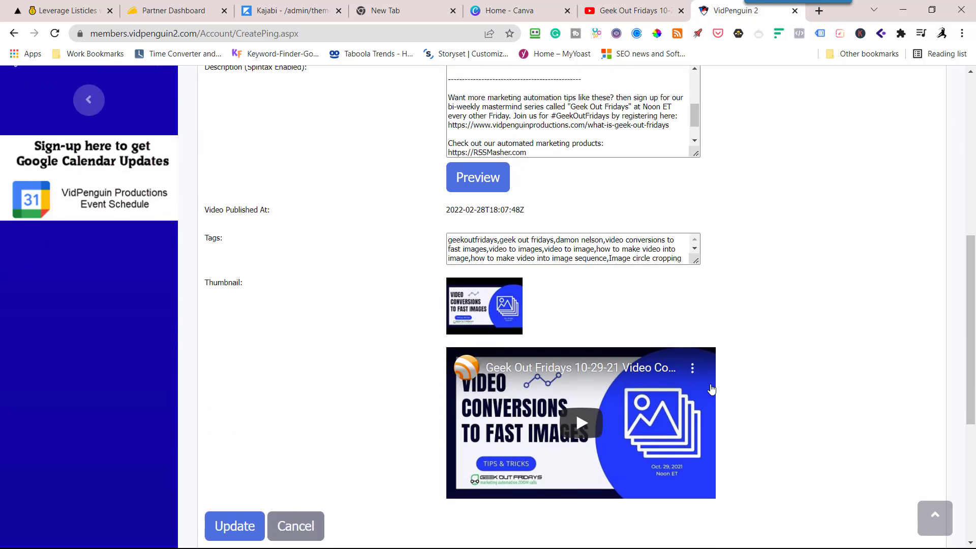
pyautogui.scroll(-3)
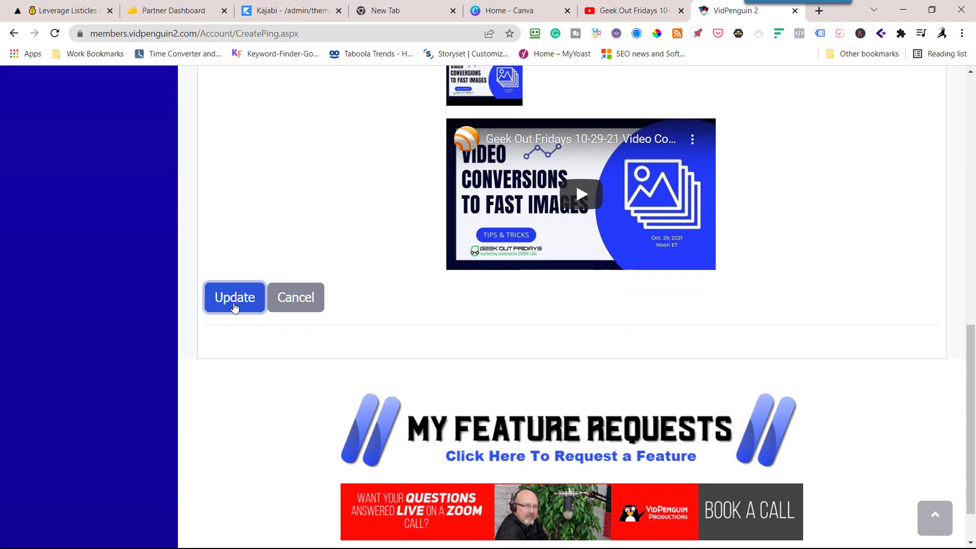
pyautogui.click(233, 297)
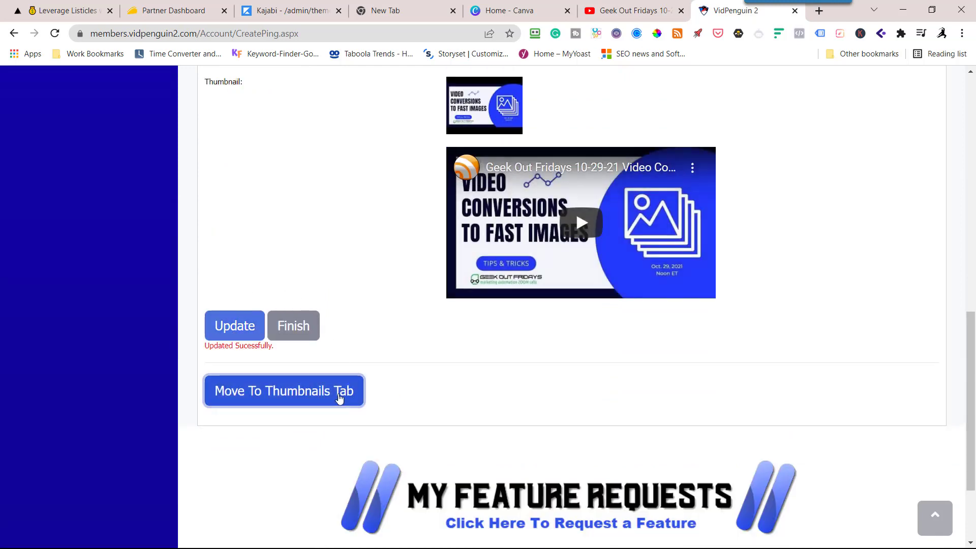
pyautogui.click(284, 390)
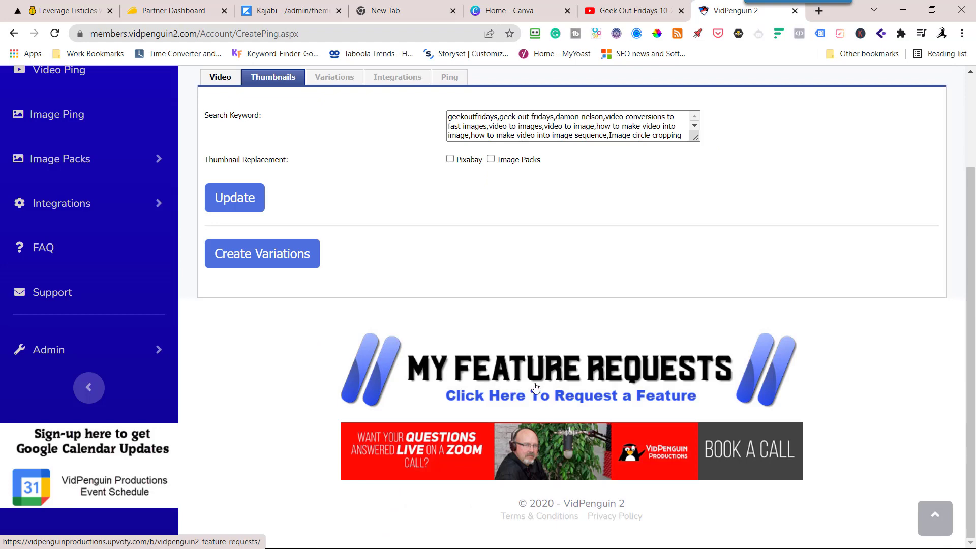
pyautogui.scroll(3)
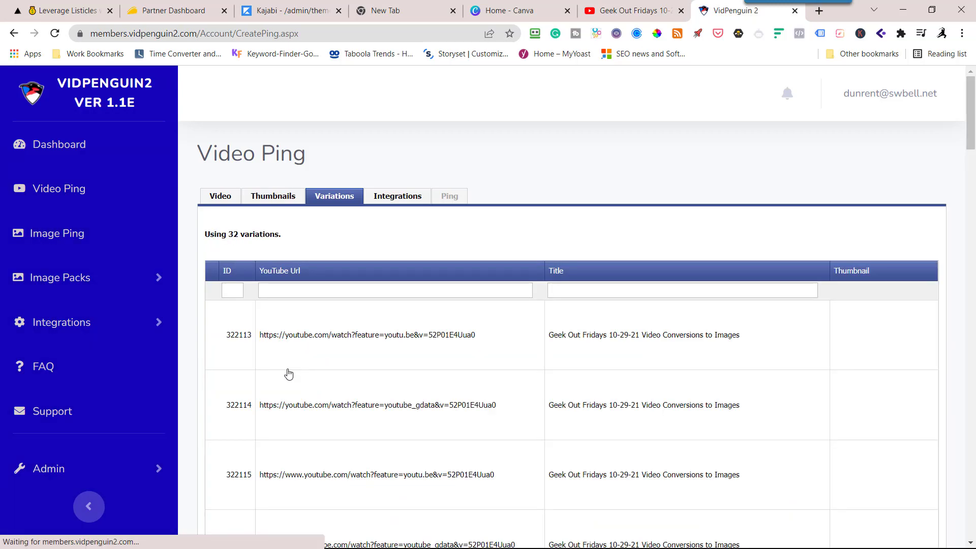
# - Look over the 32 generated link variations and advance to integrations
pyautogui.scroll(-3)
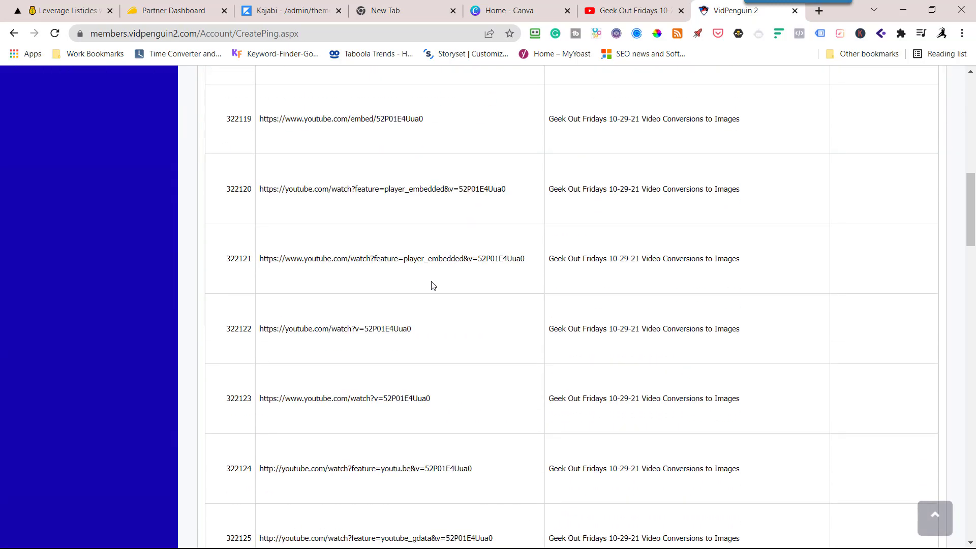
pyautogui.scroll(-3)
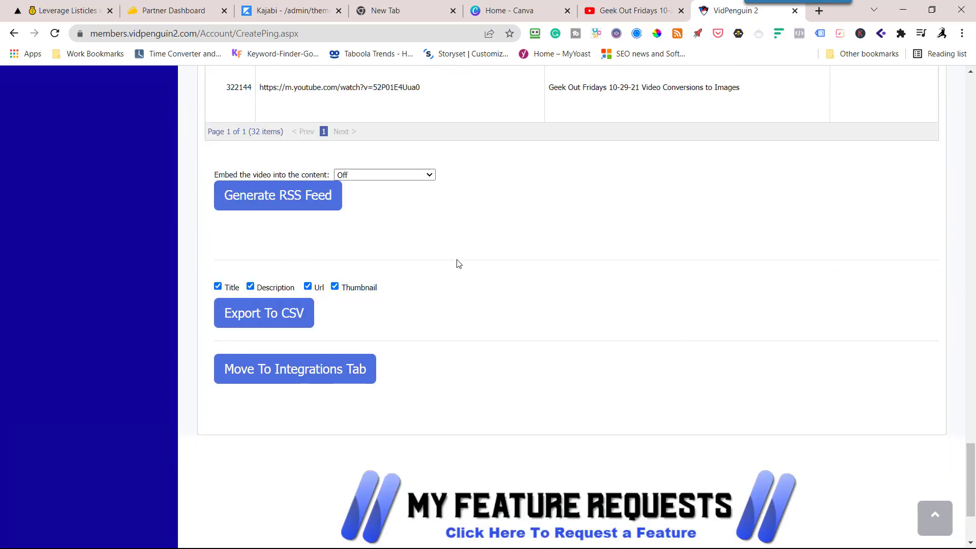
pyautogui.click(294, 368)
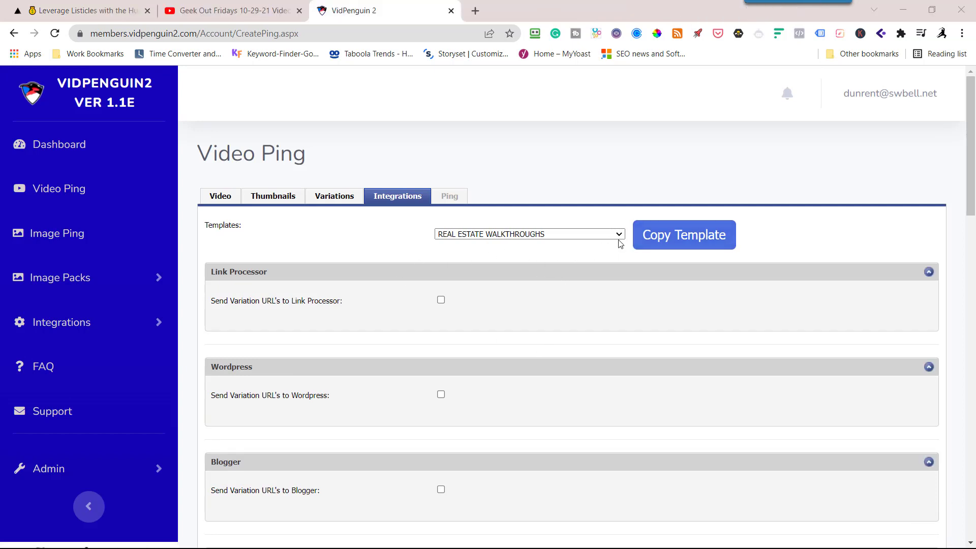
# - Copy the GeekOutFridays Video Ping List template into the integrations and confirm
pyautogui.click(529, 233)
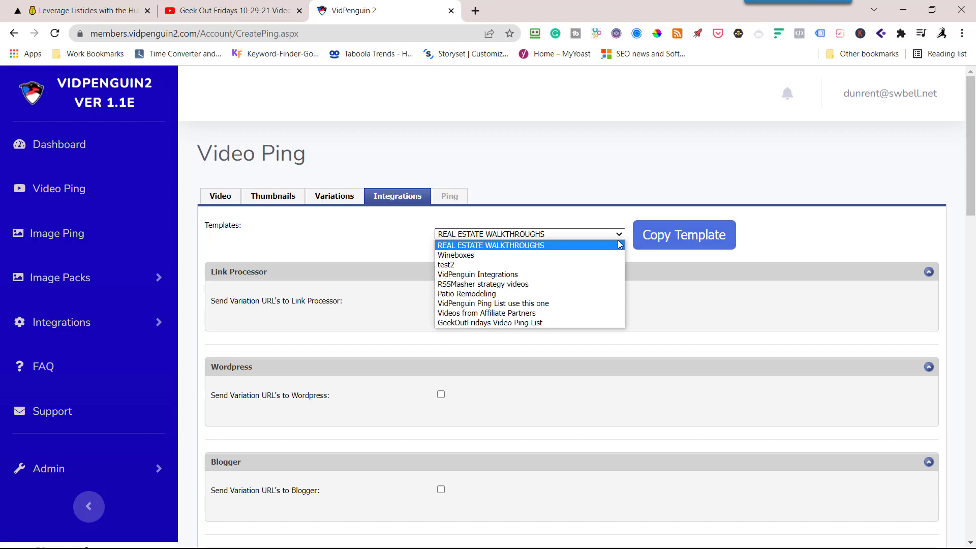
pyautogui.moveTo(529, 322)
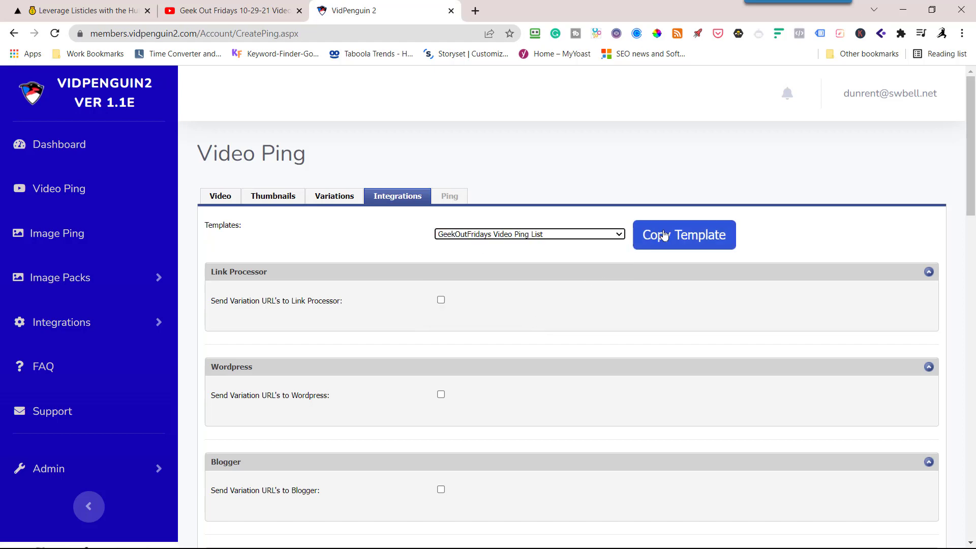
pyautogui.click(683, 235)
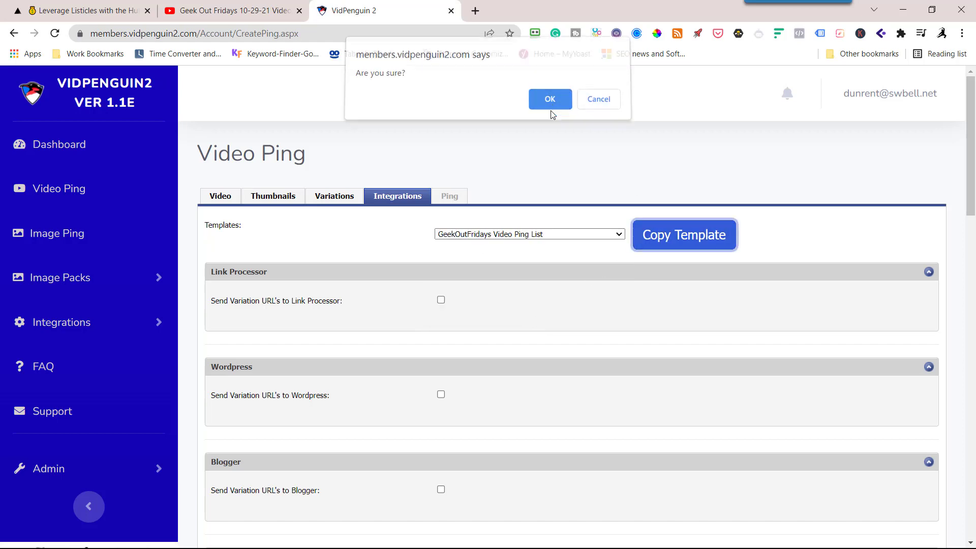
pyautogui.click(549, 99)
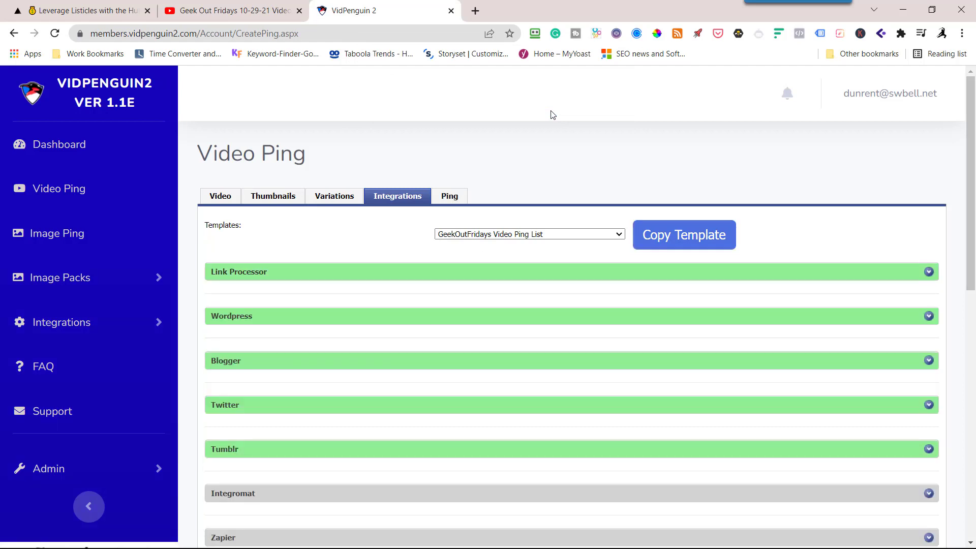
pyautogui.moveTo(570, 128)
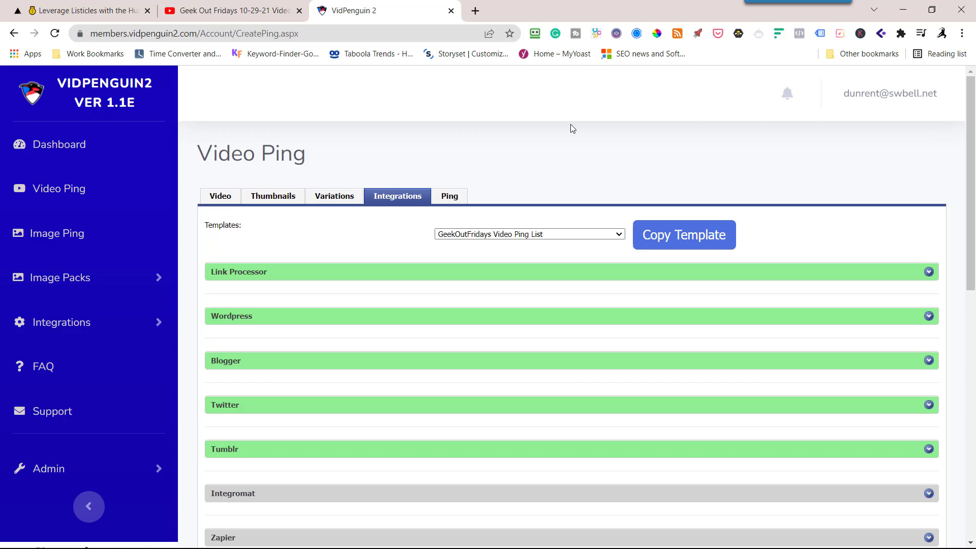
pyautogui.moveTo(629, 251)
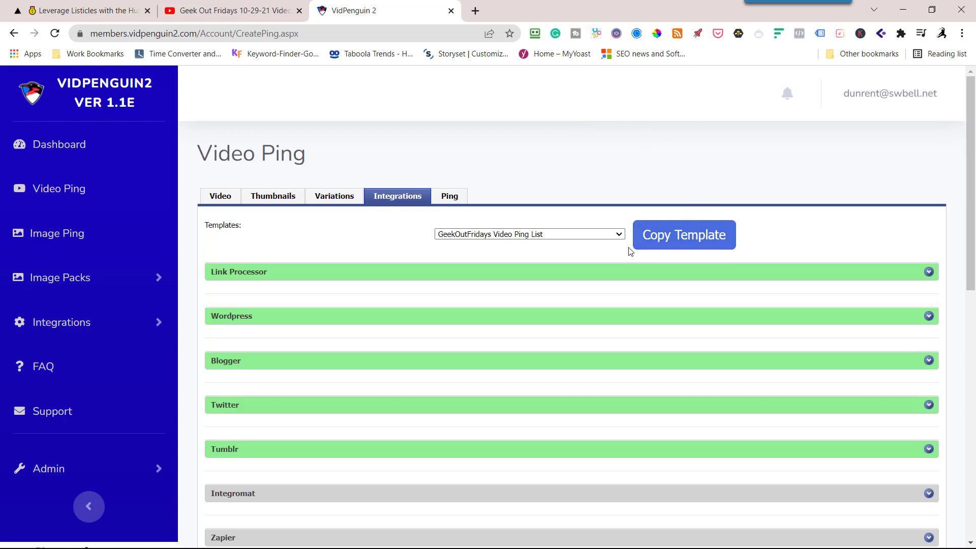
pyautogui.moveTo(604, 261)
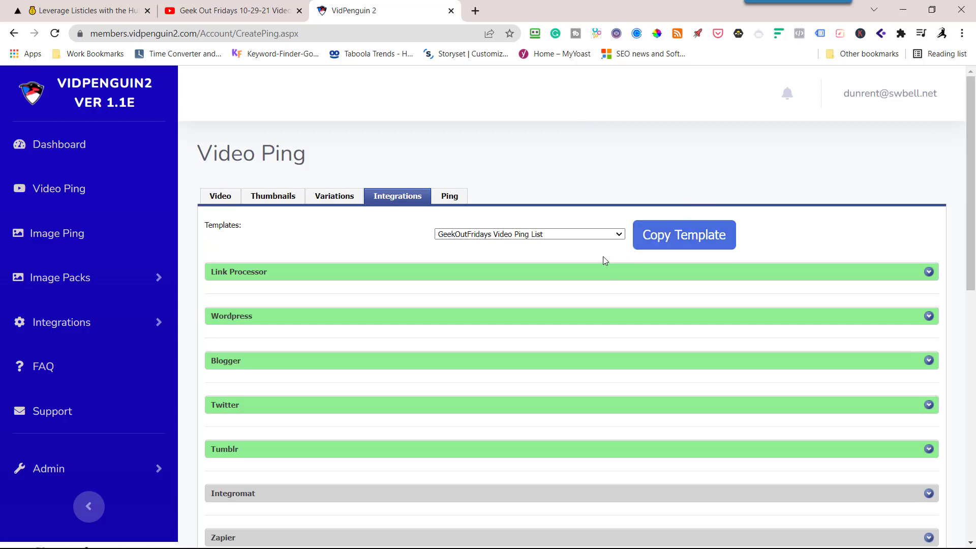
pyautogui.moveTo(928, 277)
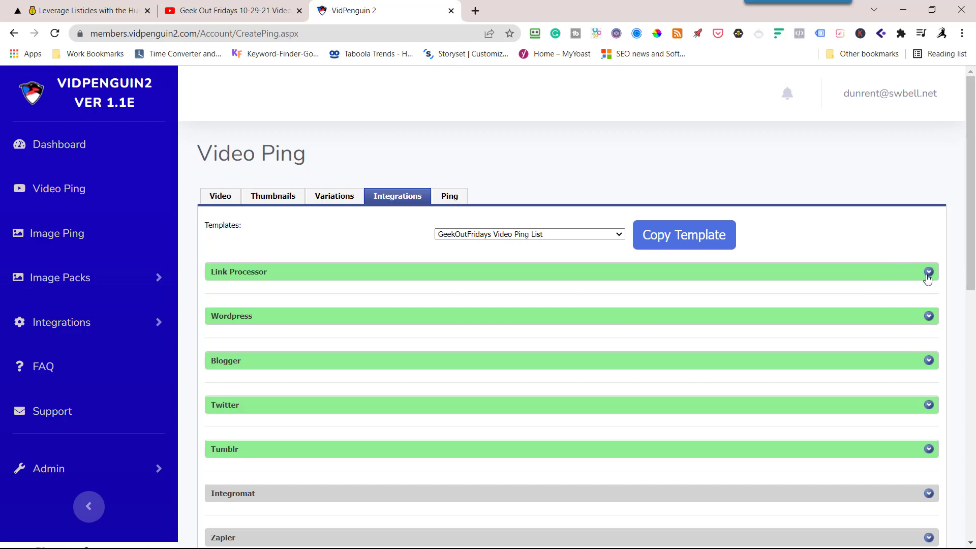
# - Point the videoleads16.wordpress.com integration at the VidPenguin bucket and Images/ folder
pyautogui.click(927, 271)
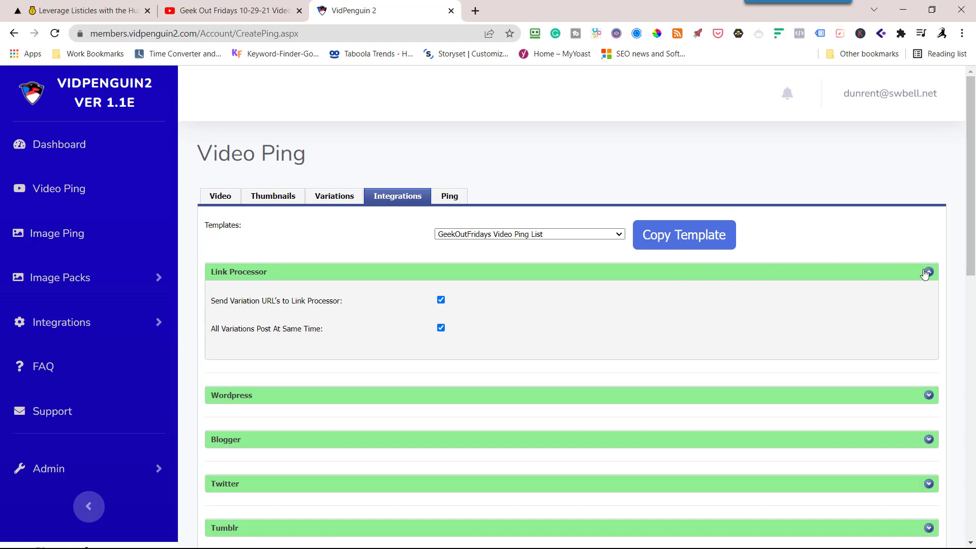
pyautogui.moveTo(927, 274)
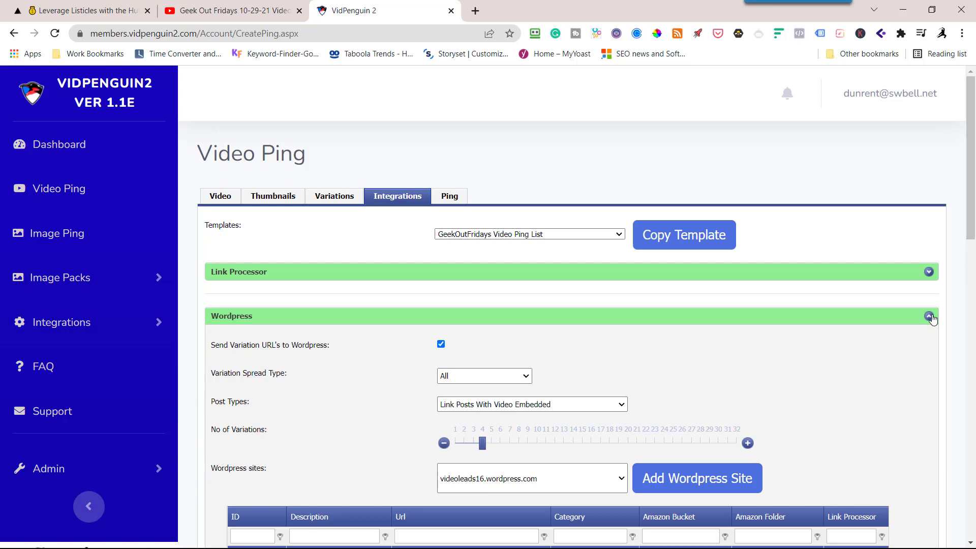
pyautogui.scroll(-3)
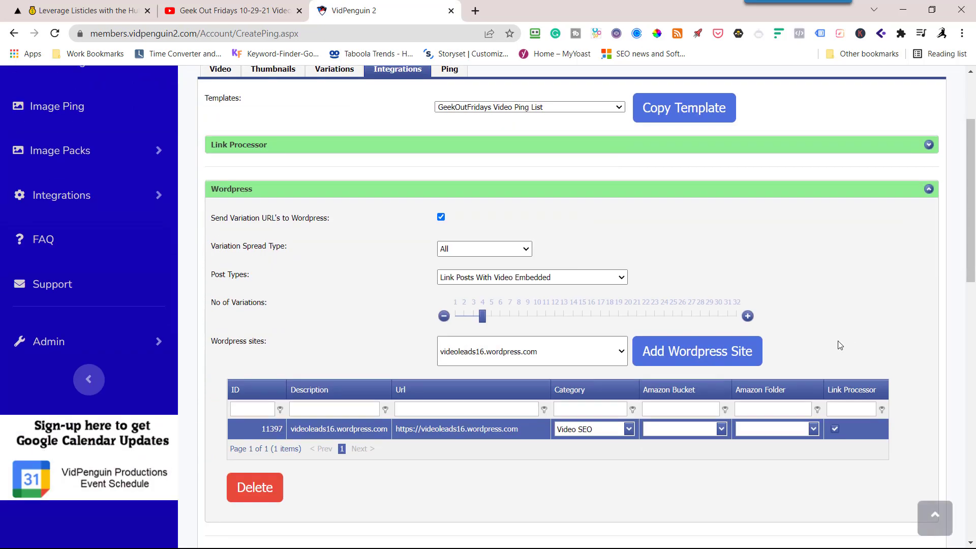
pyautogui.moveTo(612, 436)
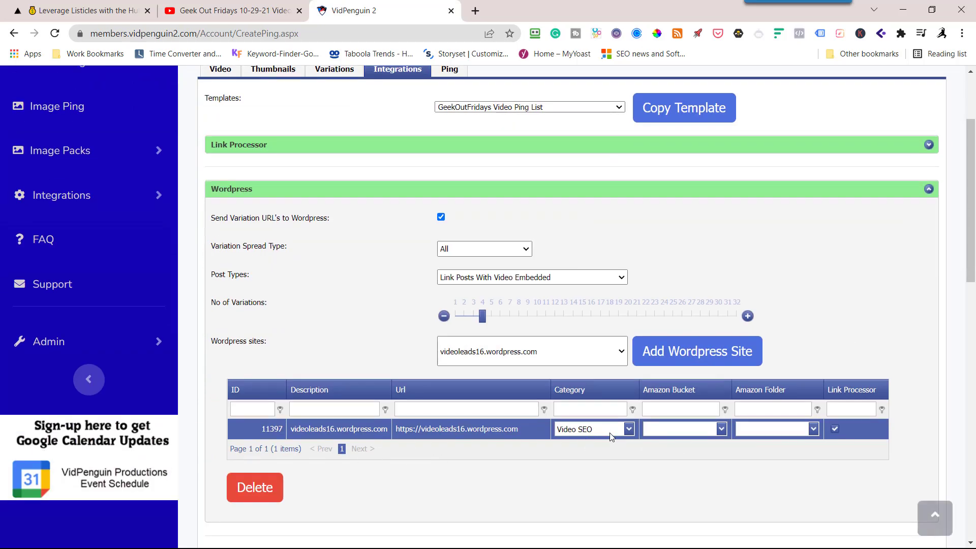
pyautogui.moveTo(706, 449)
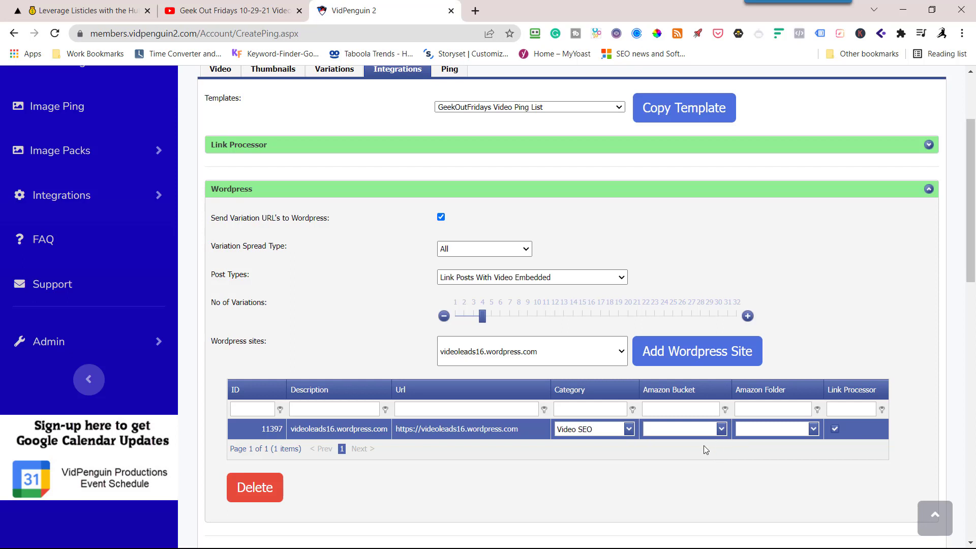
pyautogui.moveTo(728, 435)
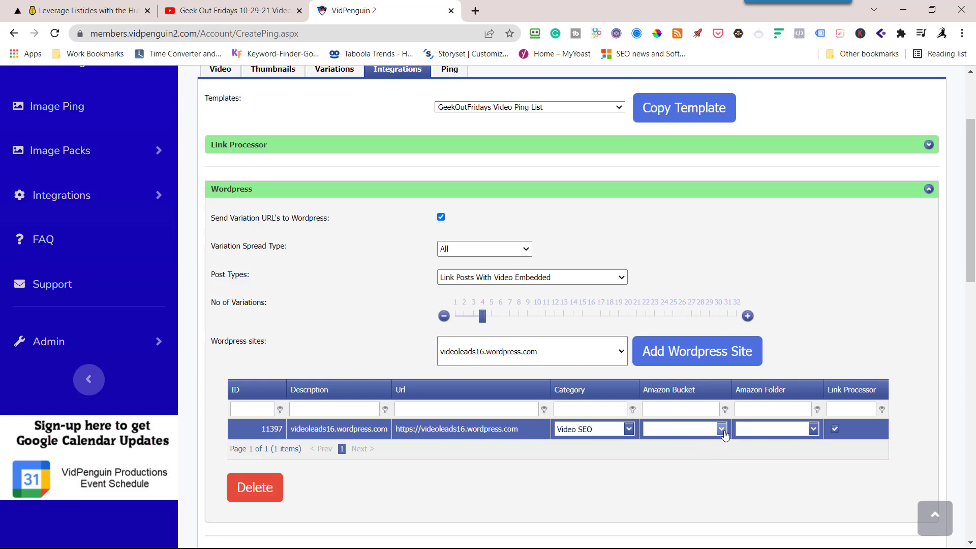
pyautogui.click(721, 429)
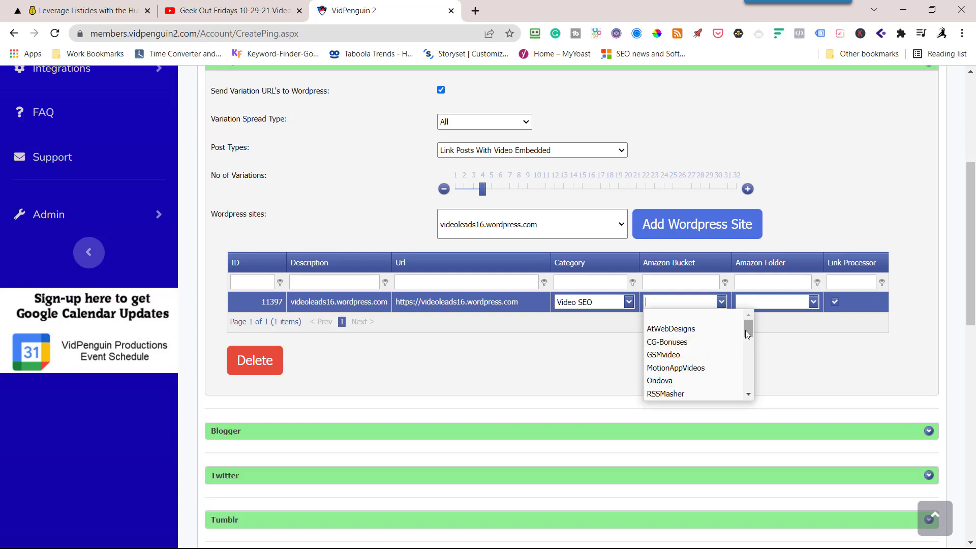
pyautogui.scroll(-3)
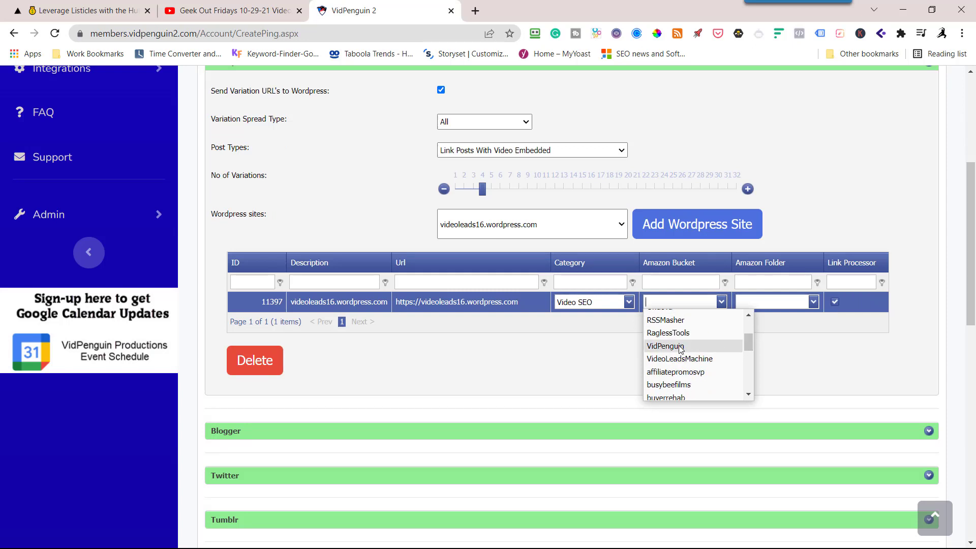
pyautogui.click(665, 345)
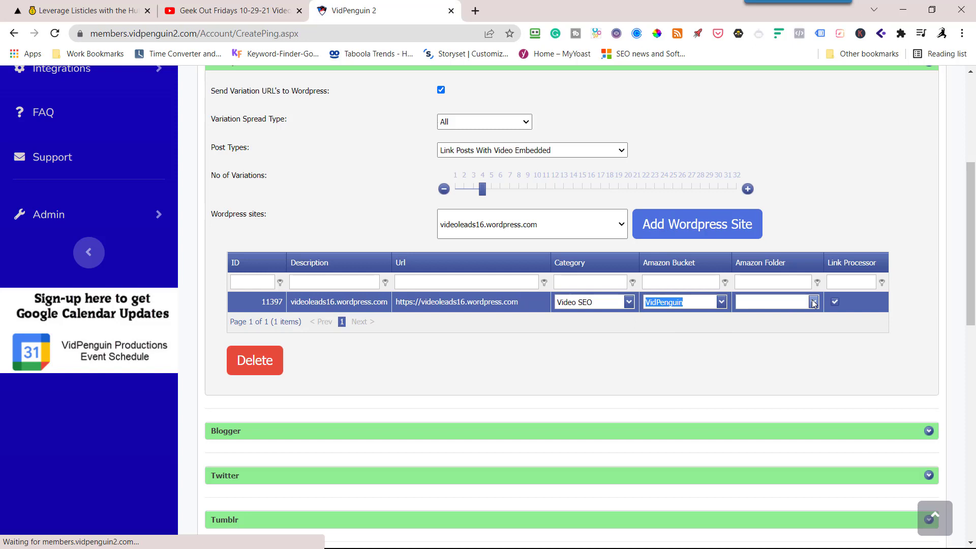
pyautogui.click(812, 301)
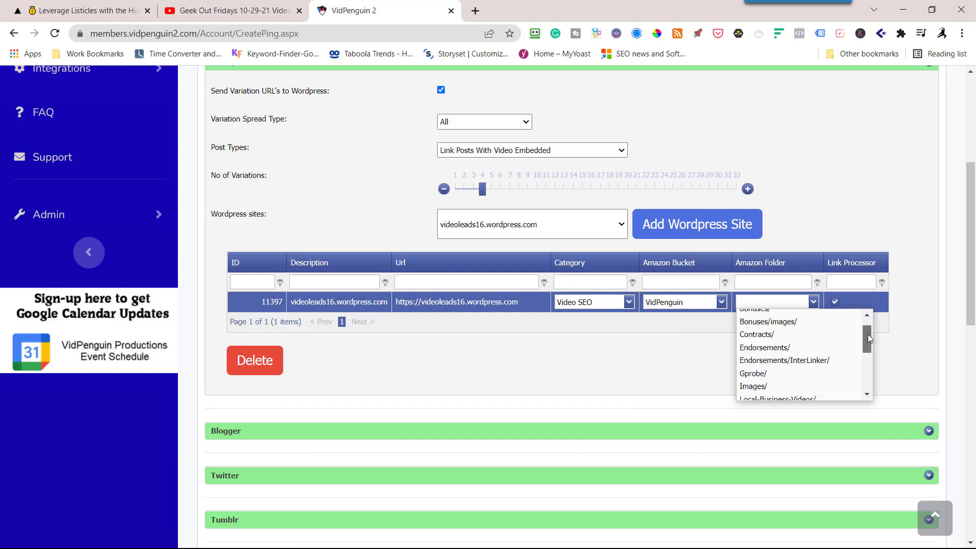
pyautogui.click(753, 386)
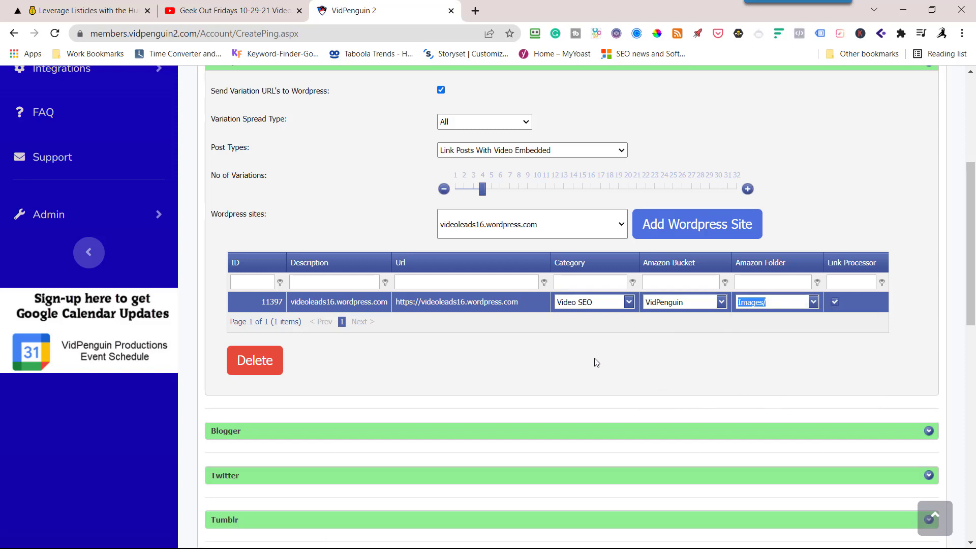
pyautogui.scroll(-3)
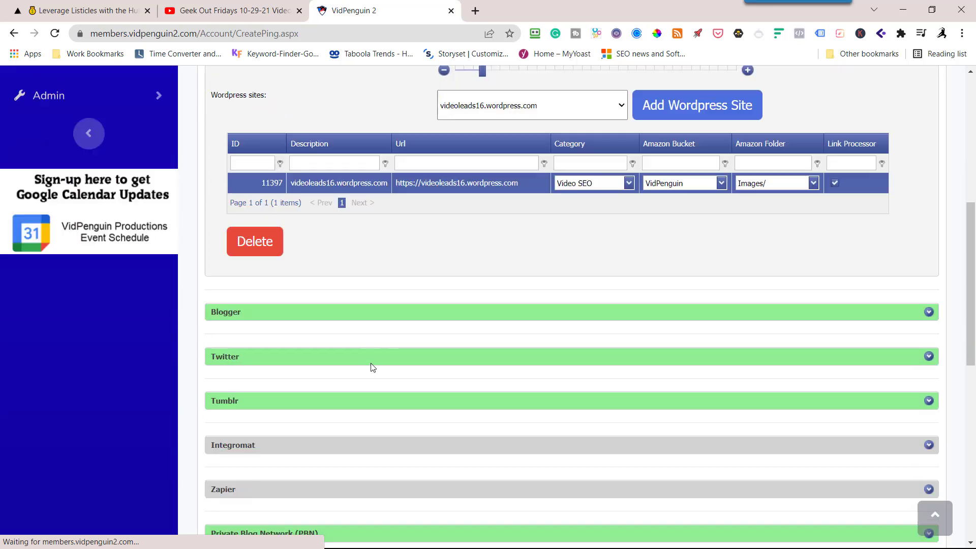
pyautogui.scroll(3)
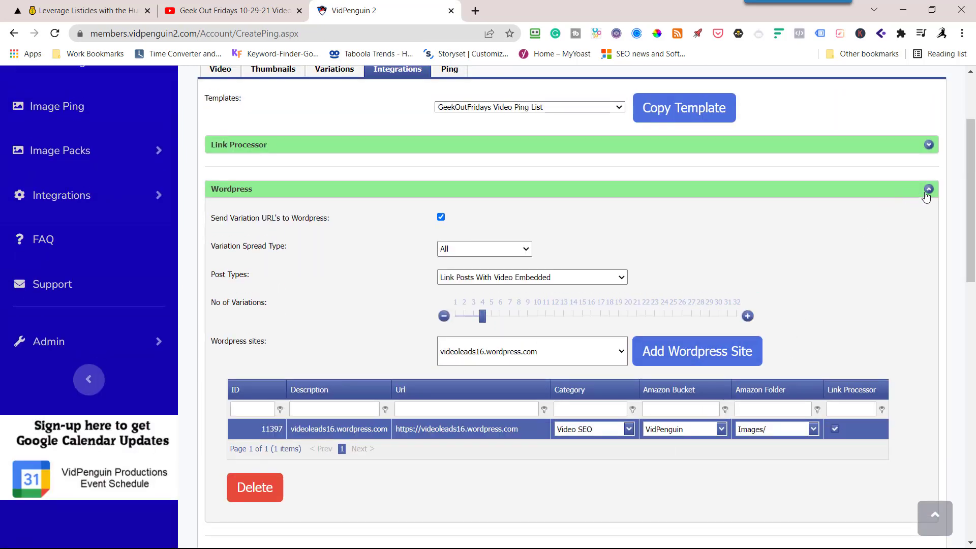
# - Collapse WordPress, expand Blogger, and keep its variation spread at Evenly
pyautogui.click(928, 188)
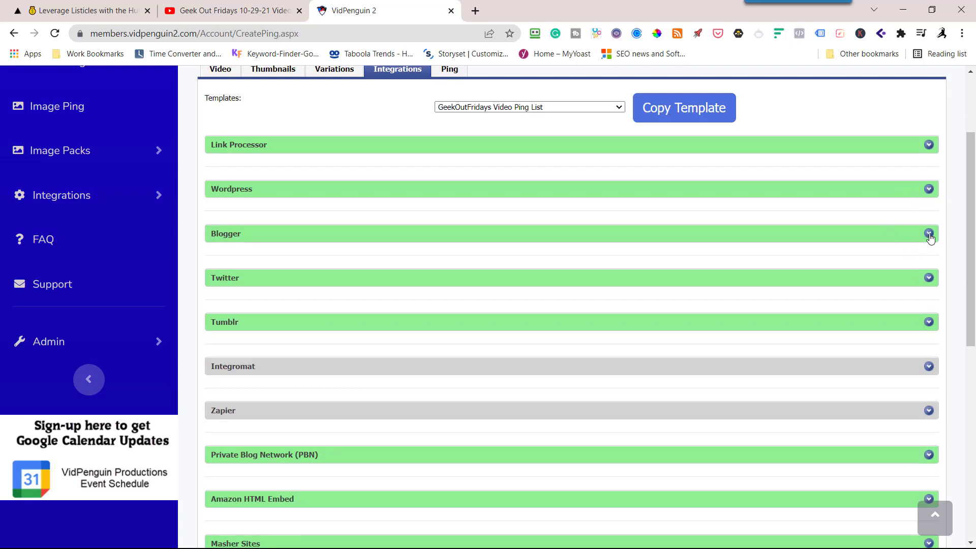
pyautogui.click(929, 233)
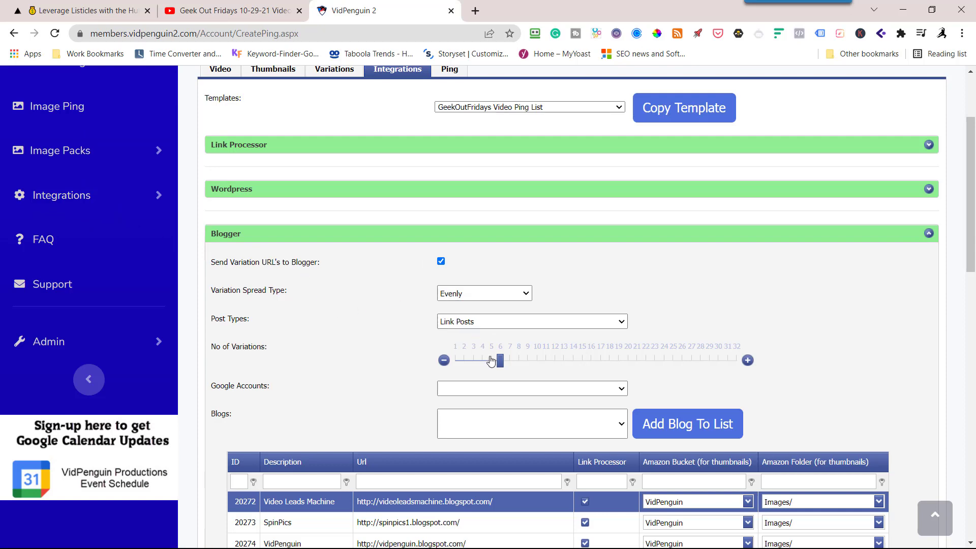
pyautogui.scroll(-3)
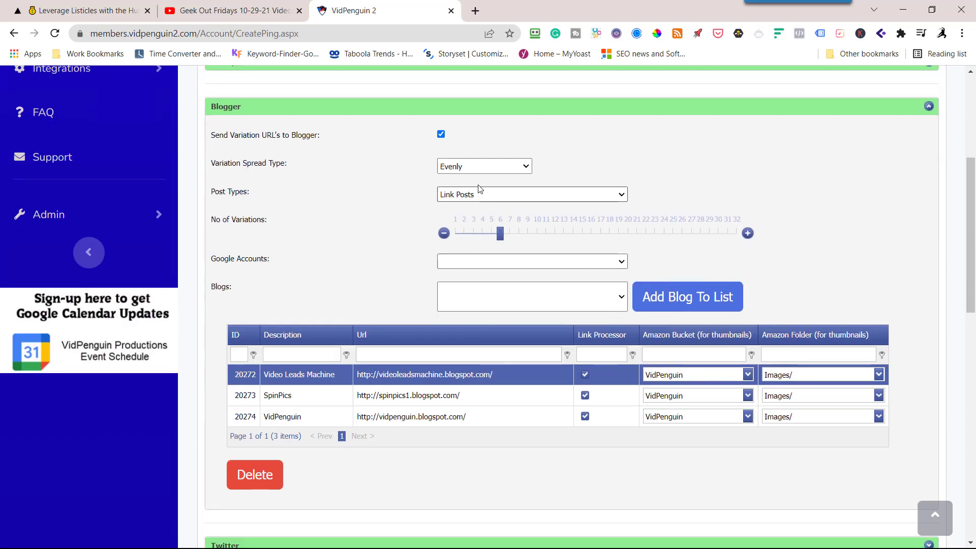
pyautogui.moveTo(532, 366)
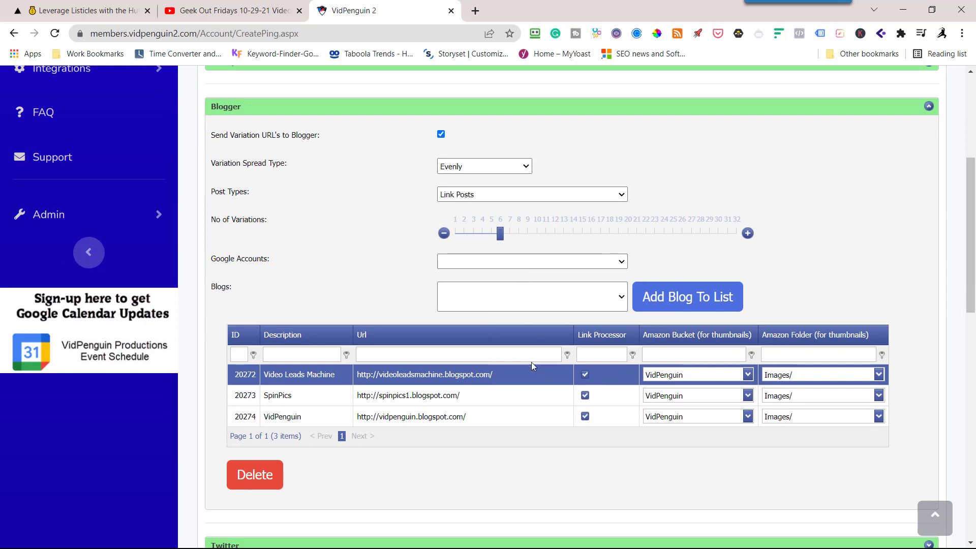
pyautogui.moveTo(493, 393)
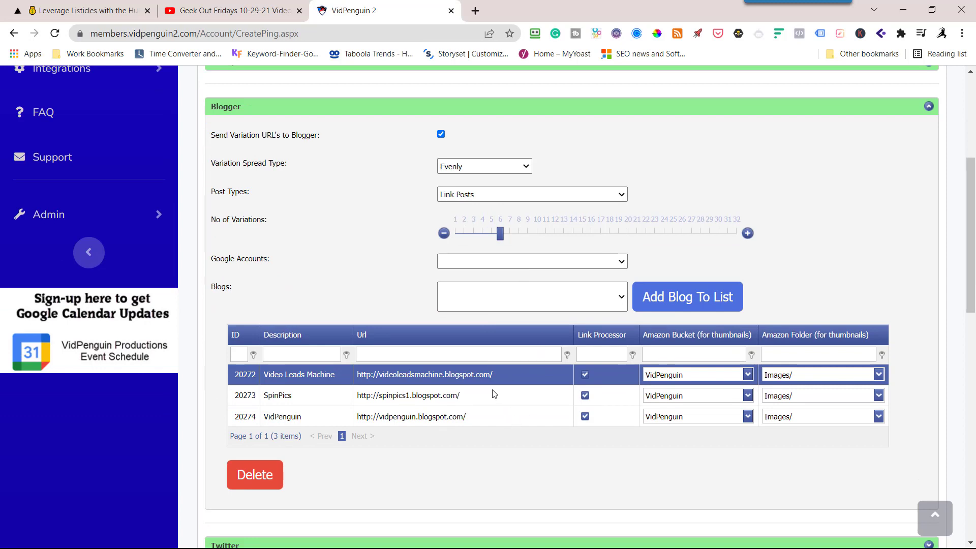
pyautogui.moveTo(380, 311)
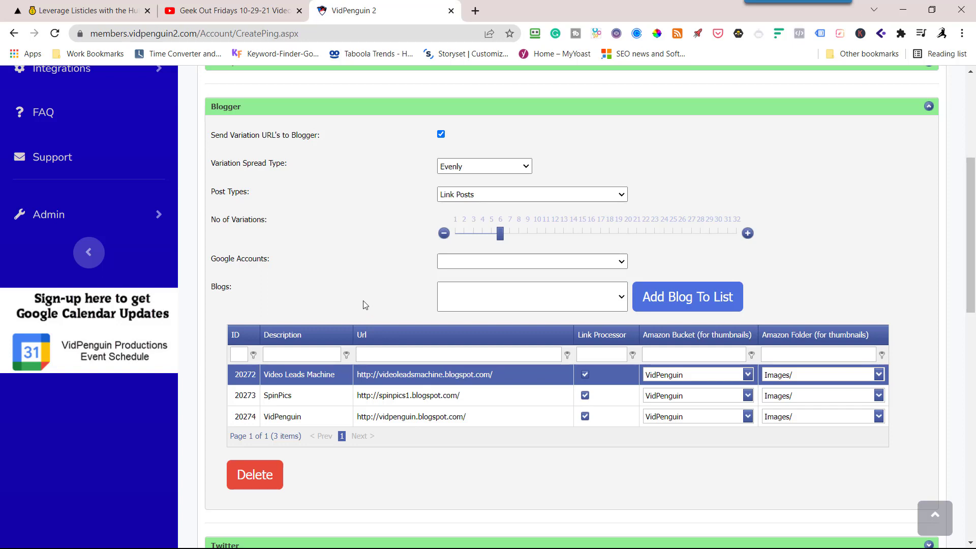
pyautogui.moveTo(348, 250)
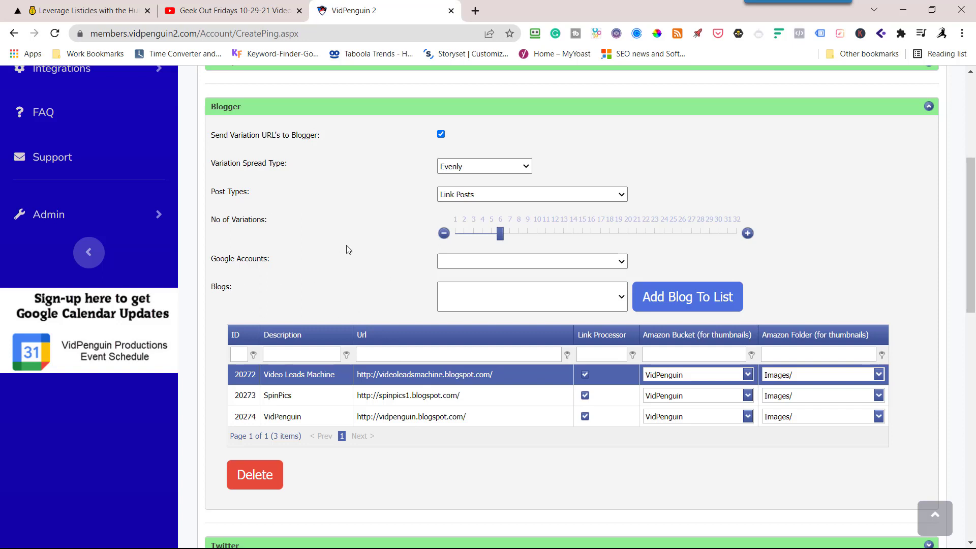
pyautogui.moveTo(433, 365)
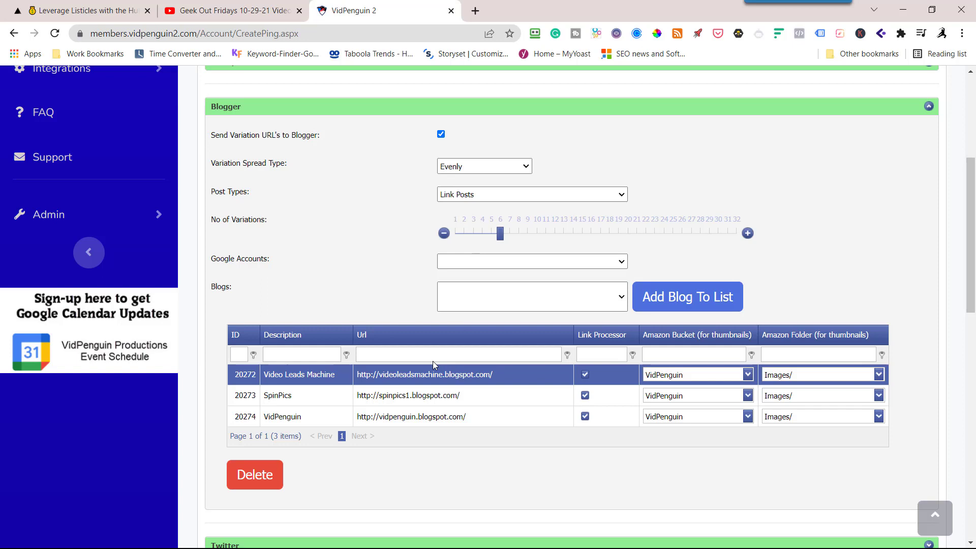
pyautogui.moveTo(437, 393)
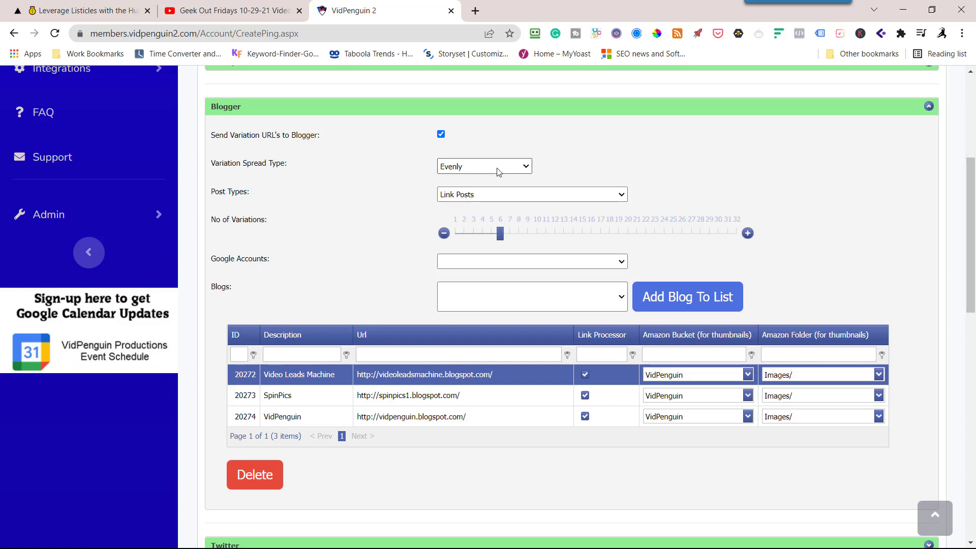
pyautogui.click(483, 166)
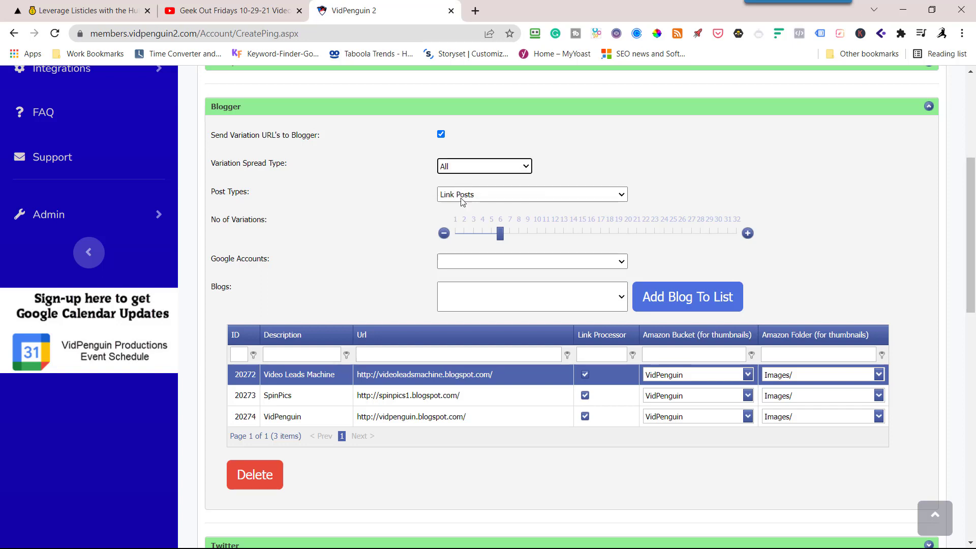
pyautogui.moveTo(399, 410)
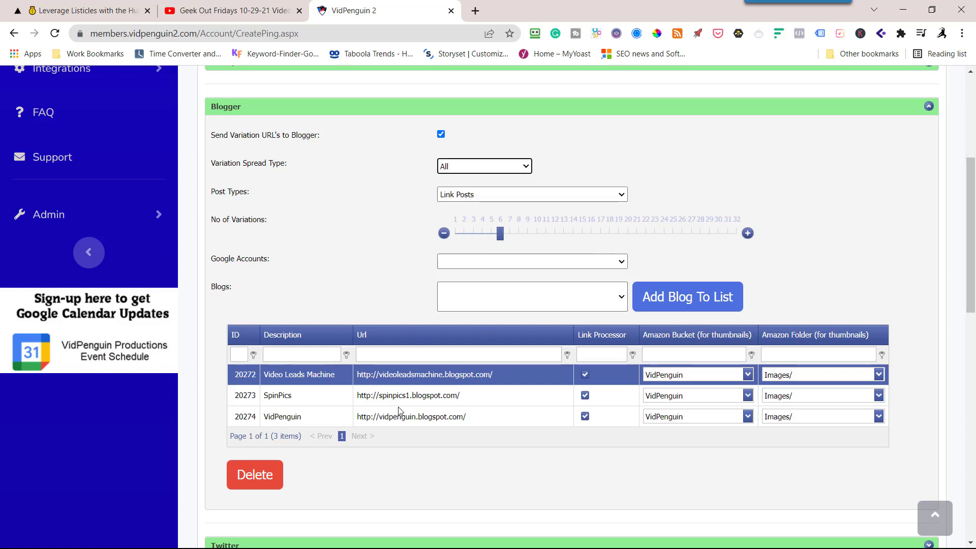
pyautogui.click(483, 165)
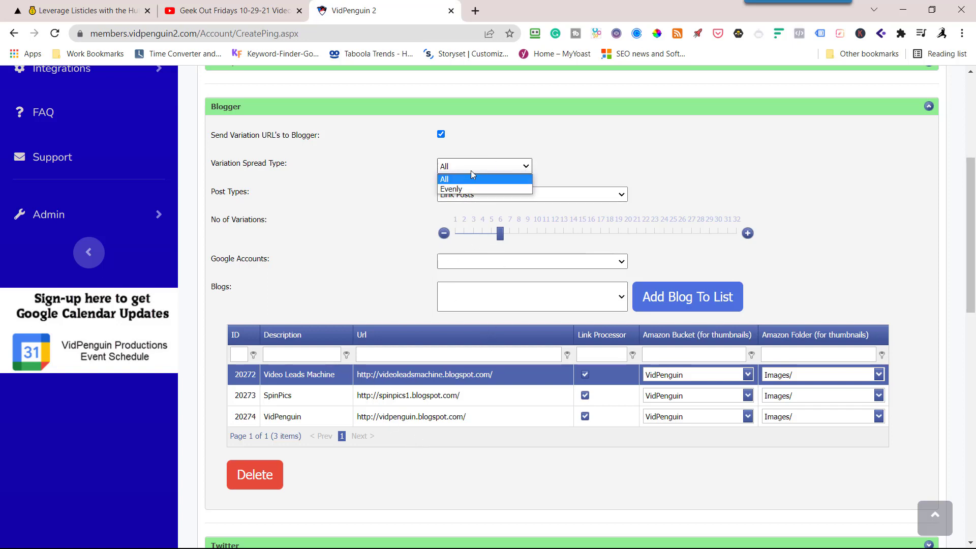
pyautogui.click(451, 189)
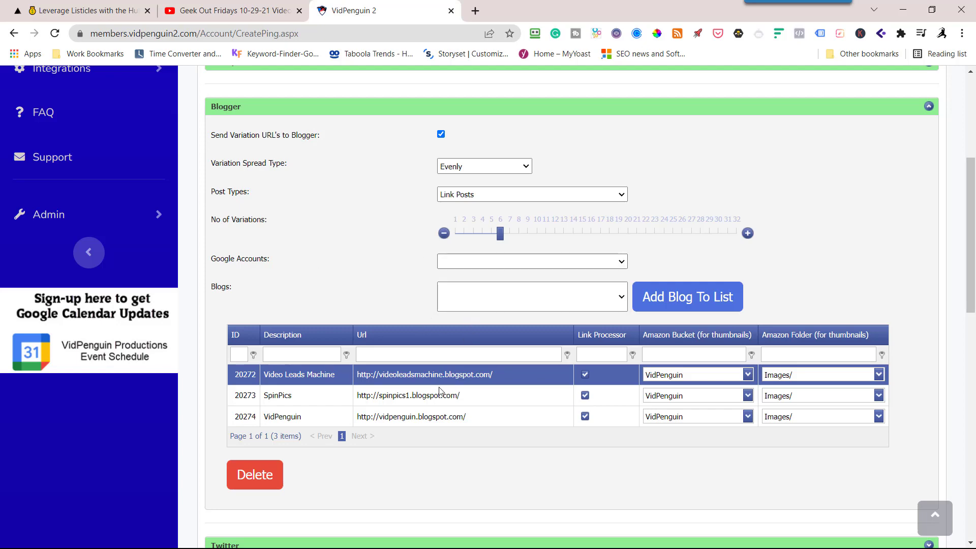
pyautogui.scroll(-3)
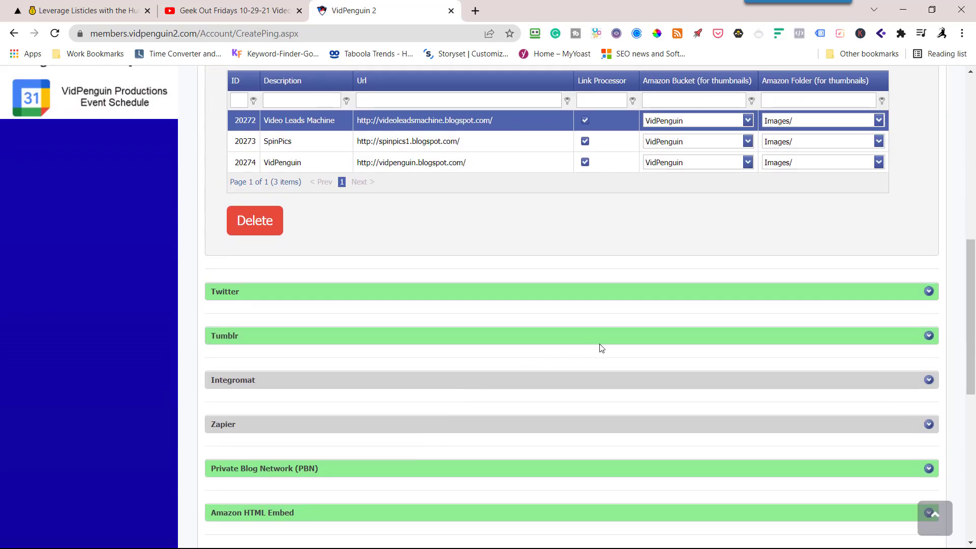
pyautogui.scroll(3)
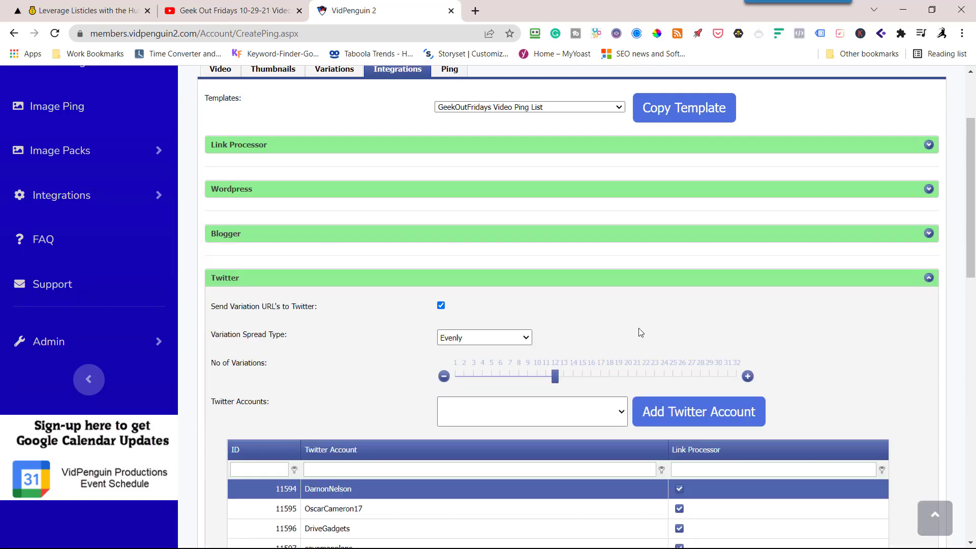
# - Scroll down to the Twitter integration settings
pyautogui.scroll(-3)
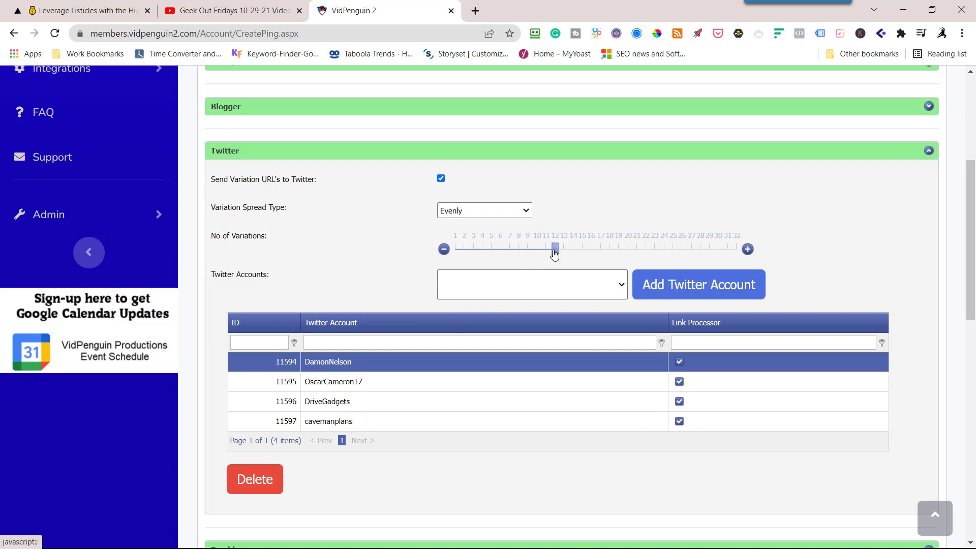
pyautogui.moveTo(554, 249)
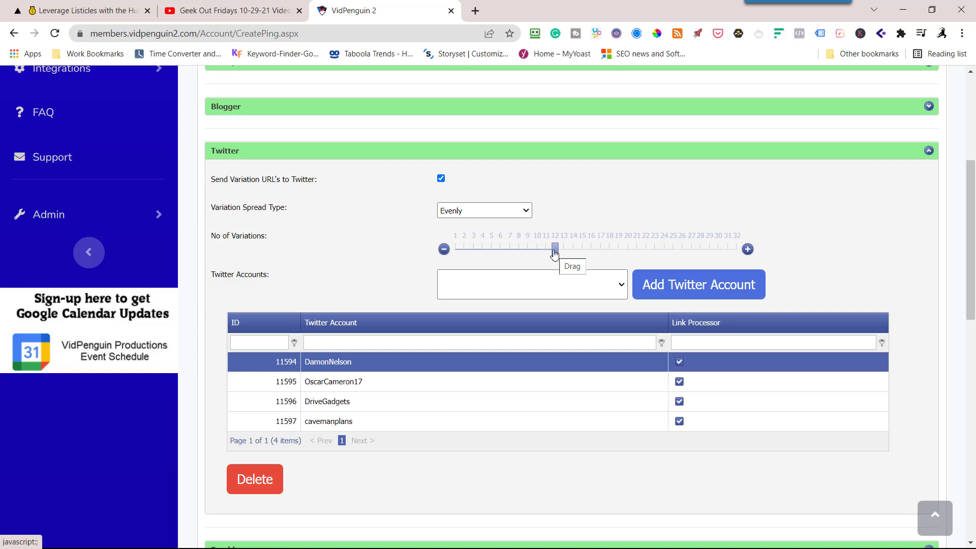
pyautogui.moveTo(374, 378)
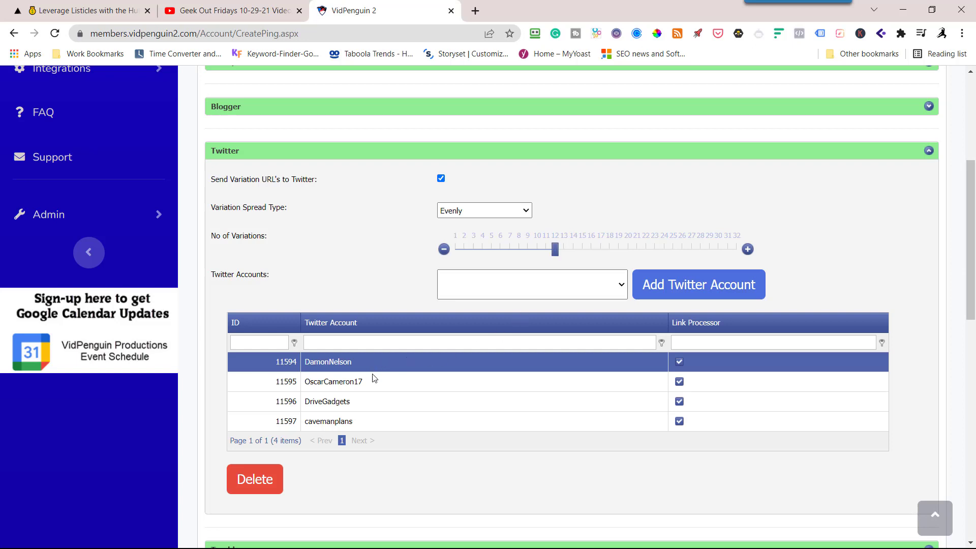
pyautogui.moveTo(466, 227)
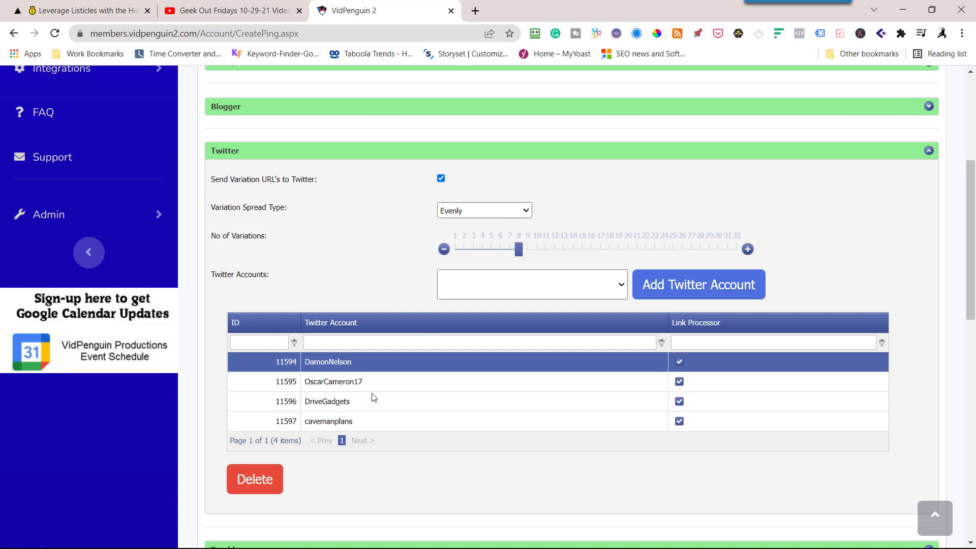
pyautogui.moveTo(354, 460)
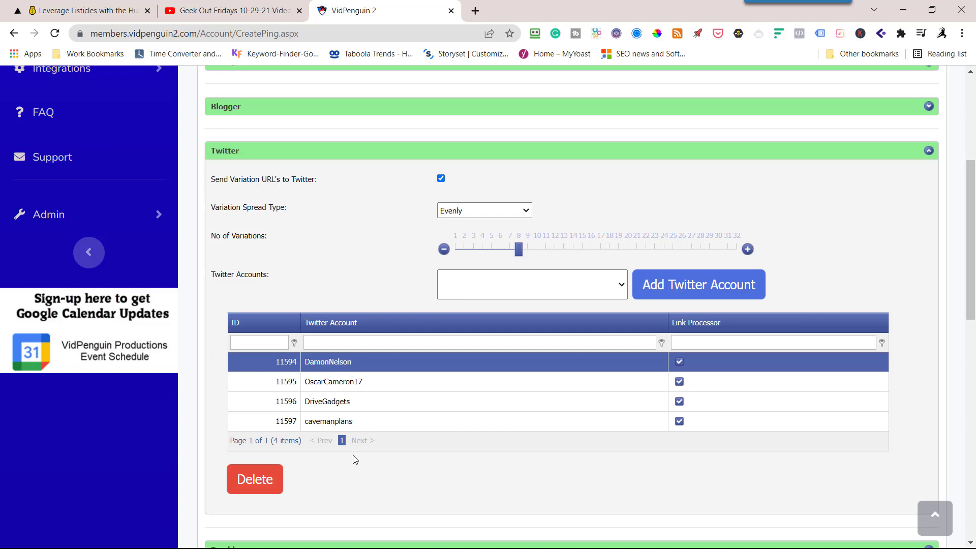
pyautogui.moveTo(577, 357)
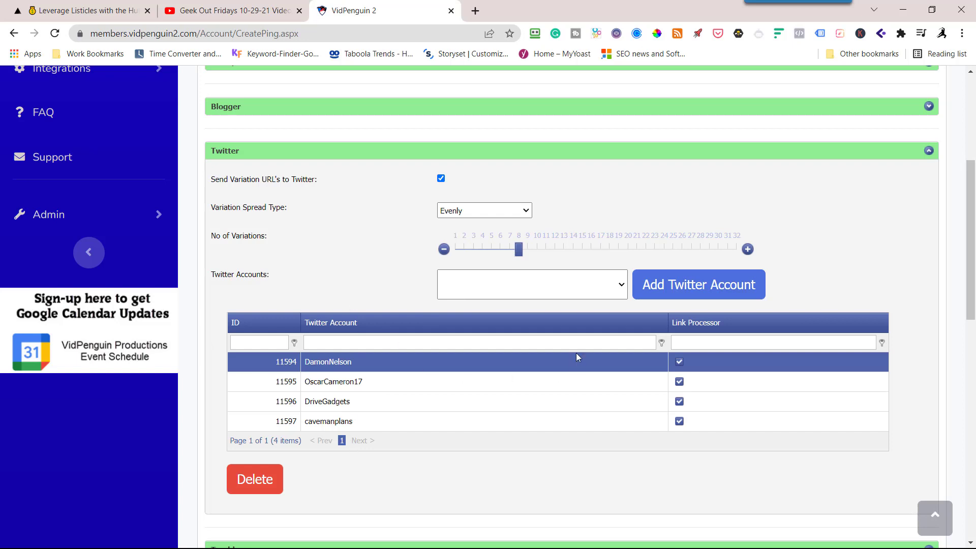
pyautogui.moveTo(677, 370)
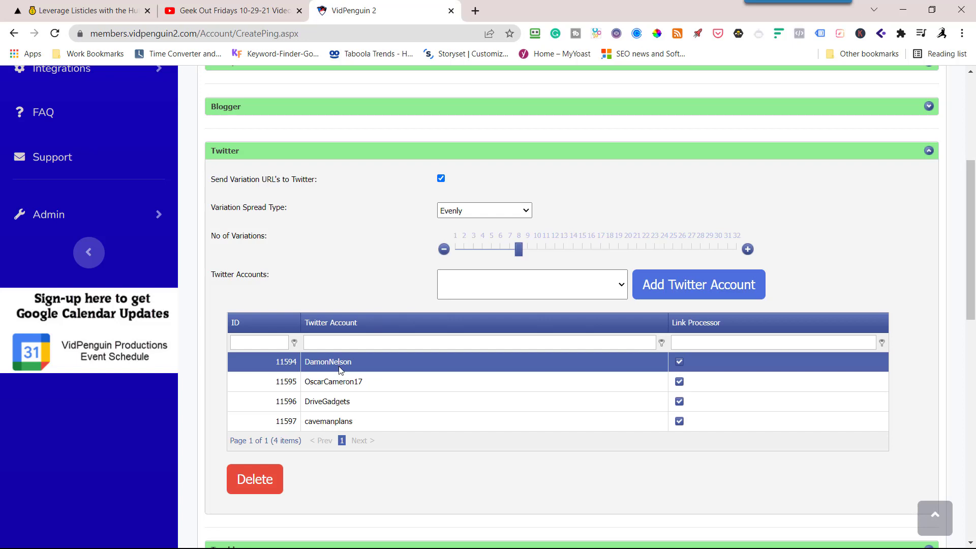
pyautogui.moveTo(629, 381)
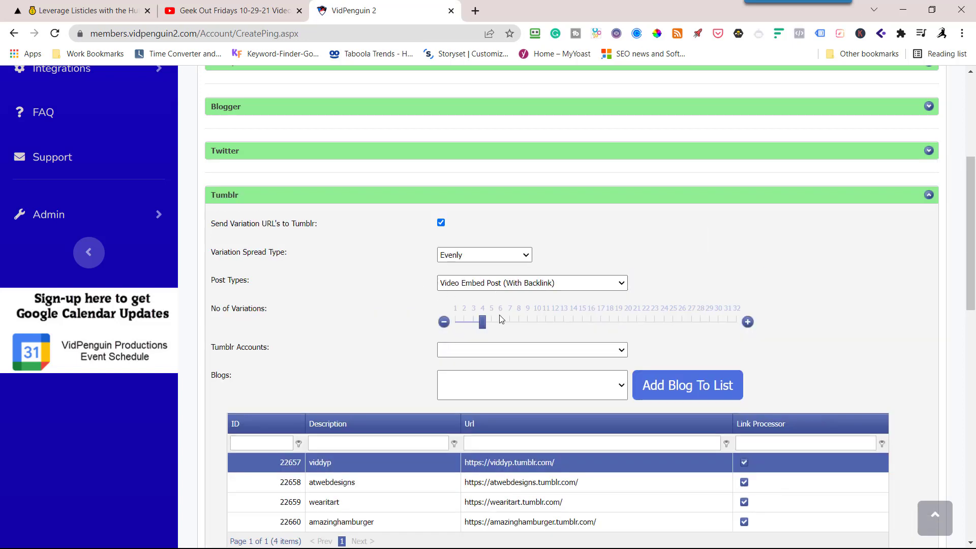
# - Review the four Tumblr blogs spread evenly, then collapse the Tumblr panel
pyautogui.scroll(-3)
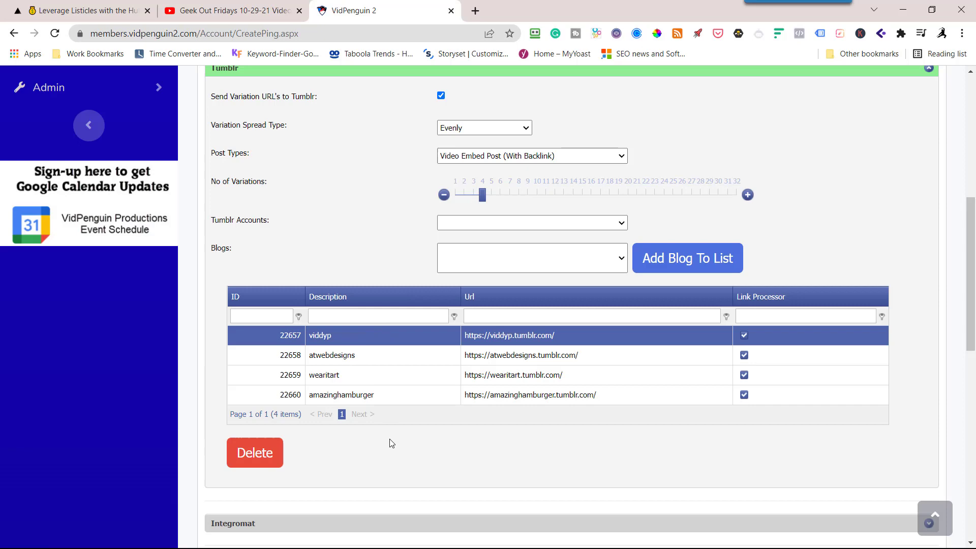
pyautogui.moveTo(305, 256)
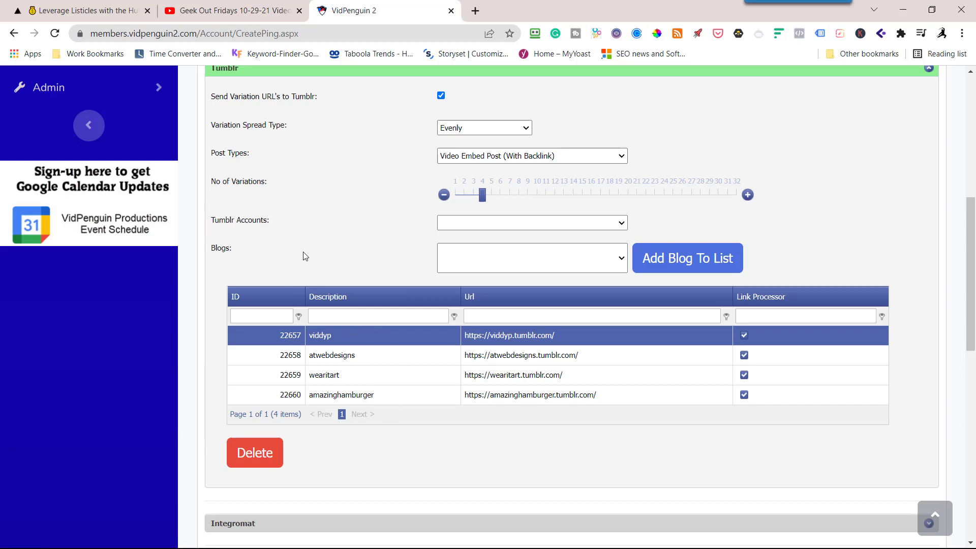
pyautogui.scroll(3)
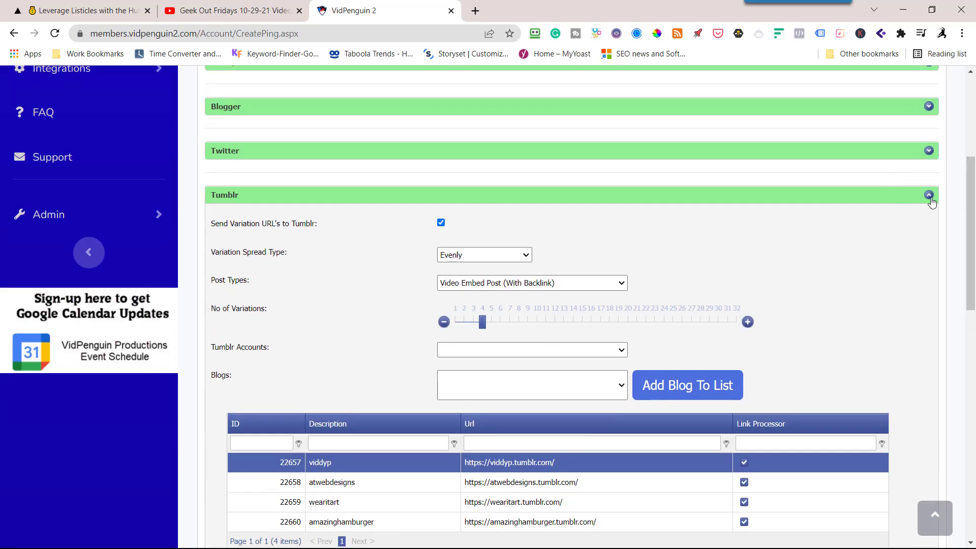
pyautogui.click(928, 194)
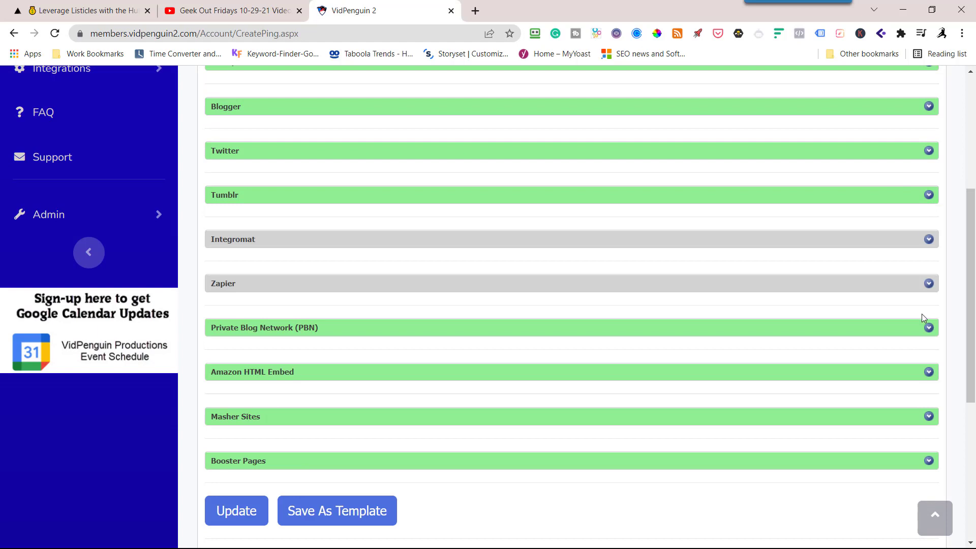
# - Choose Ranking Videos Club with Video Ranking and SEO Tips categories, then collapse PBN
pyautogui.click(928, 327)
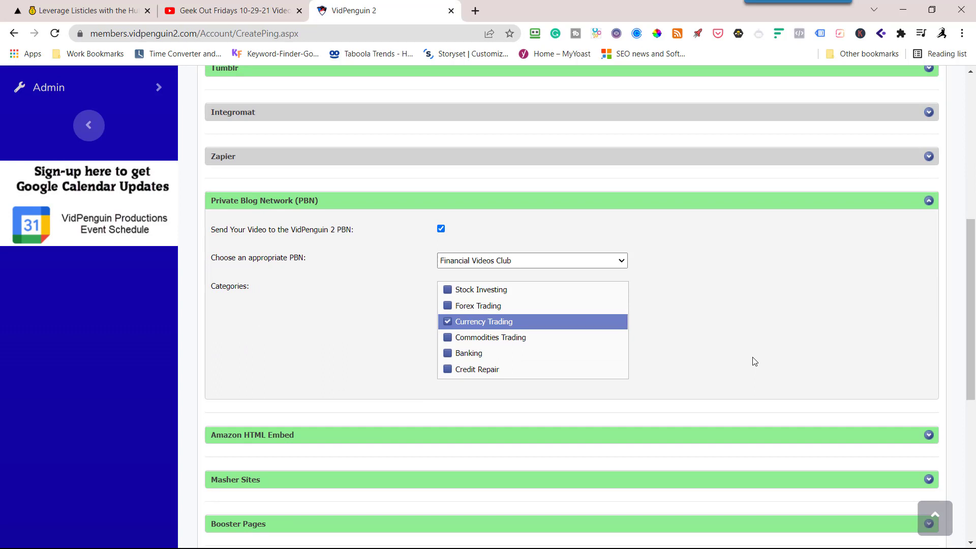
pyautogui.moveTo(719, 328)
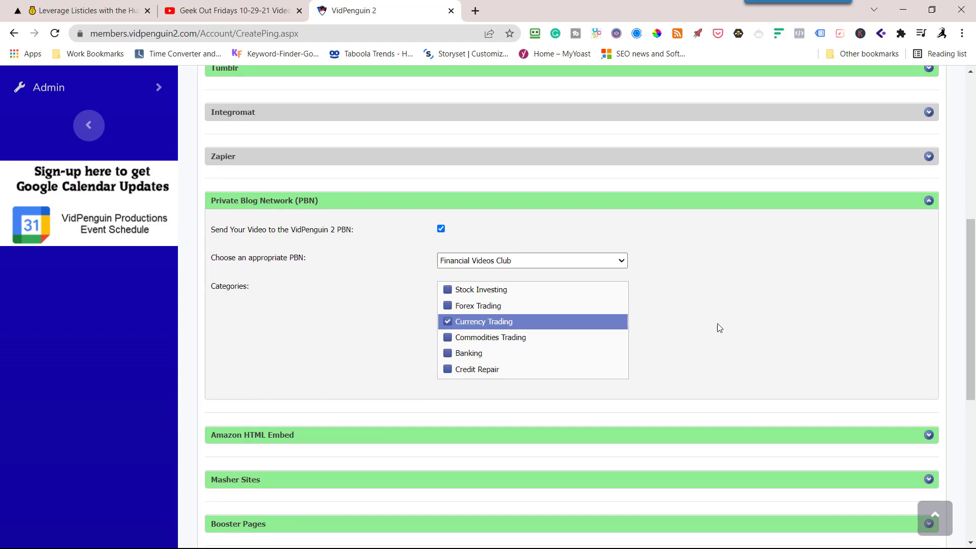
pyautogui.moveTo(279, 218)
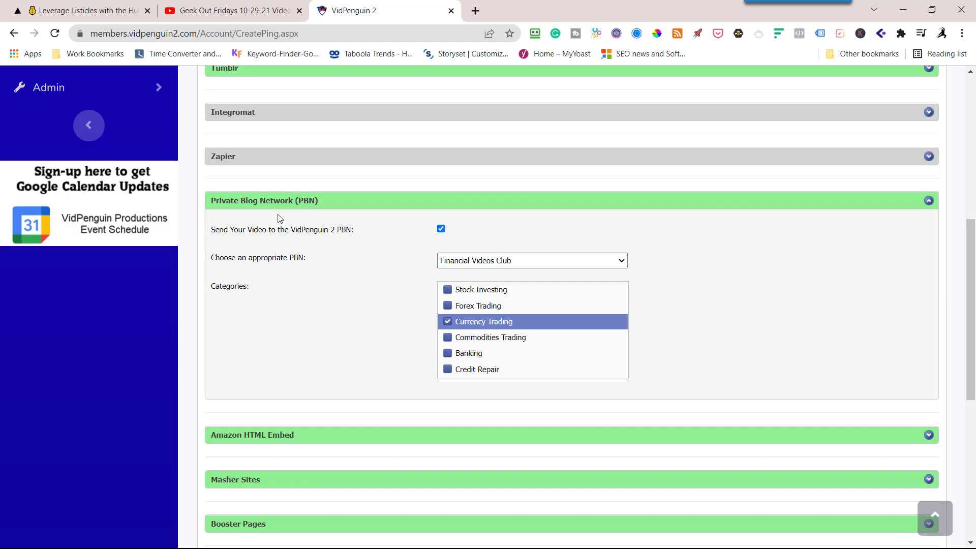
pyautogui.moveTo(488, 305)
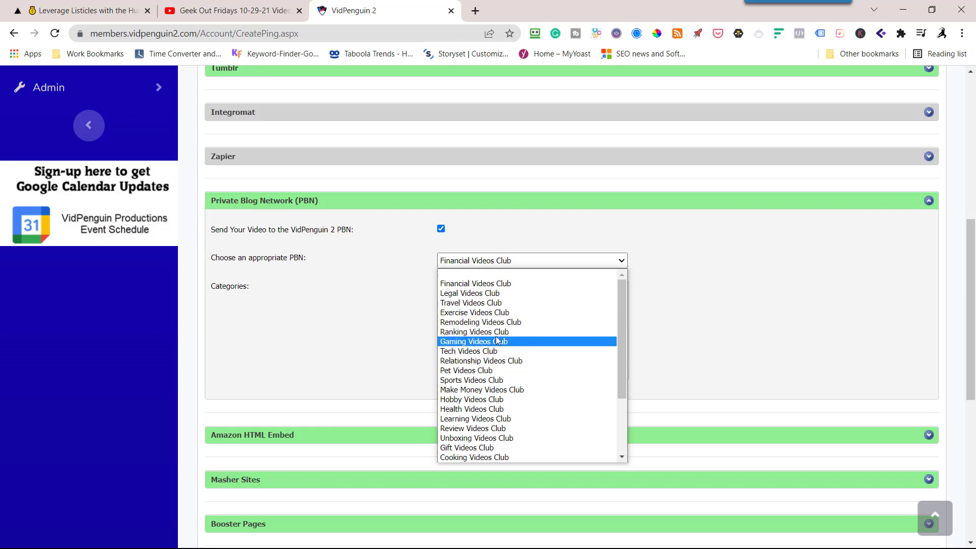
pyautogui.click(474, 332)
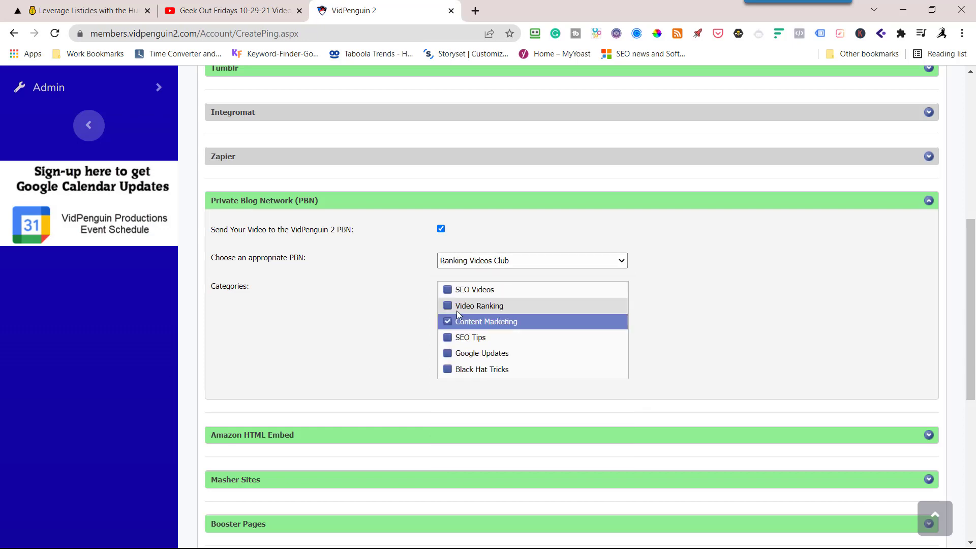
pyautogui.moveTo(470, 337)
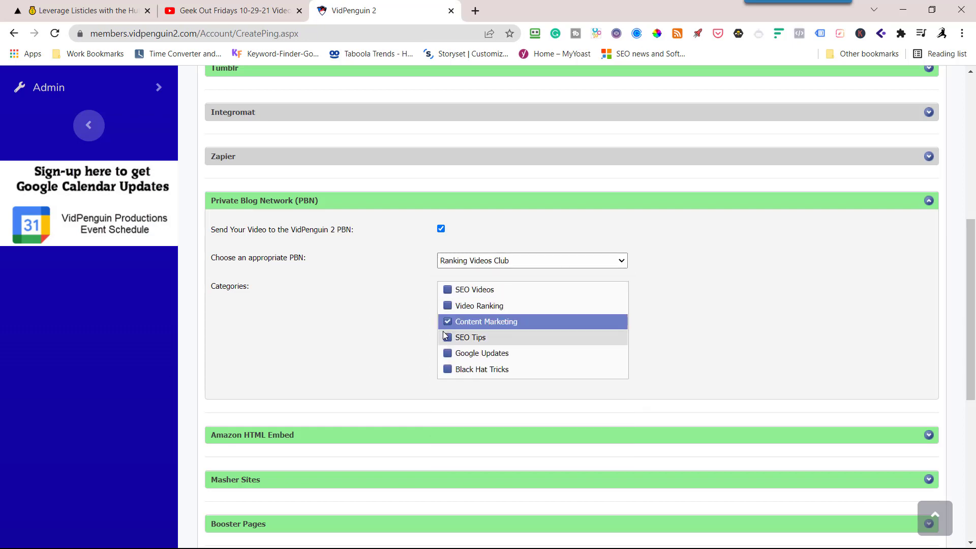
pyautogui.click(447, 337)
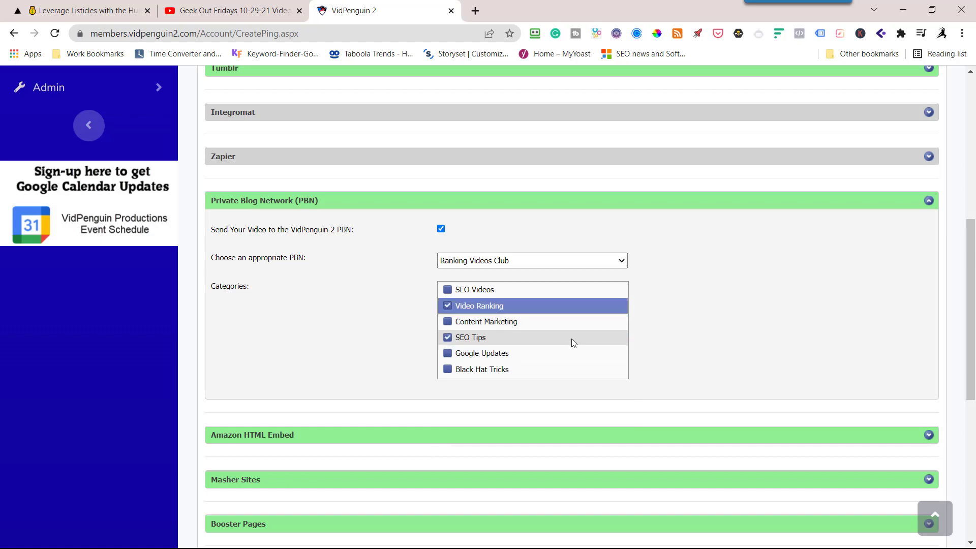
pyautogui.click(473, 338)
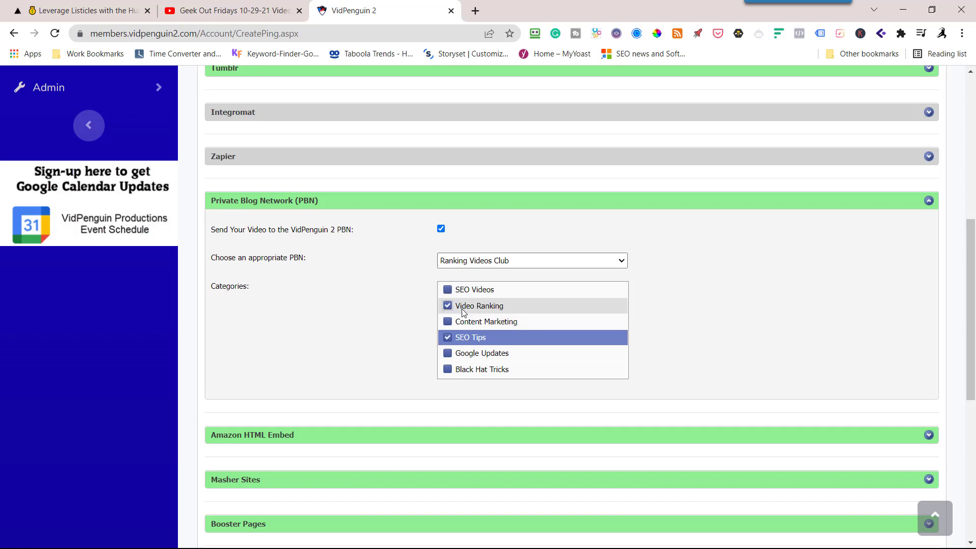
pyautogui.click(479, 305)
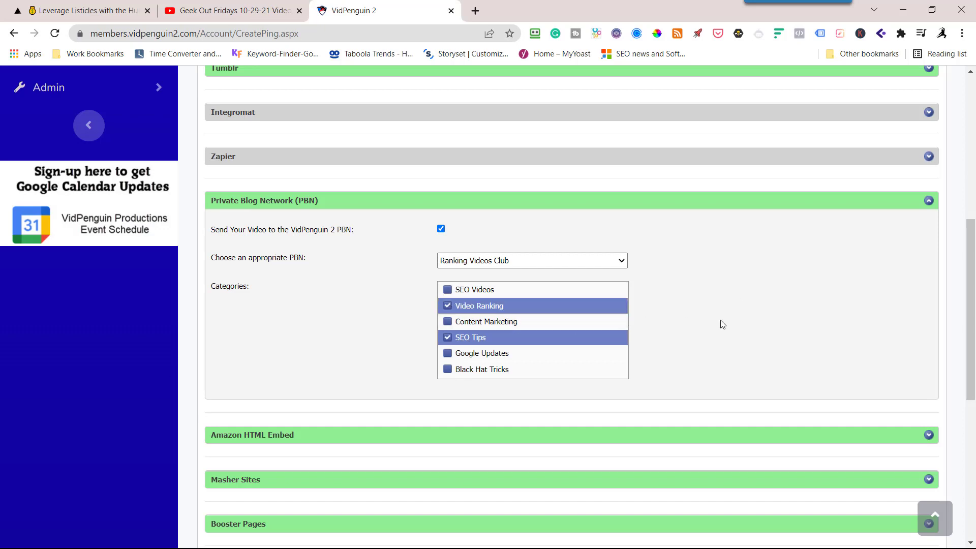
pyautogui.scroll(-3)
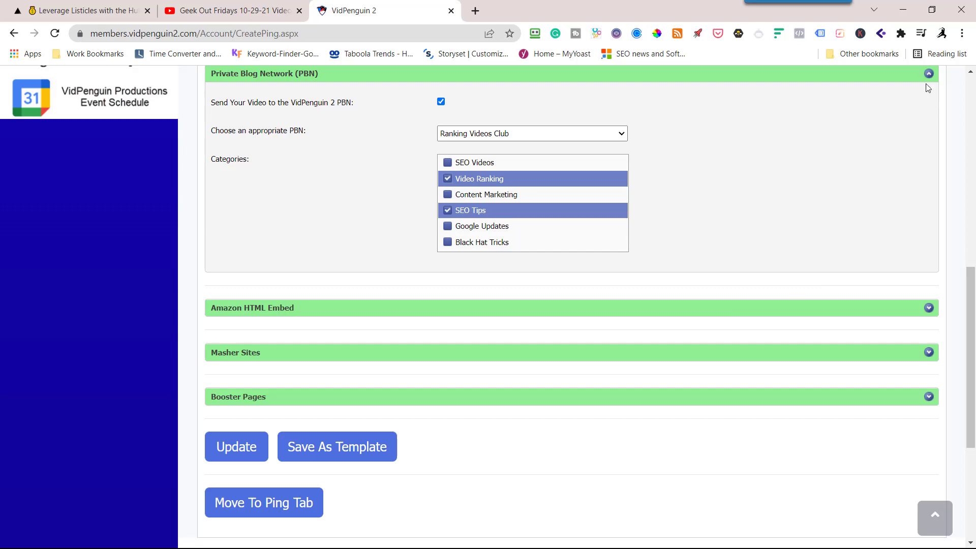
pyautogui.click(928, 74)
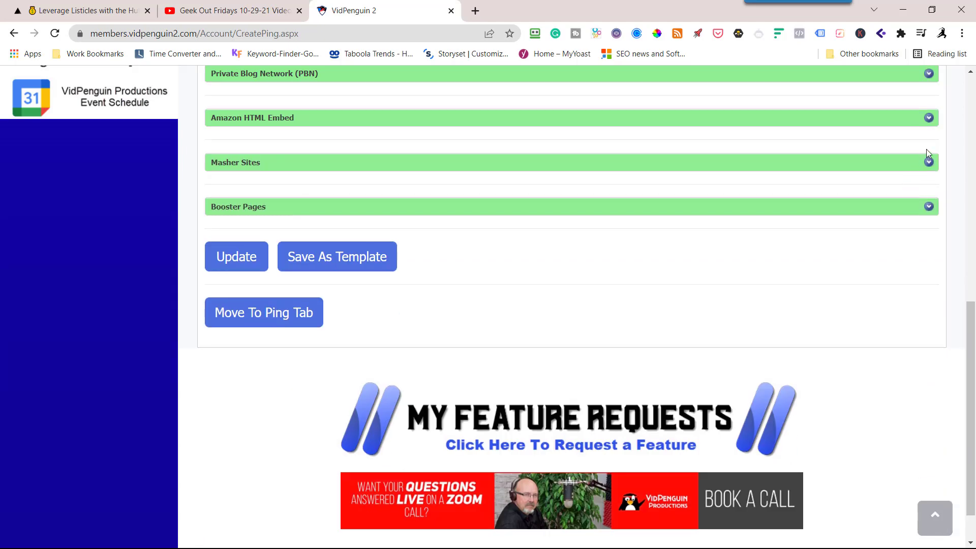
# - Expand Amazon HTML Embed, scroll through its template preview, and close the preview
pyautogui.click(928, 118)
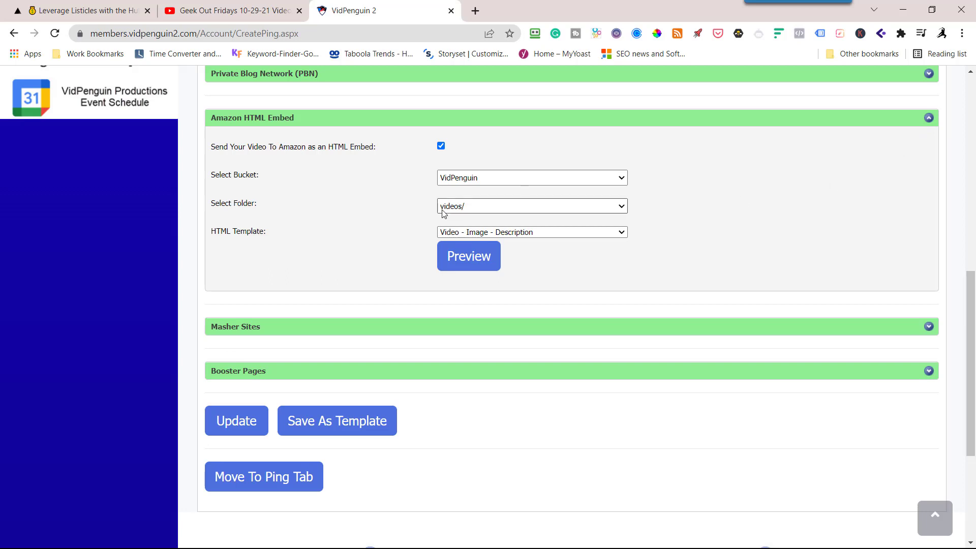
pyautogui.moveTo(415, 216)
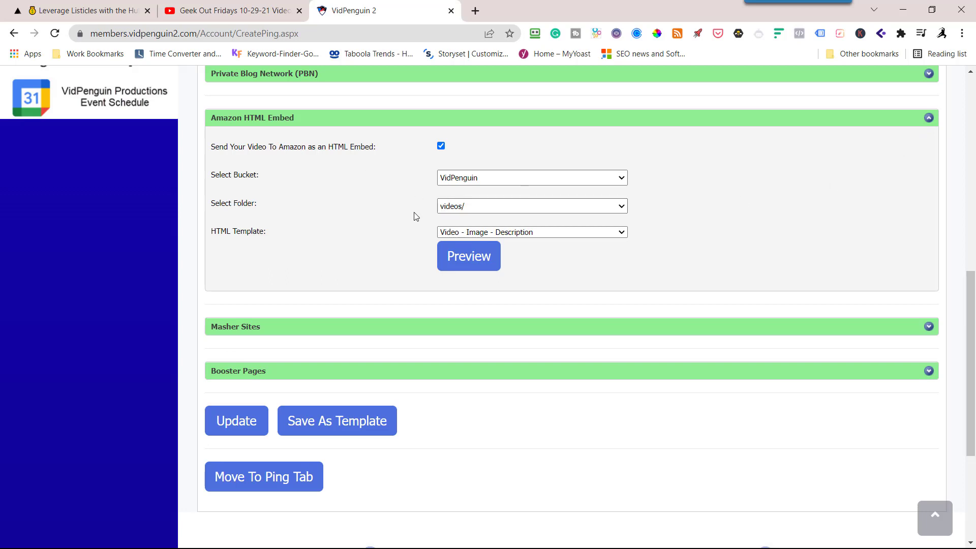
pyautogui.moveTo(296, 139)
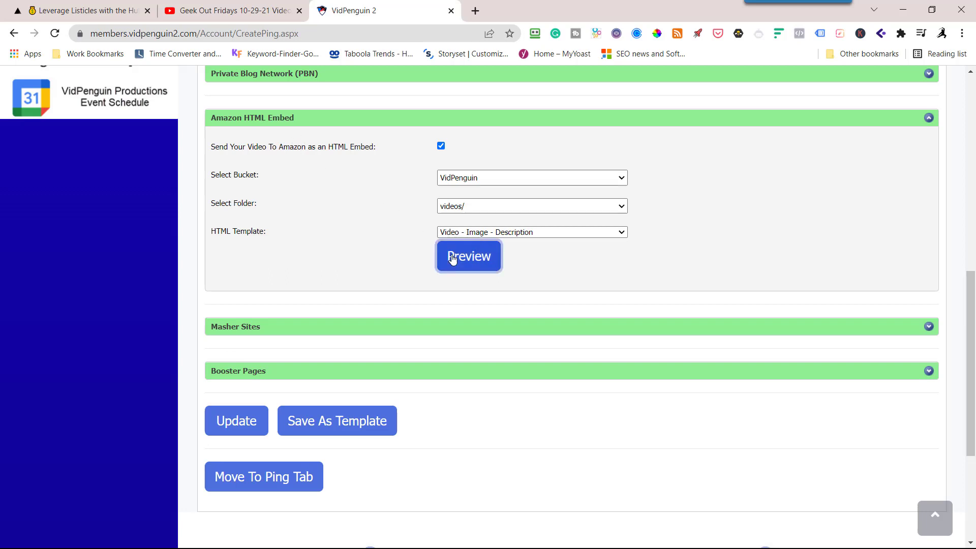
pyautogui.click(467, 256)
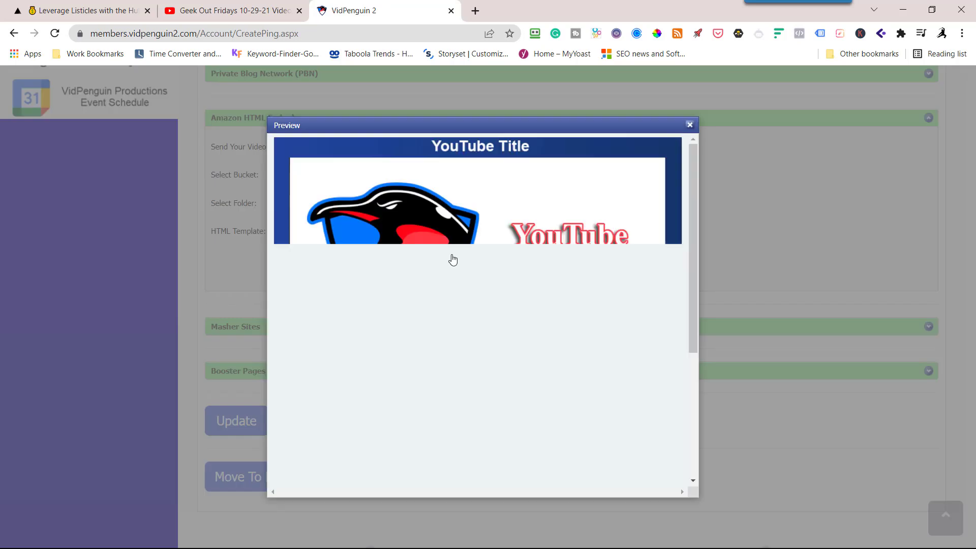
pyautogui.scroll(-3)
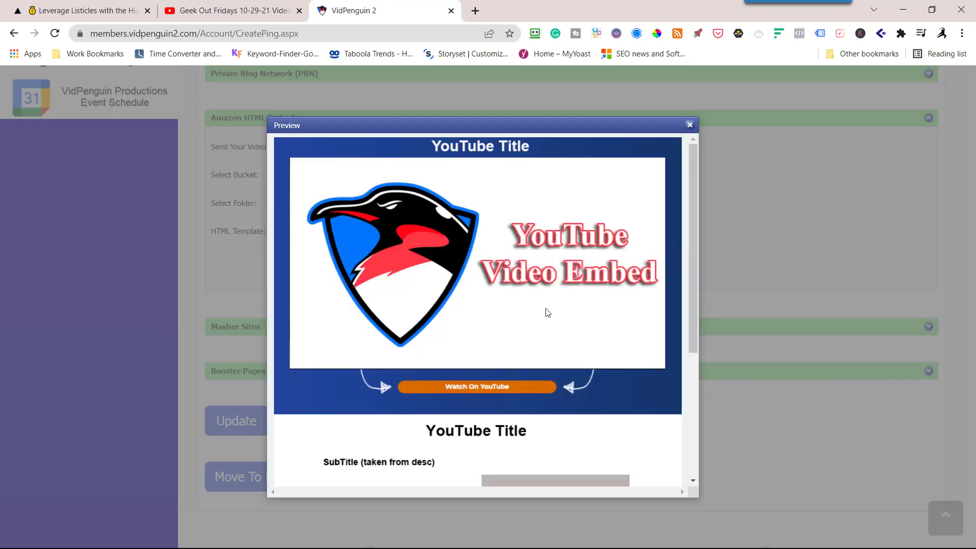
pyautogui.moveTo(549, 209)
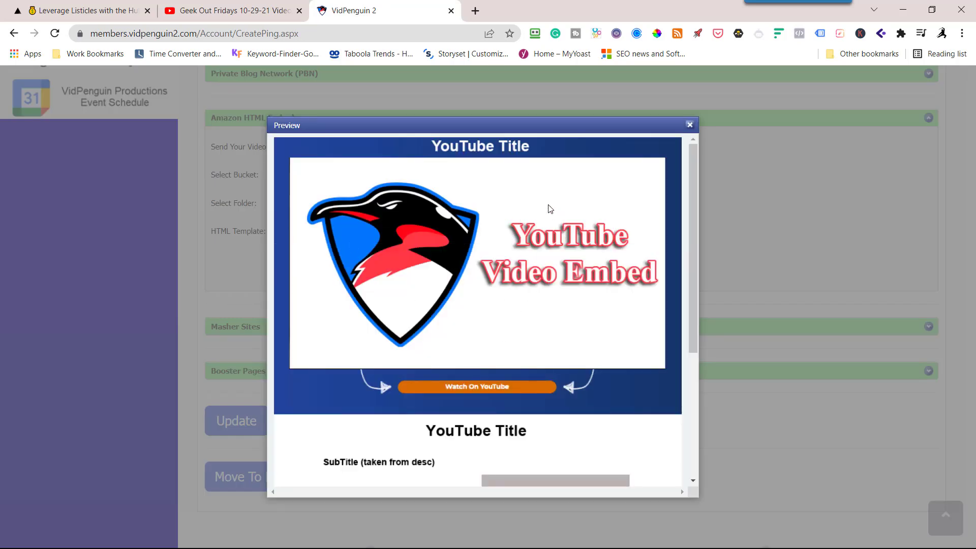
pyautogui.moveTo(449, 434)
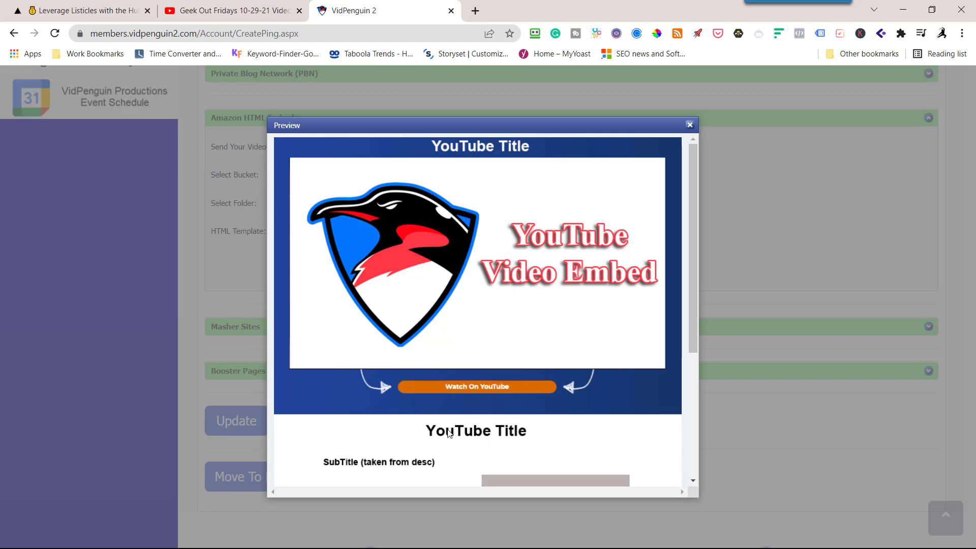
pyautogui.moveTo(390, 459)
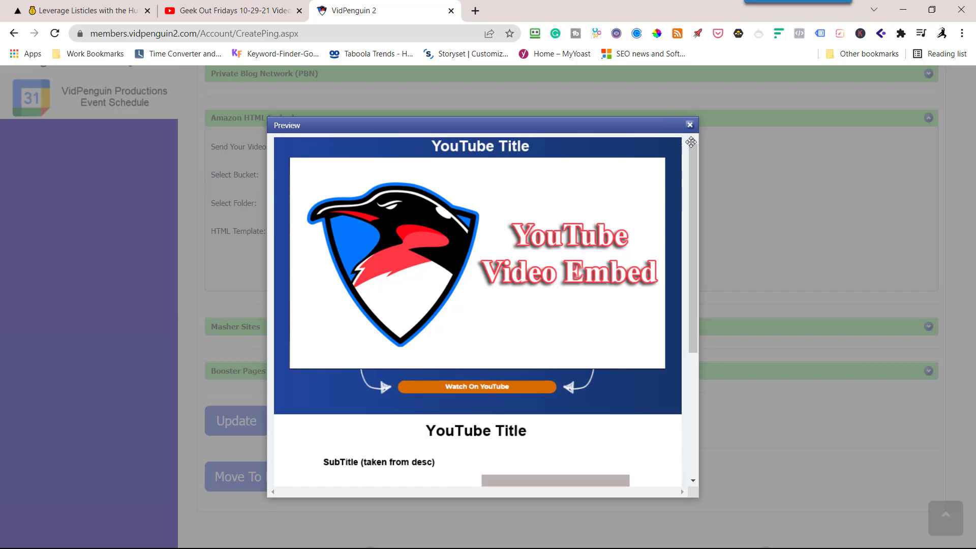
pyautogui.scroll(-3)
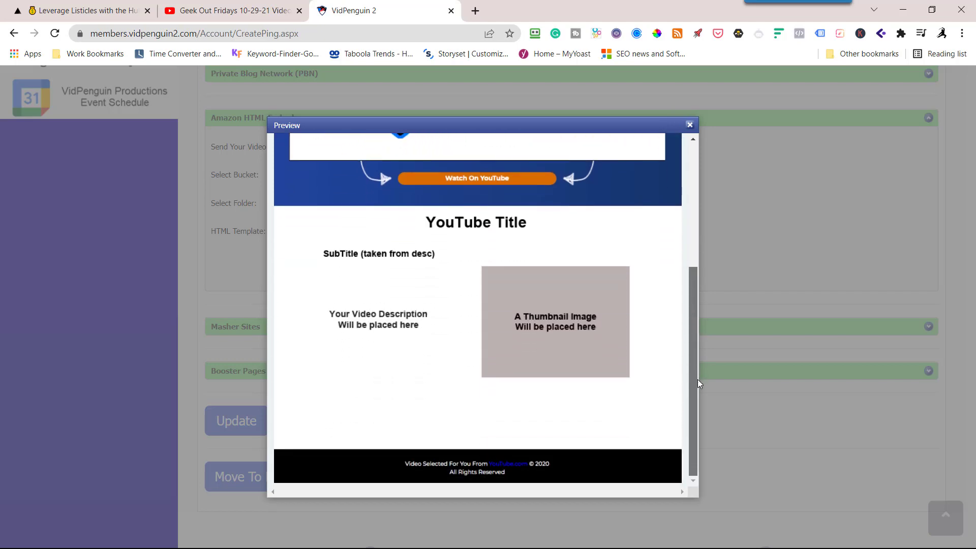
pyautogui.scroll(3)
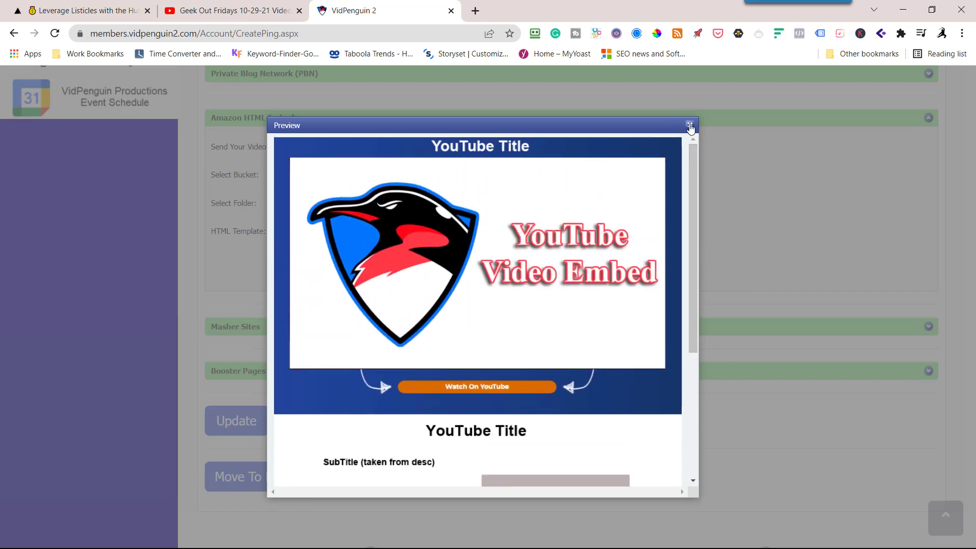
pyautogui.click(689, 125)
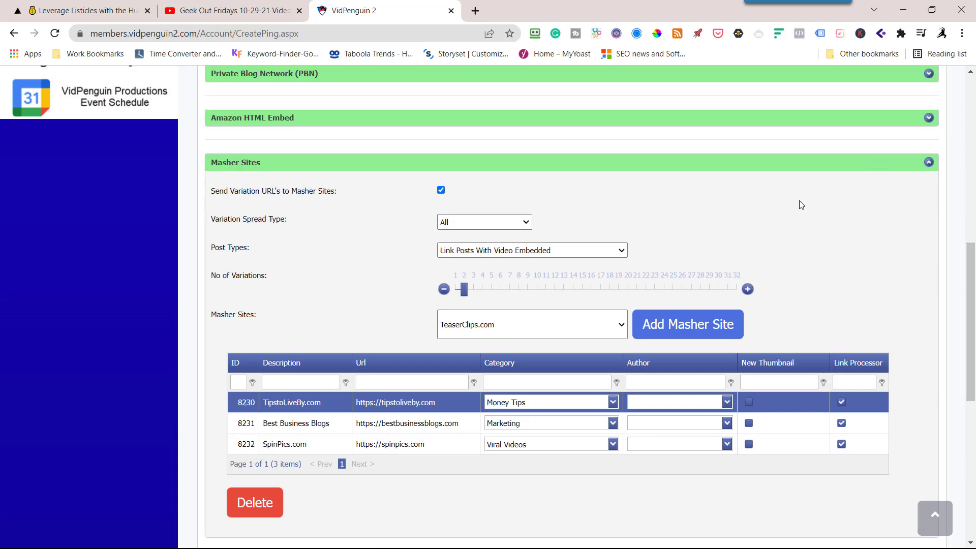
pyautogui.moveTo(543, 231)
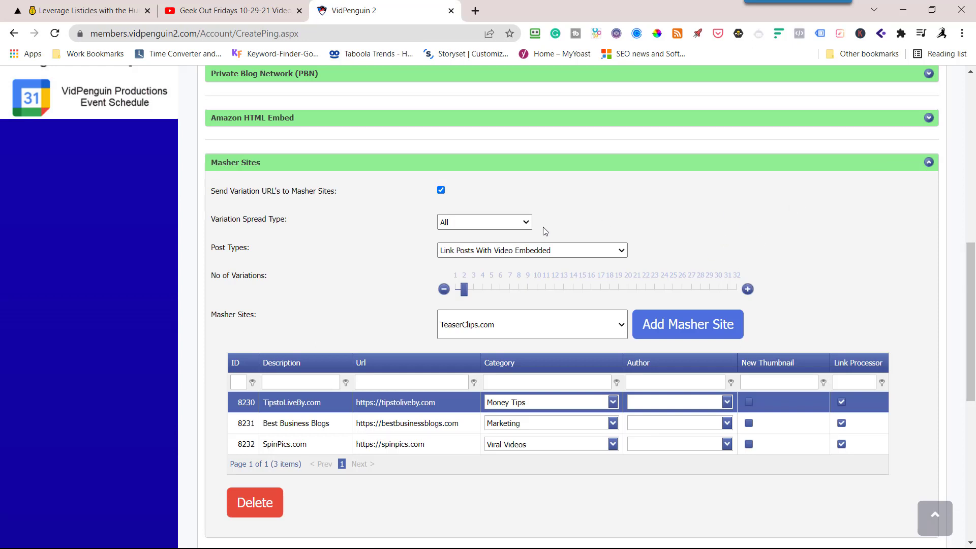
pyautogui.moveTo(479, 274)
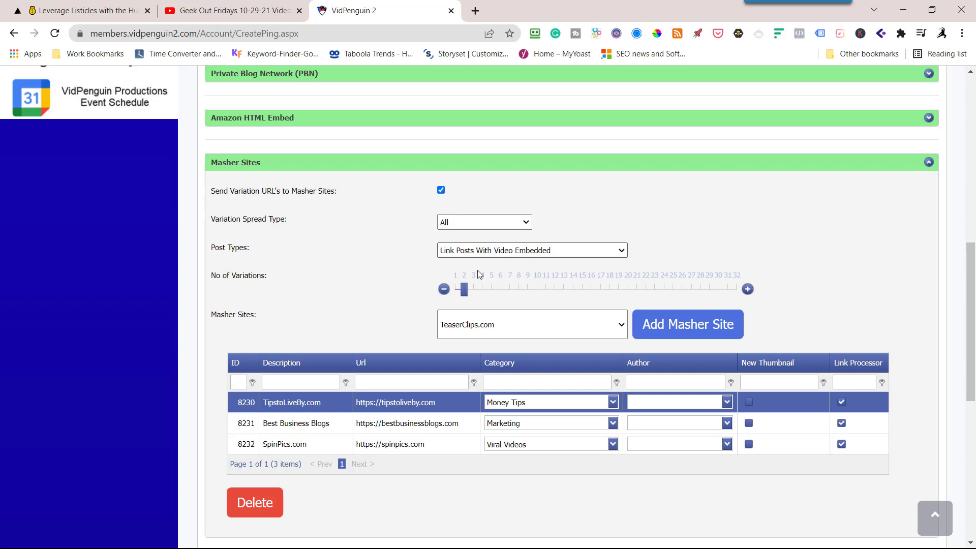
pyautogui.moveTo(386, 427)
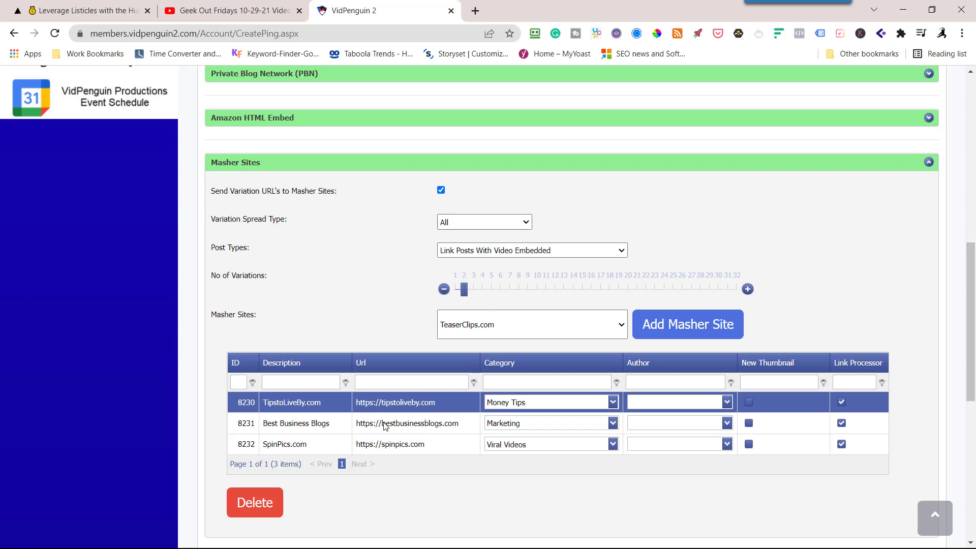
pyautogui.moveTo(392, 452)
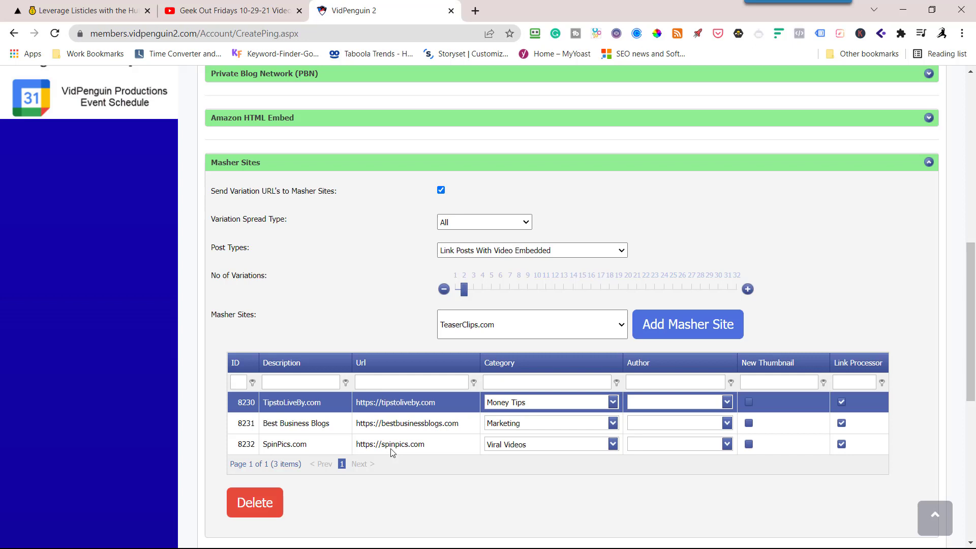
pyautogui.moveTo(351, 435)
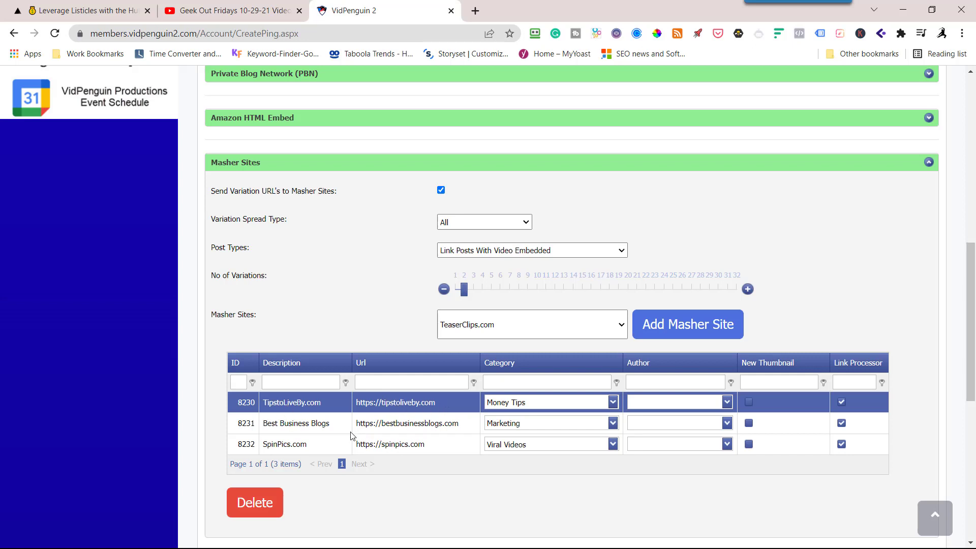
pyautogui.moveTo(394, 451)
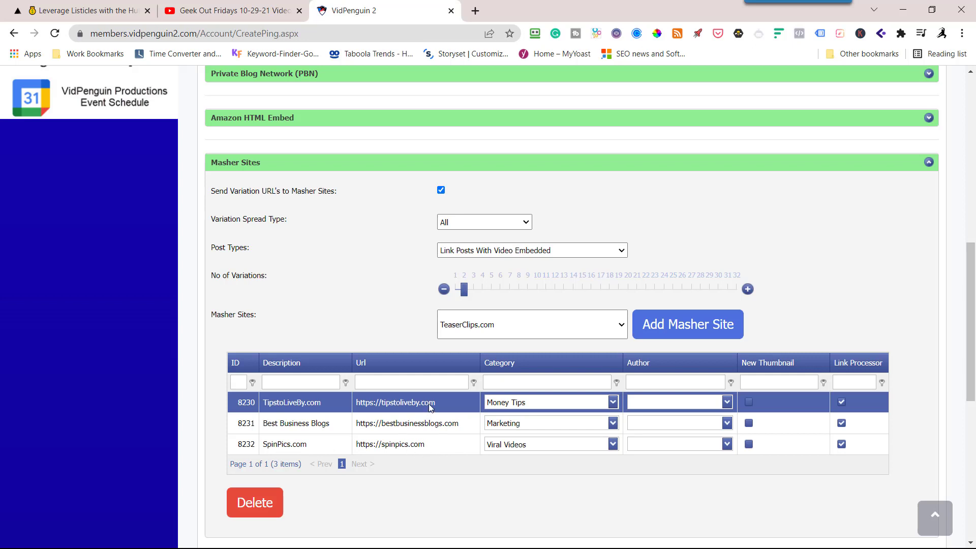
pyautogui.moveTo(446, 434)
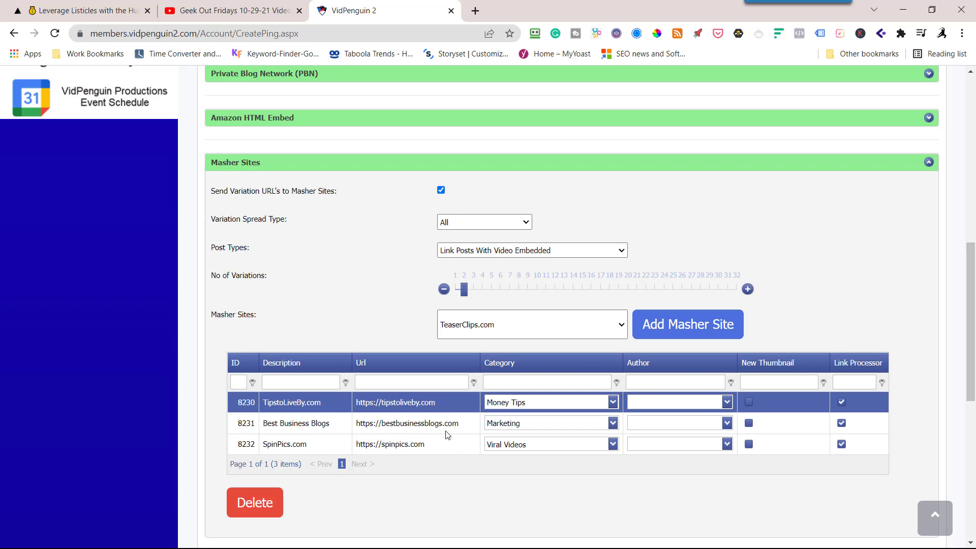
pyautogui.moveTo(378, 414)
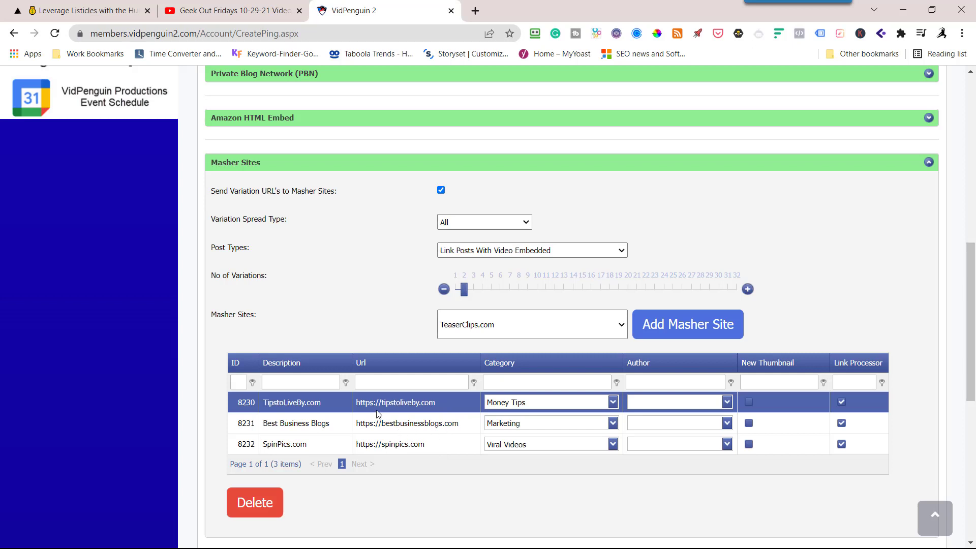
pyautogui.moveTo(451, 415)
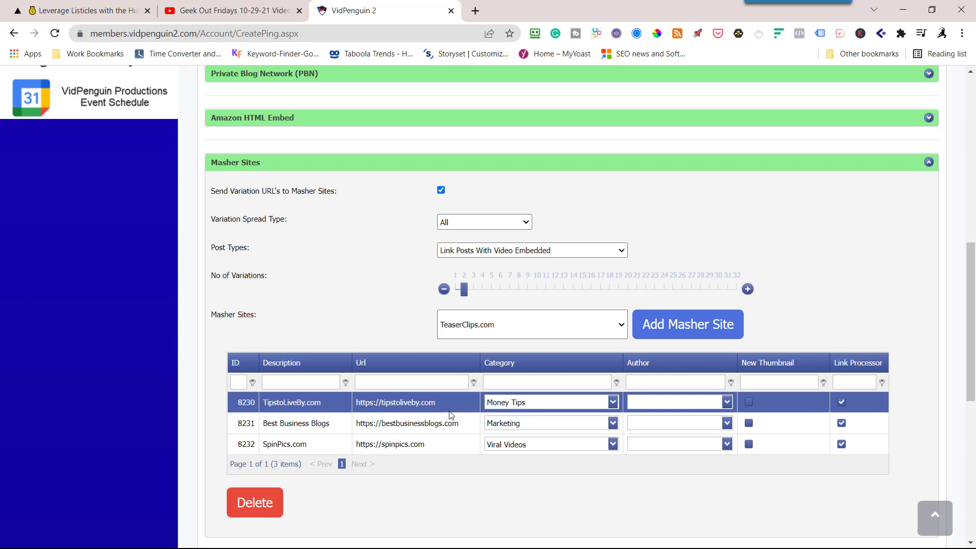
pyautogui.moveTo(437, 455)
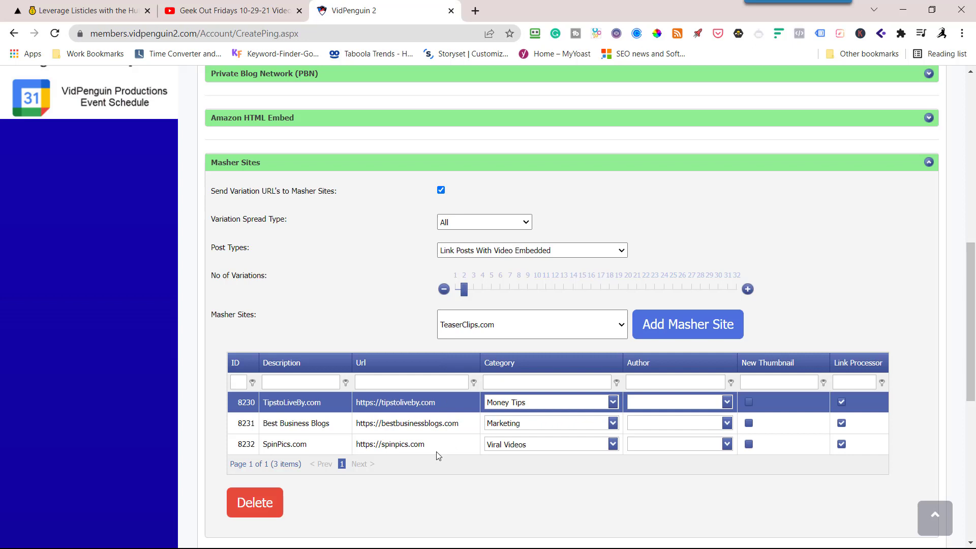
pyautogui.moveTo(763, 411)
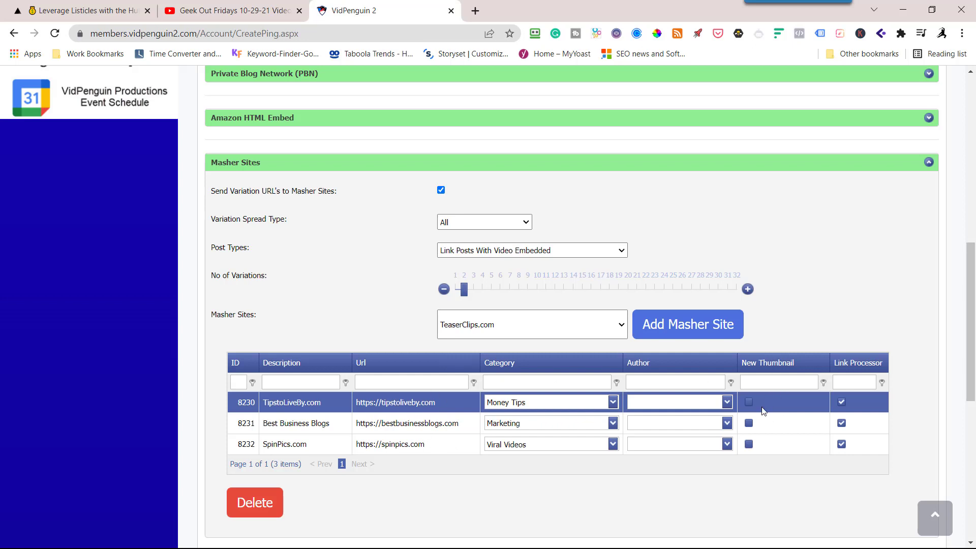
pyautogui.moveTo(339, 302)
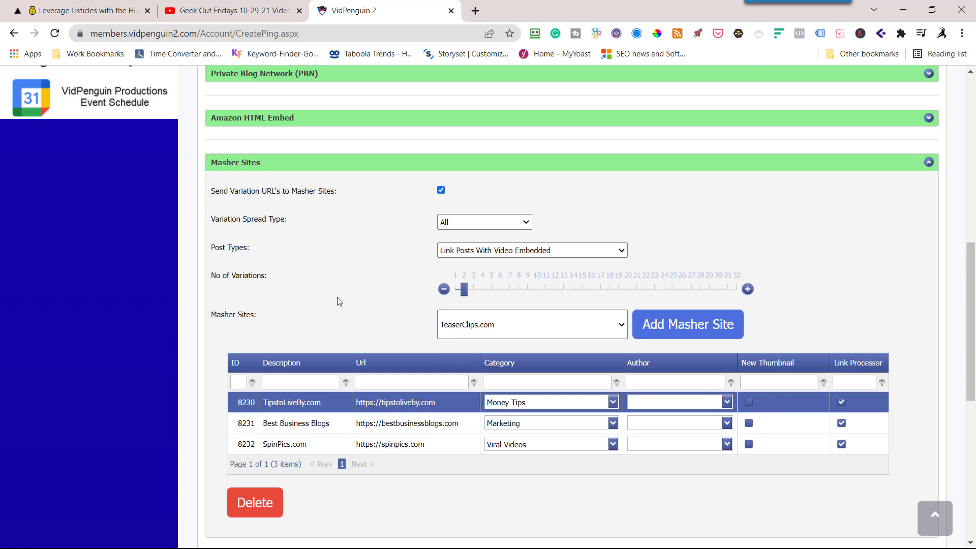
pyautogui.moveTo(515, 402)
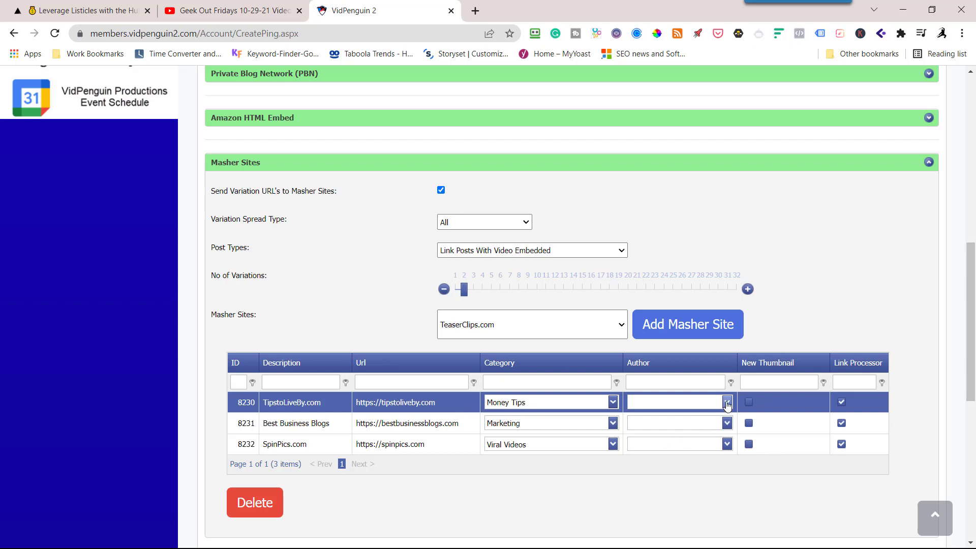
# - Choose Random as the author for TipstoLiveBy.com, Best Business Blogs and SpinPics.com
pyautogui.click(726, 402)
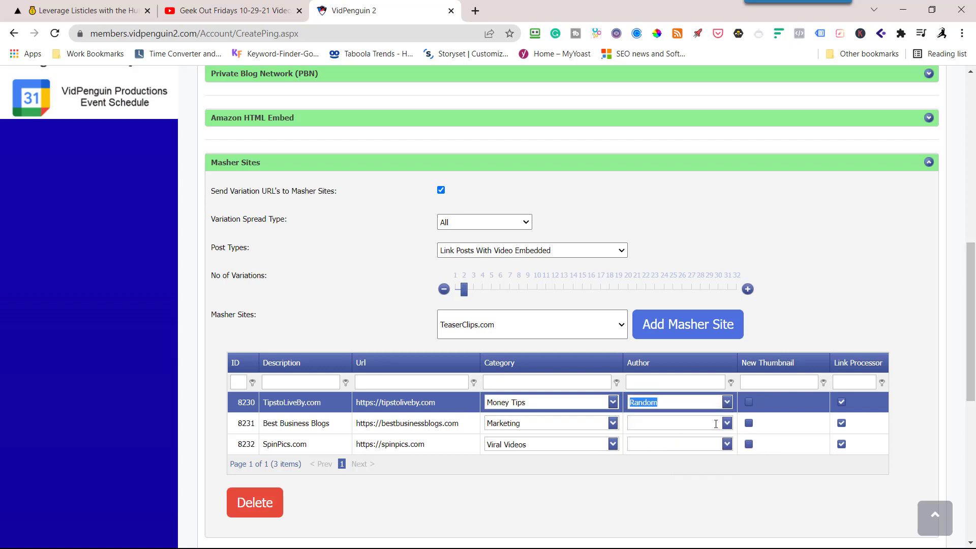
pyautogui.click(726, 422)
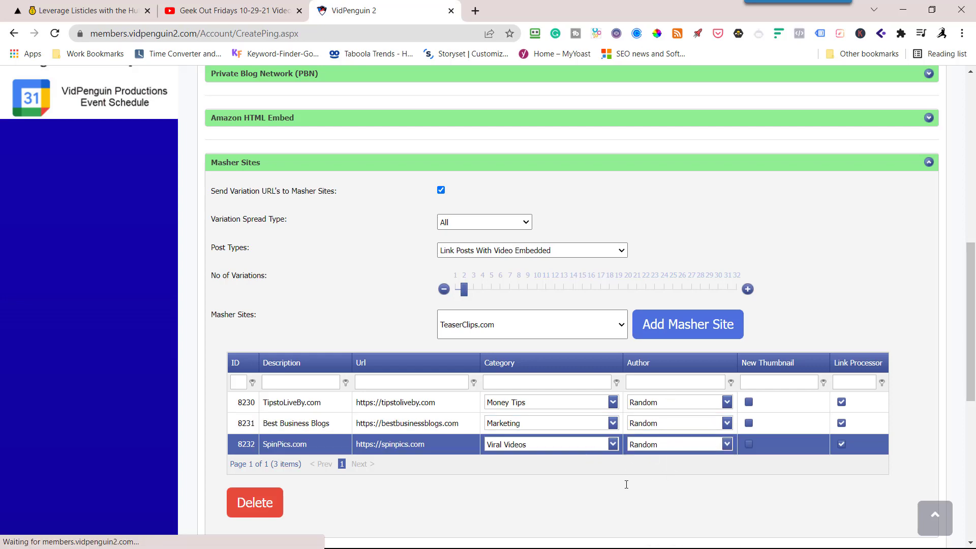
pyautogui.scroll(3)
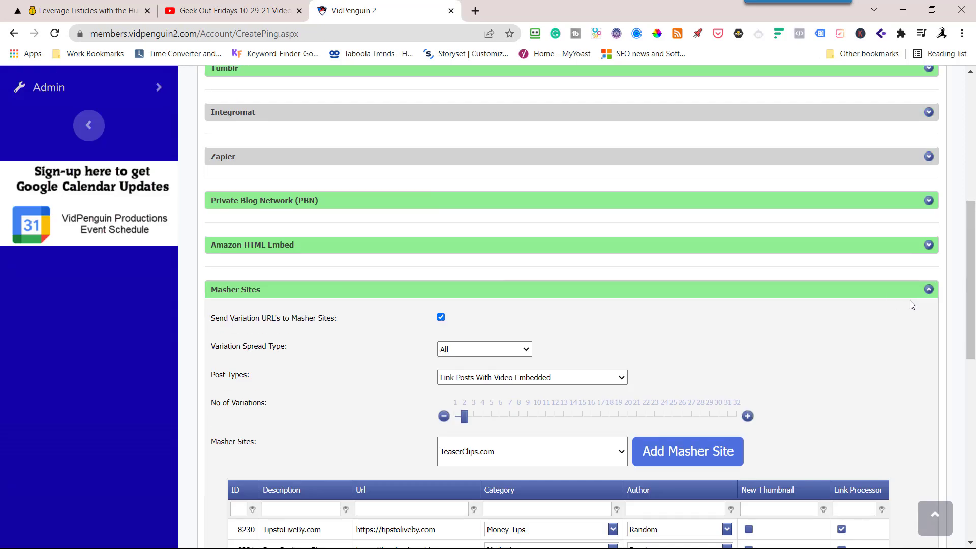
# - Confirm Booster Pages use Make Money niche and Video Marketing category, then update
pyautogui.click(928, 289)
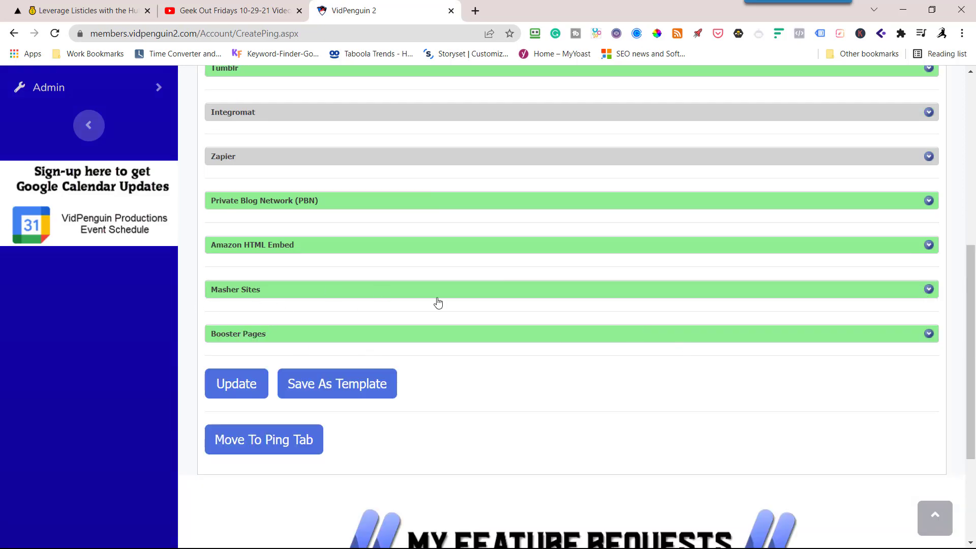
pyautogui.moveTo(929, 340)
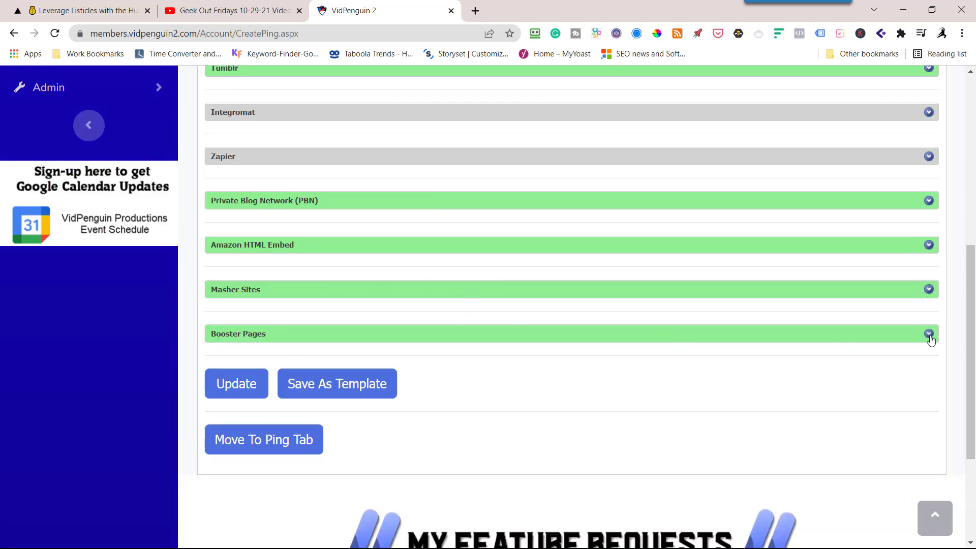
pyautogui.click(928, 333)
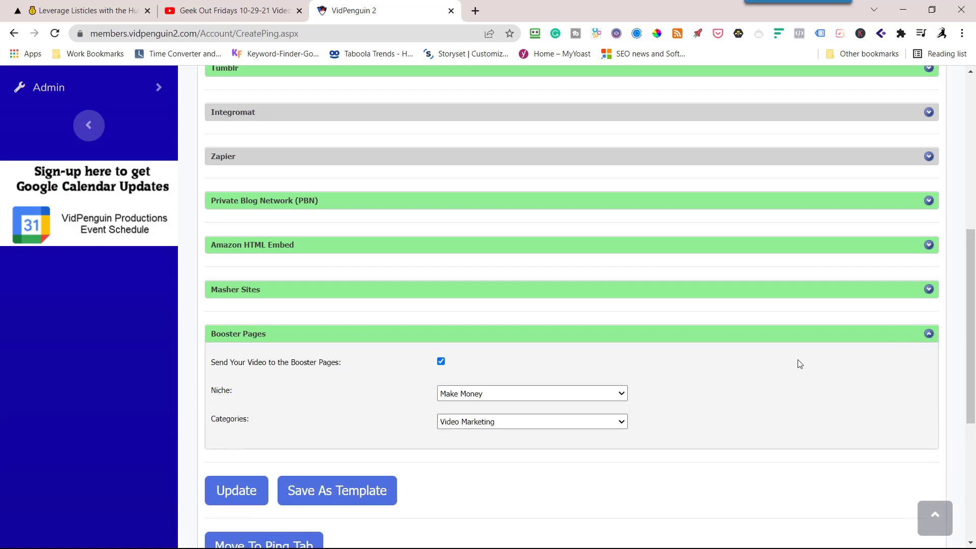
pyautogui.moveTo(348, 361)
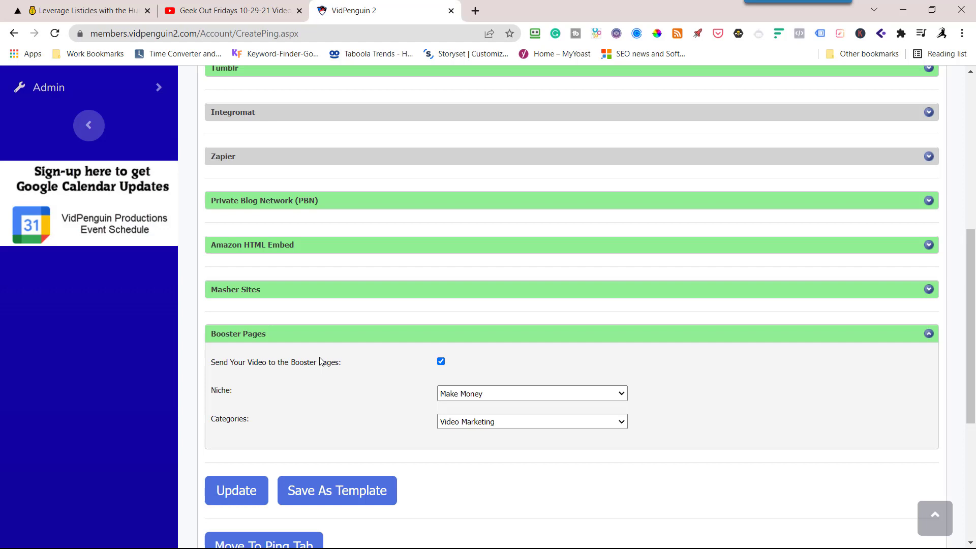
pyautogui.moveTo(324, 390)
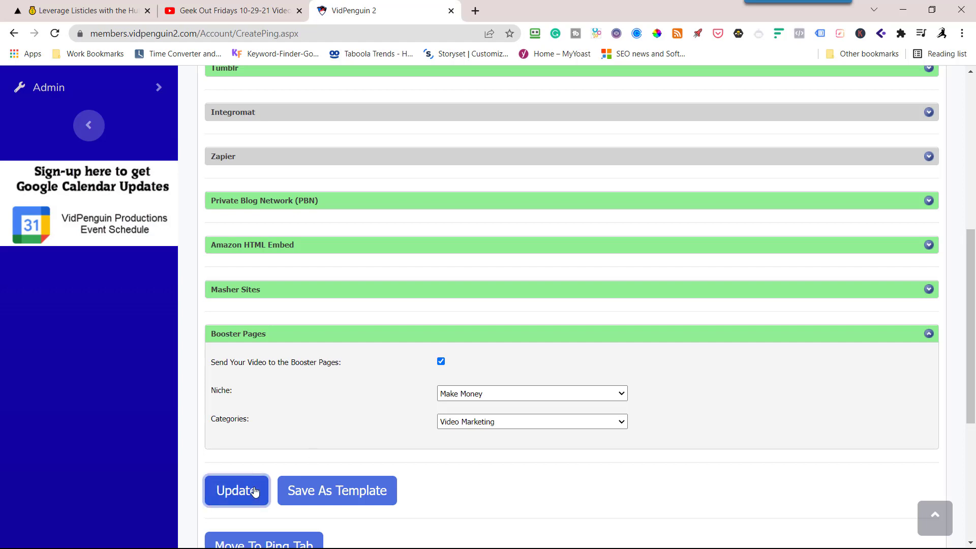
pyautogui.click(236, 490)
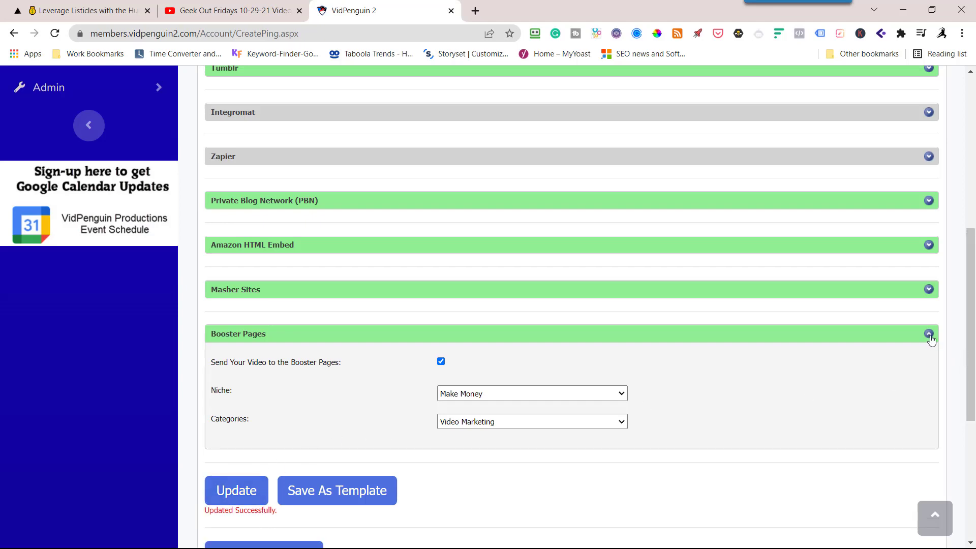
pyautogui.scroll(3)
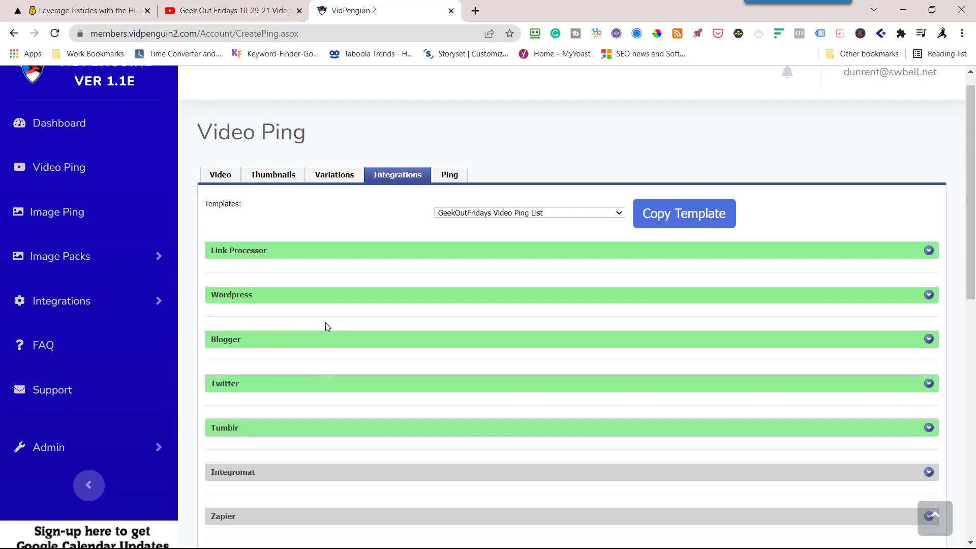
# - Save the integrations as template 'GeekOutFridays YT Playlist on RSSMasher' and proceed to pinging
pyautogui.scroll(-3)
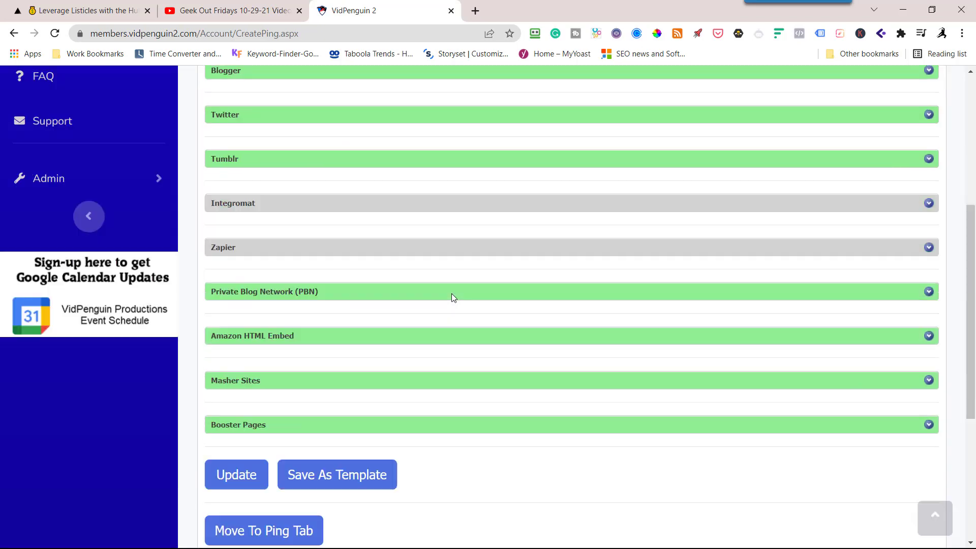
pyautogui.scroll(-3)
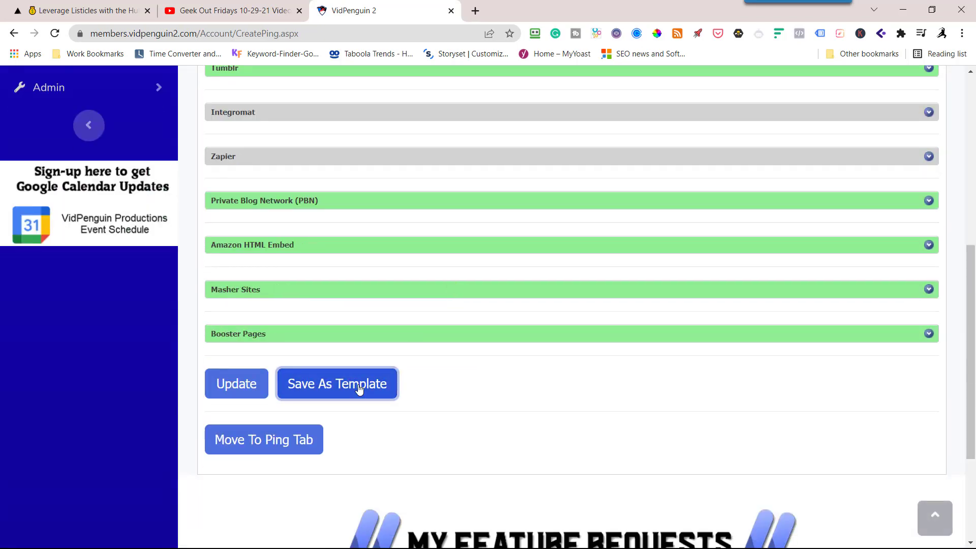
pyautogui.click(337, 383)
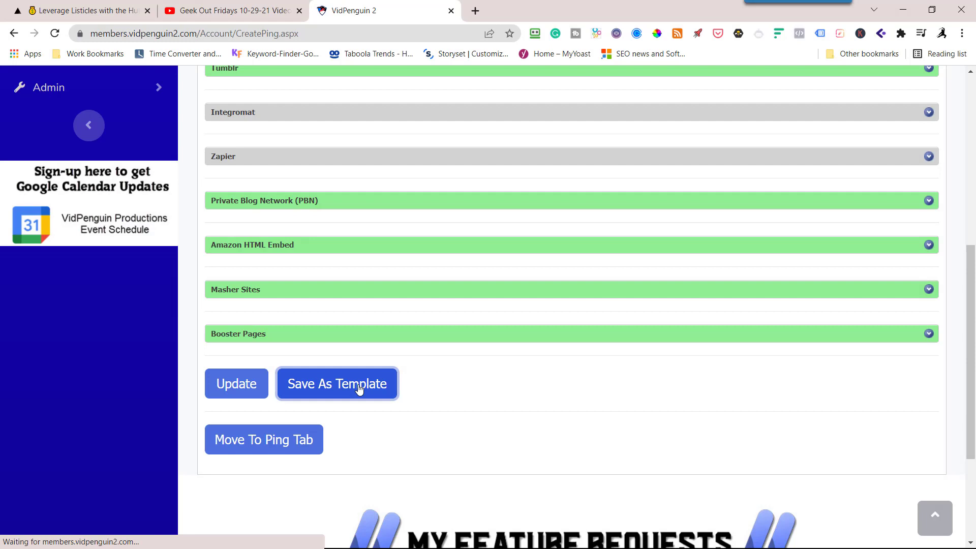
pyautogui.click(337, 383)
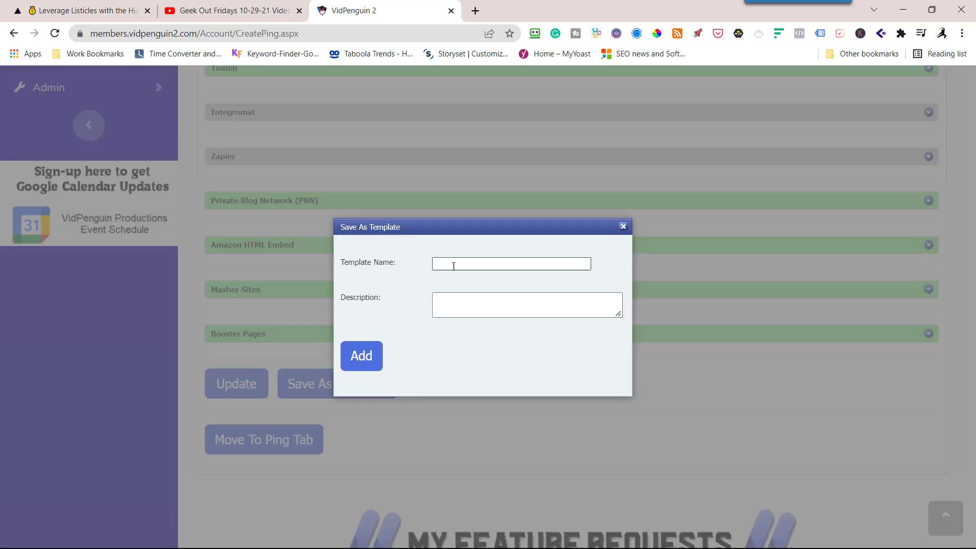
pyautogui.write('GeekOutFridays YT Playlist on RSSMasher')
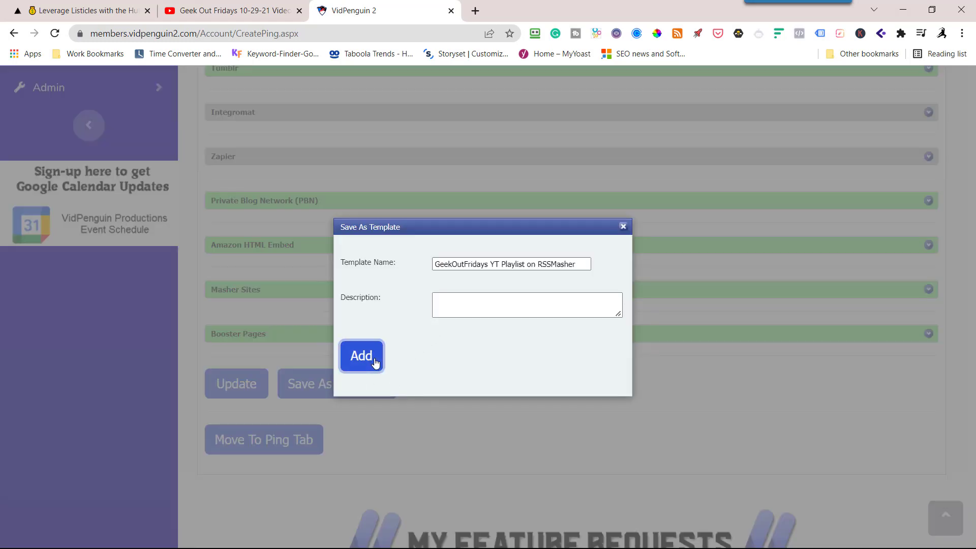
pyautogui.click(360, 355)
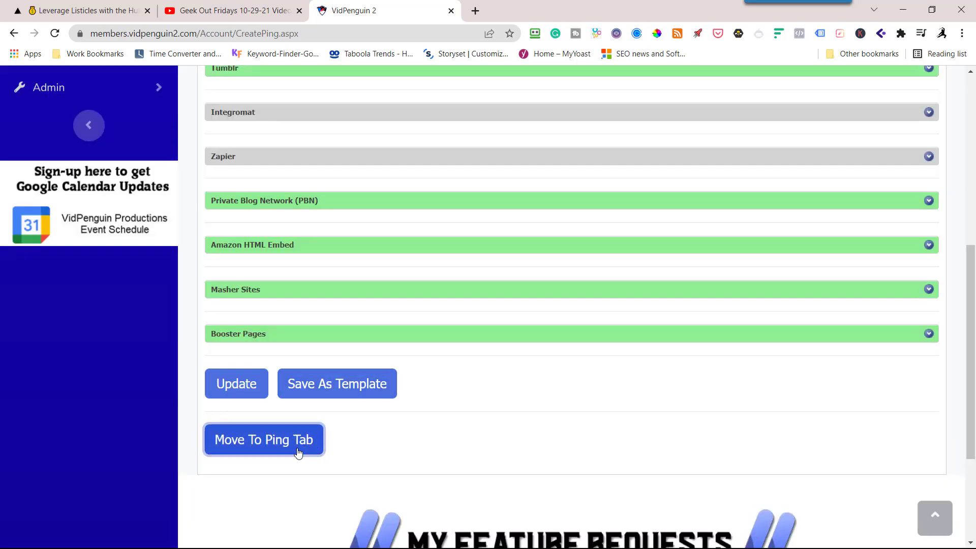
pyautogui.click(264, 439)
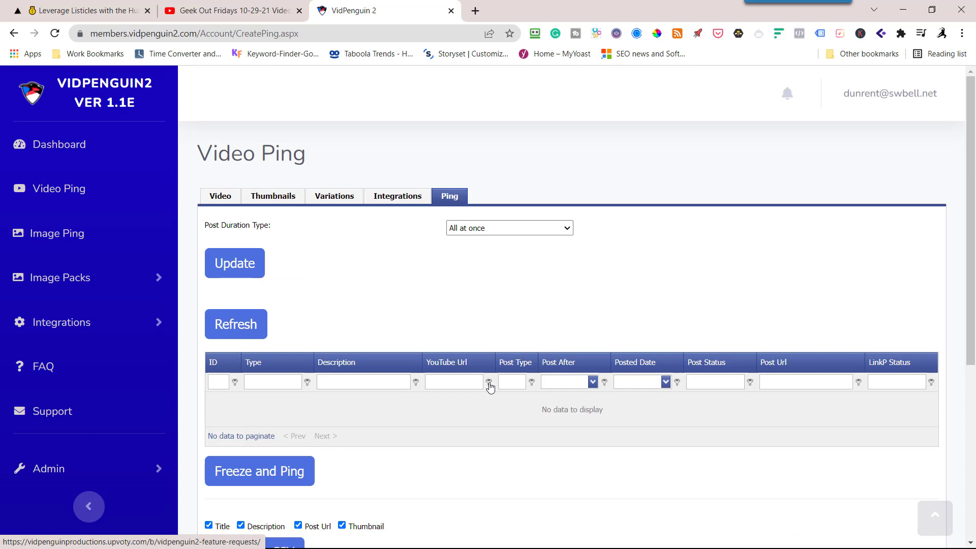
pyautogui.moveTo(373, 327)
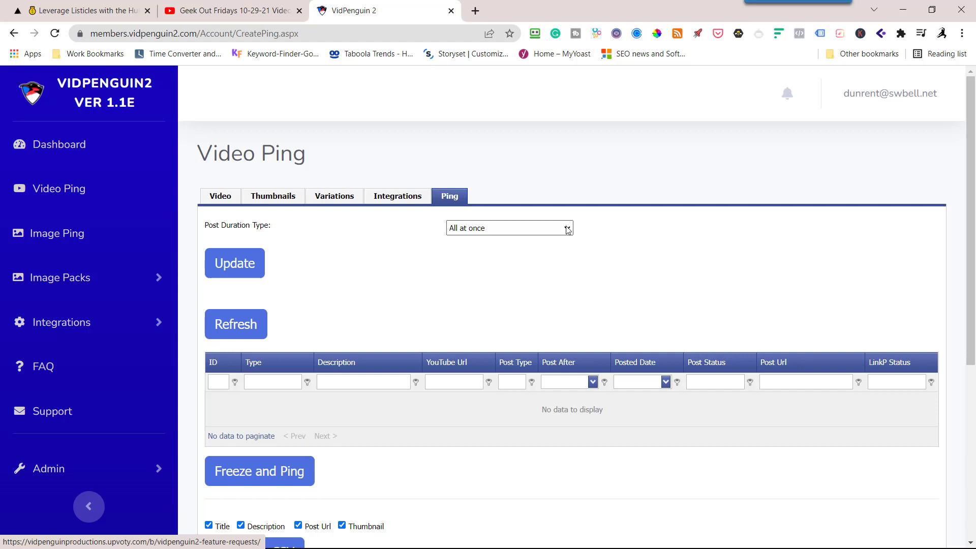
pyautogui.moveTo(568, 233)
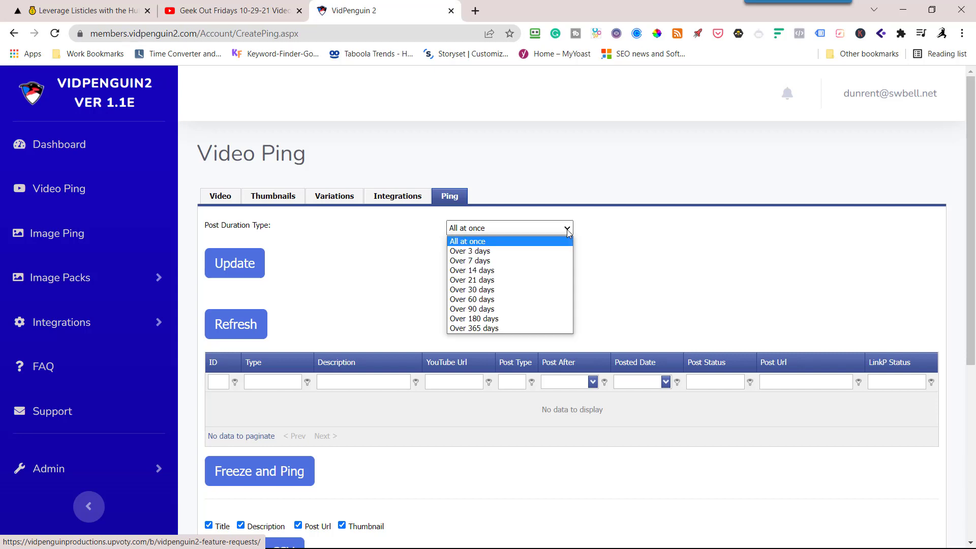
pyautogui.moveTo(471, 299)
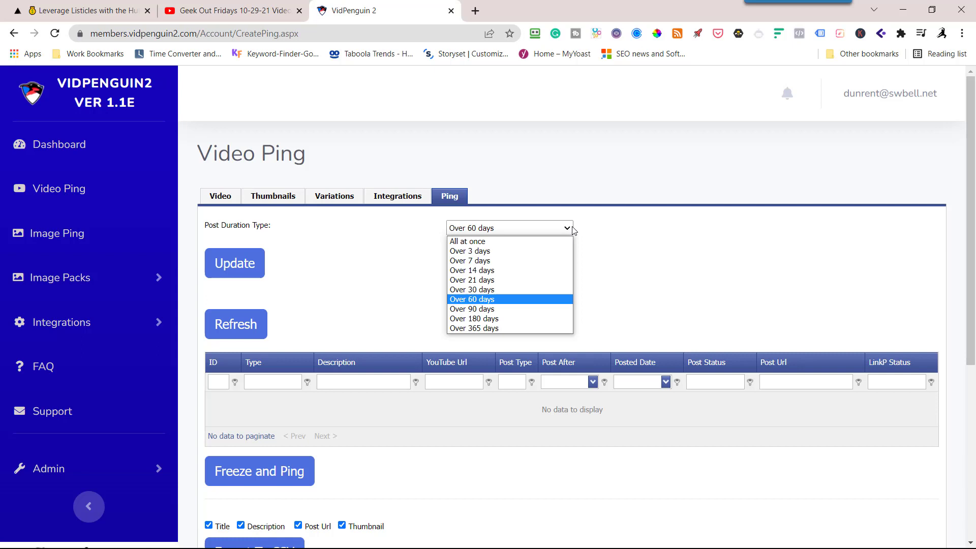
pyautogui.moveTo(491, 327)
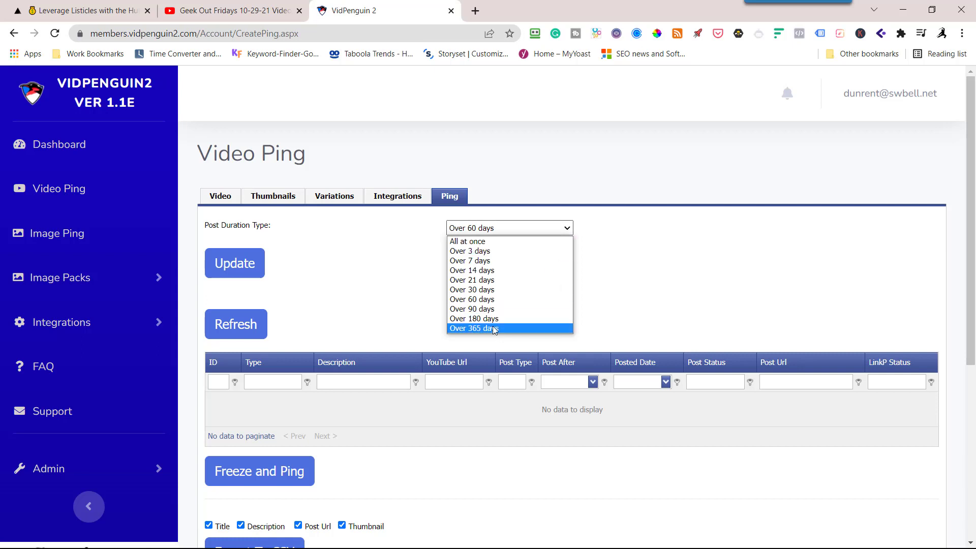
pyautogui.moveTo(471, 300)
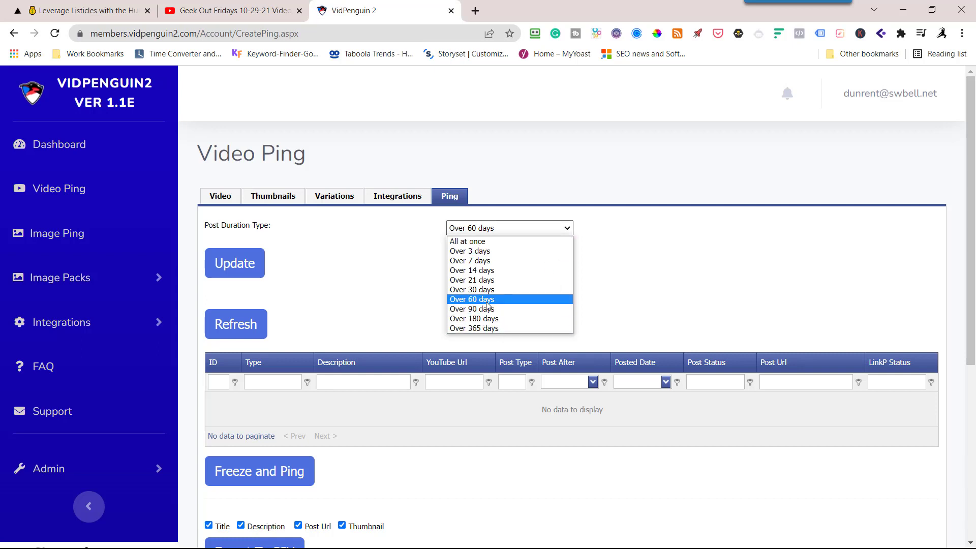
# - Set Post Duration Type to Over 60 days and update the ping schedule
pyautogui.click(471, 300)
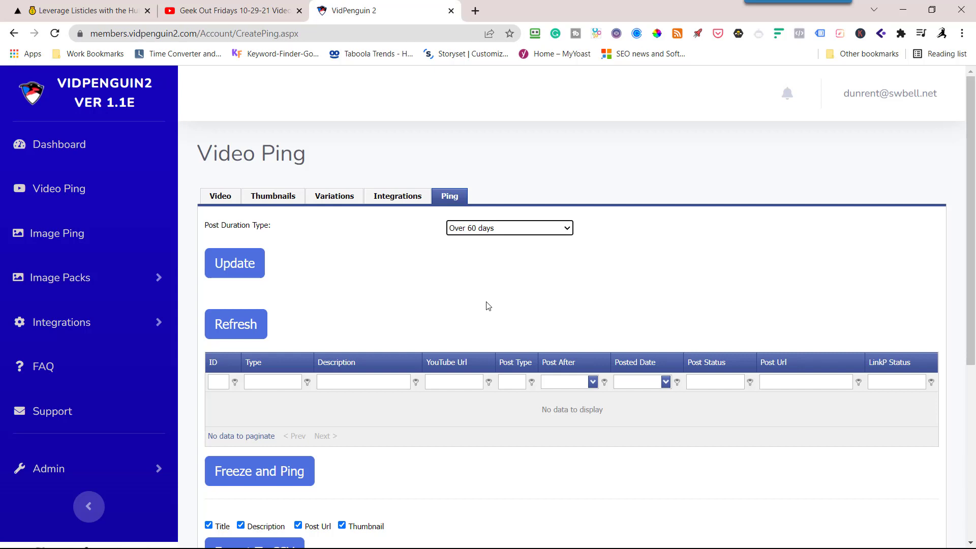
pyautogui.click(234, 262)
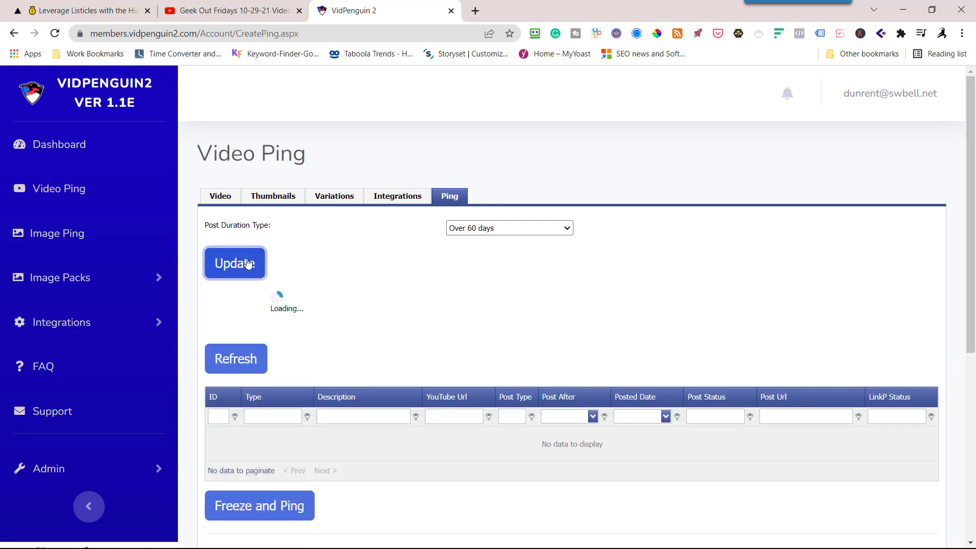
pyautogui.click(235, 262)
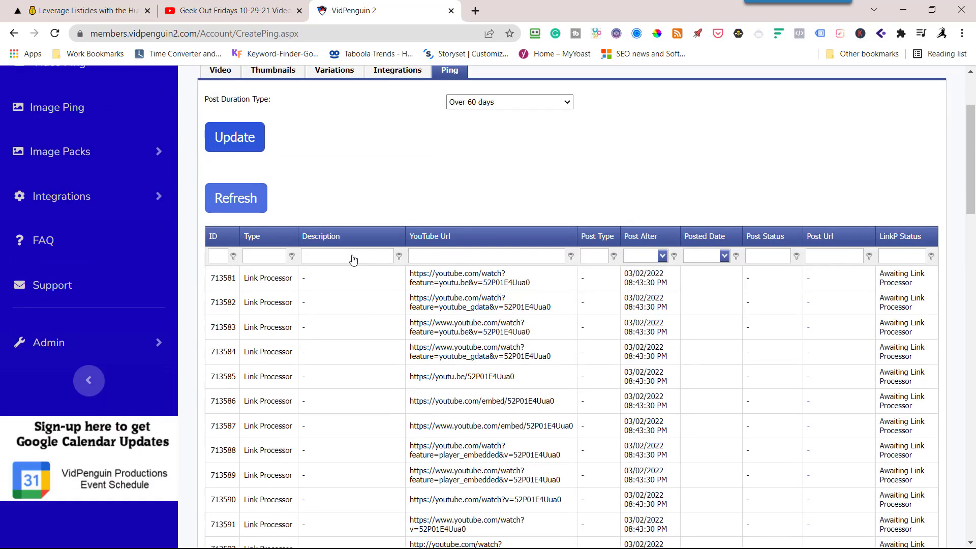
# - Scroll through the 65 generated pings, then Freeze and Ping
pyautogui.scroll(-3)
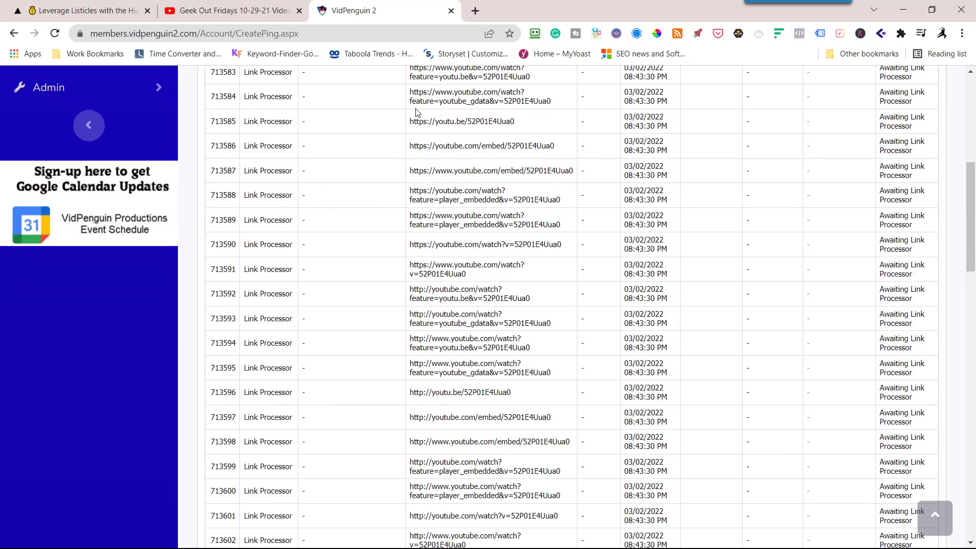
pyautogui.scroll(-3)
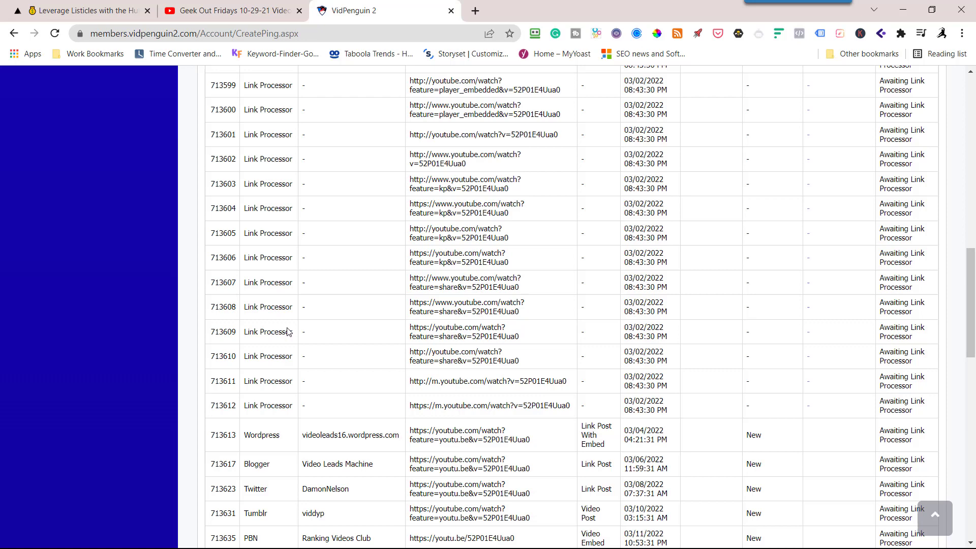
pyautogui.moveTo(632, 382)
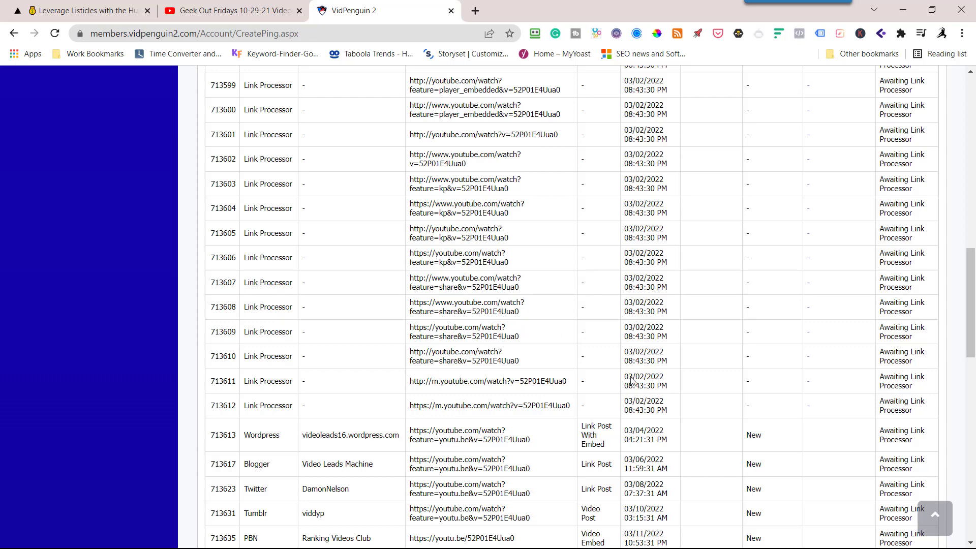
pyautogui.scroll(-3)
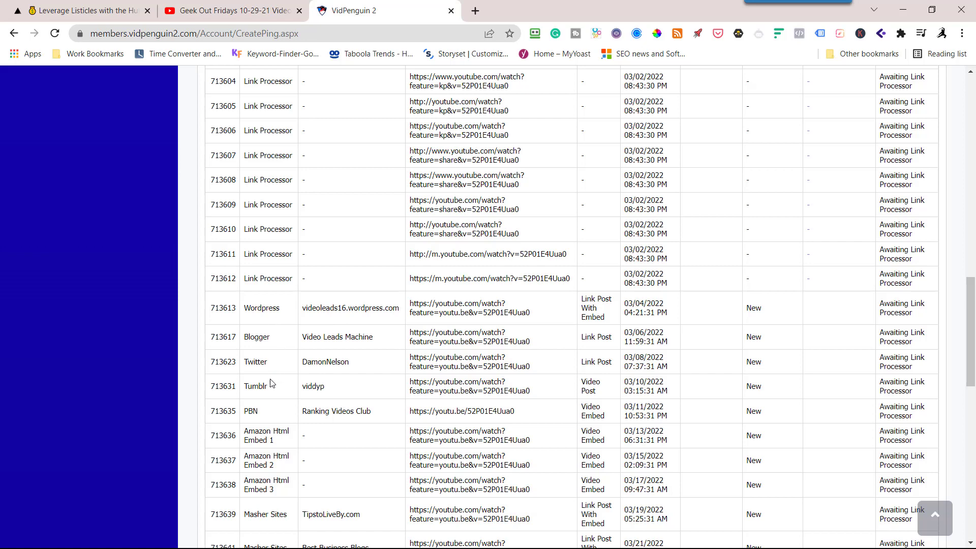
pyautogui.moveTo(326, 416)
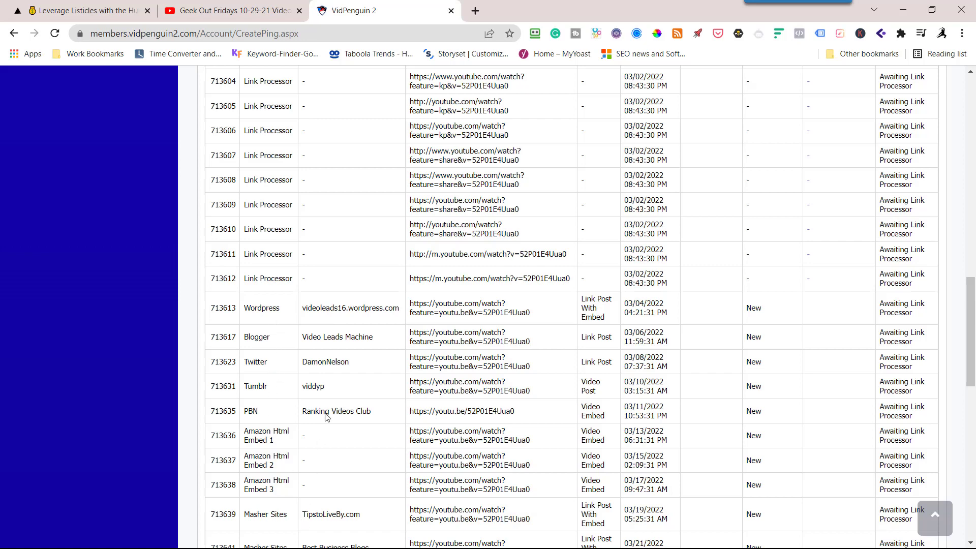
pyautogui.scroll(-3)
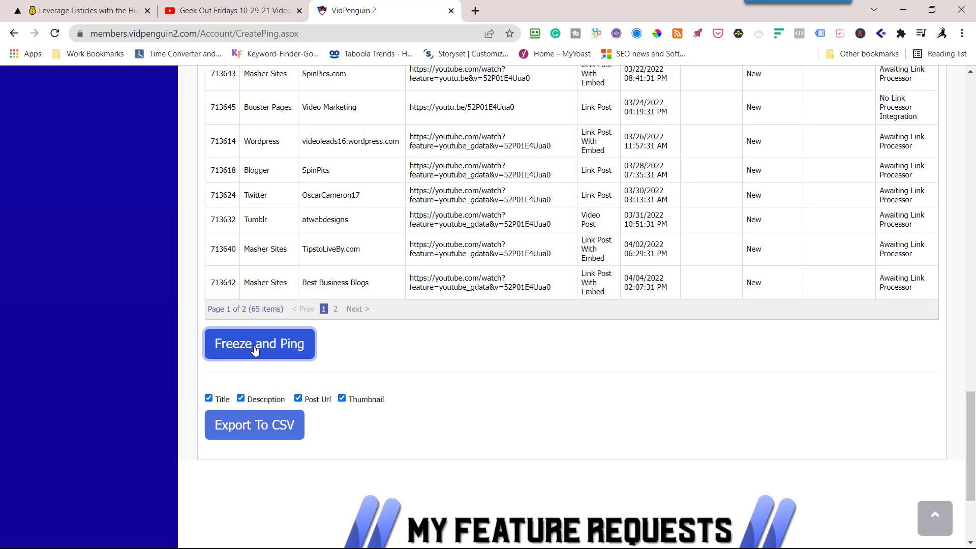
pyautogui.click(259, 344)
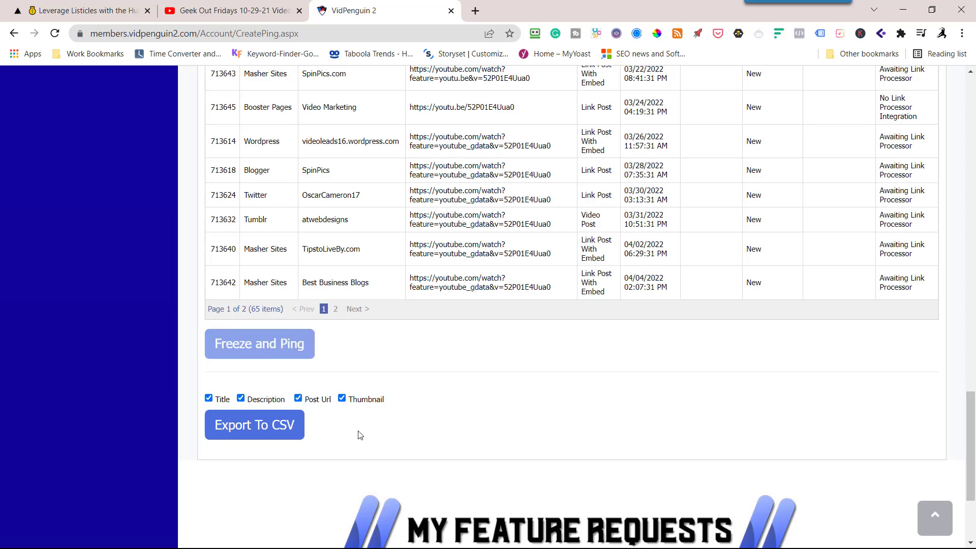
pyautogui.scroll(3)
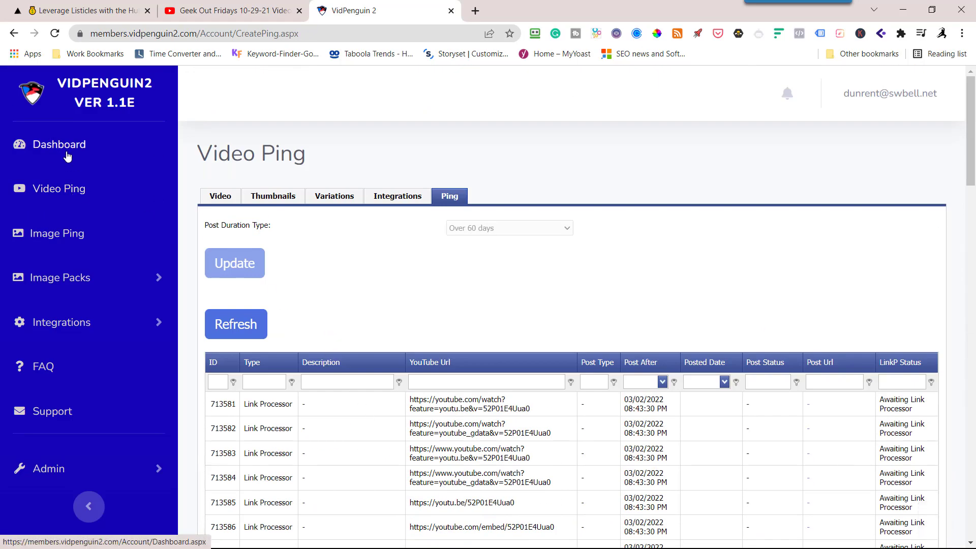
# - Copy the short share link of the 9-24-21 Minion Builders Contest playlist video
pyautogui.click(59, 143)
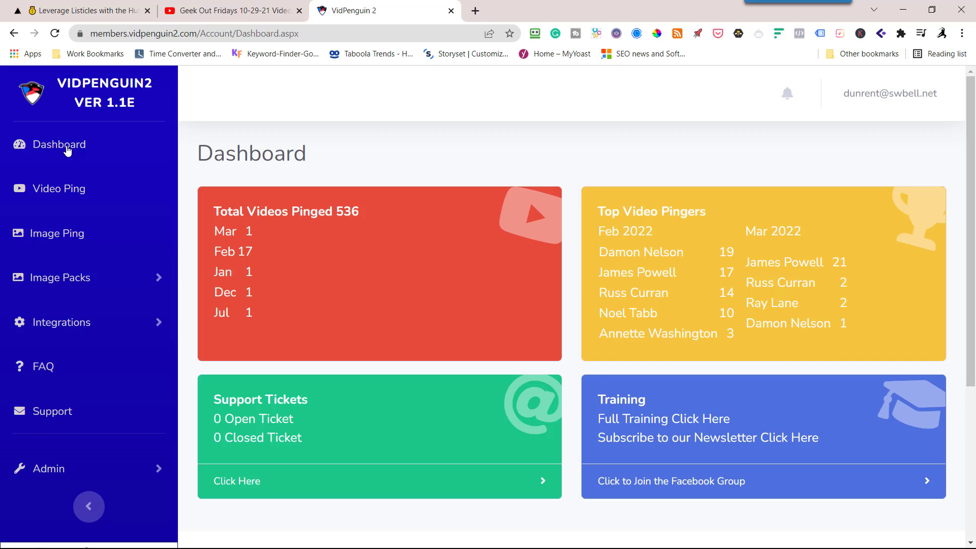
pyautogui.moveTo(61, 188)
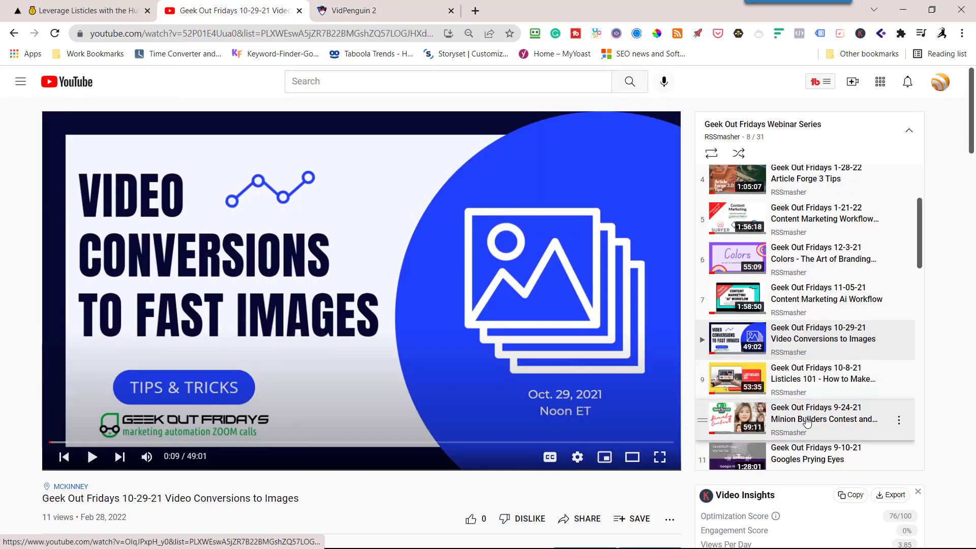
pyautogui.moveTo(803, 419)
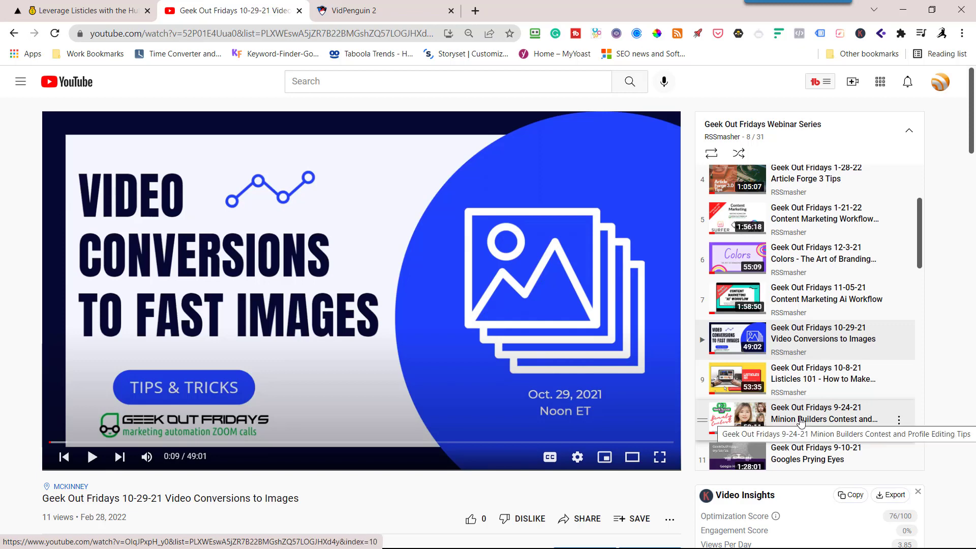
pyautogui.click(579, 519)
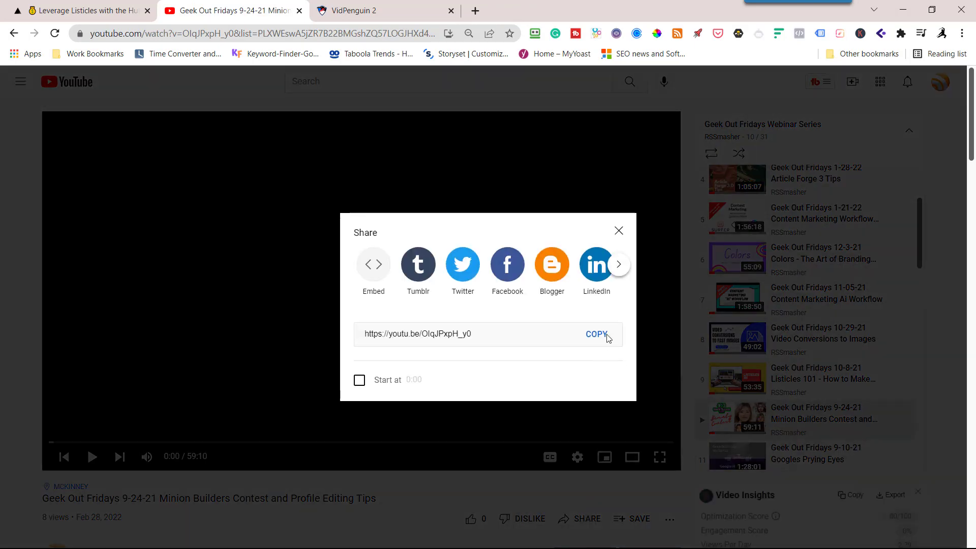
pyautogui.click(595, 333)
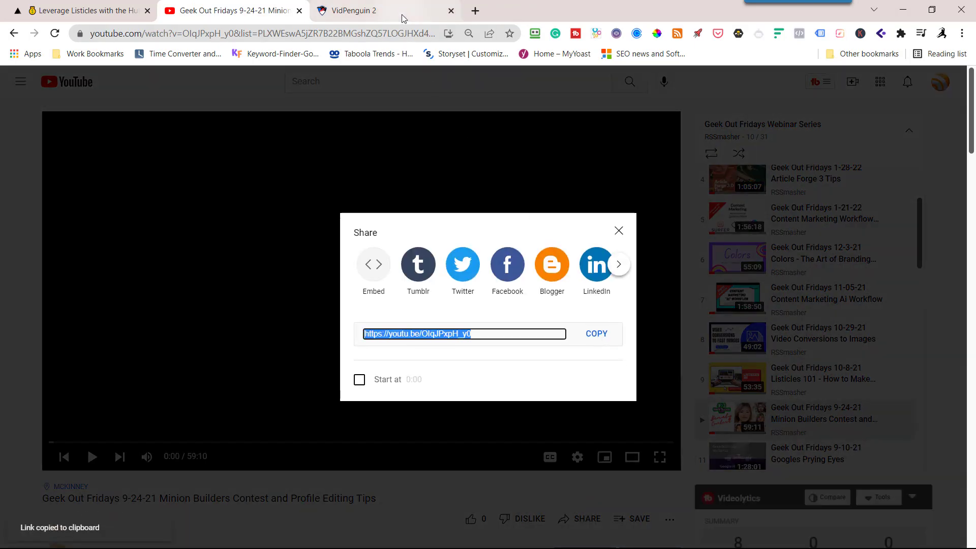
pyautogui.click(361, 10)
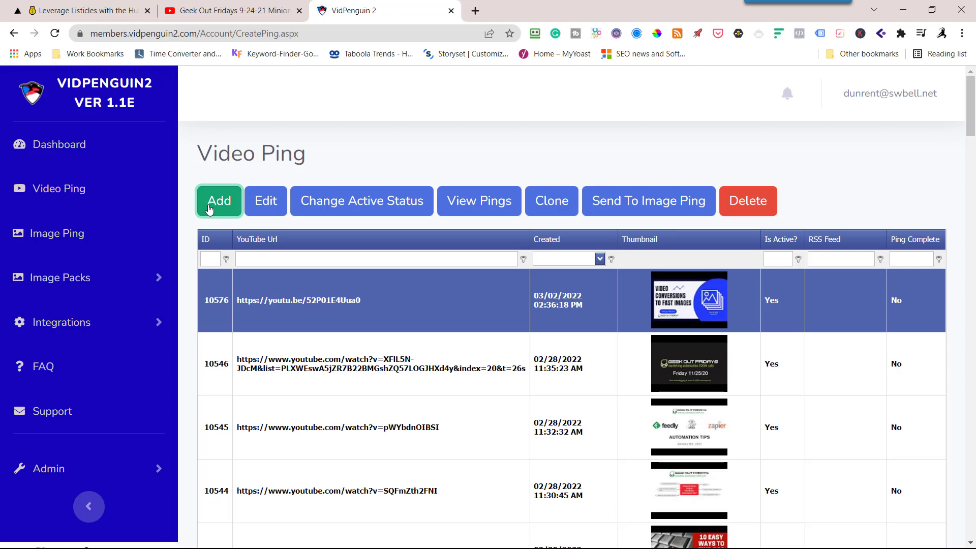
pyautogui.click(219, 200)
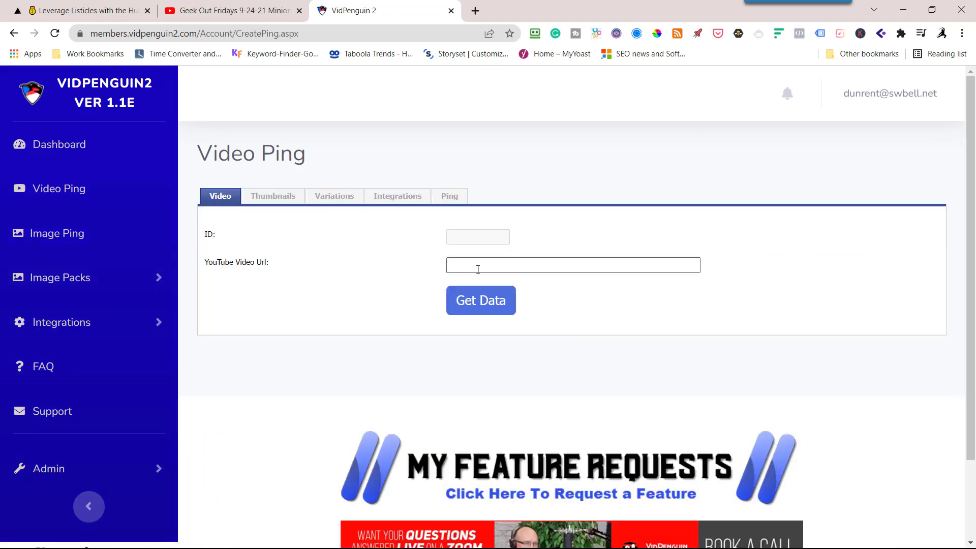
pyautogui.write('https://youtu.be/OIqJPxpH_y0')
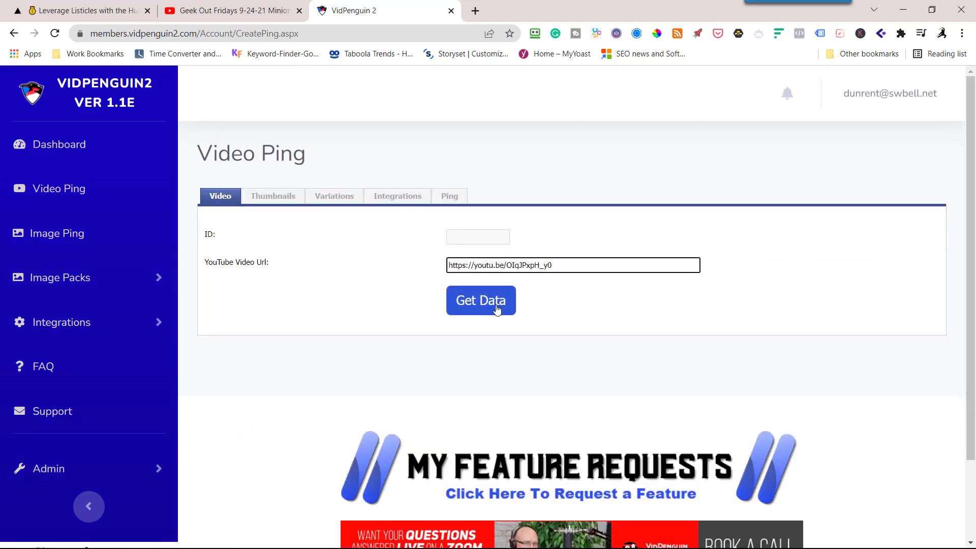
pyautogui.click(480, 300)
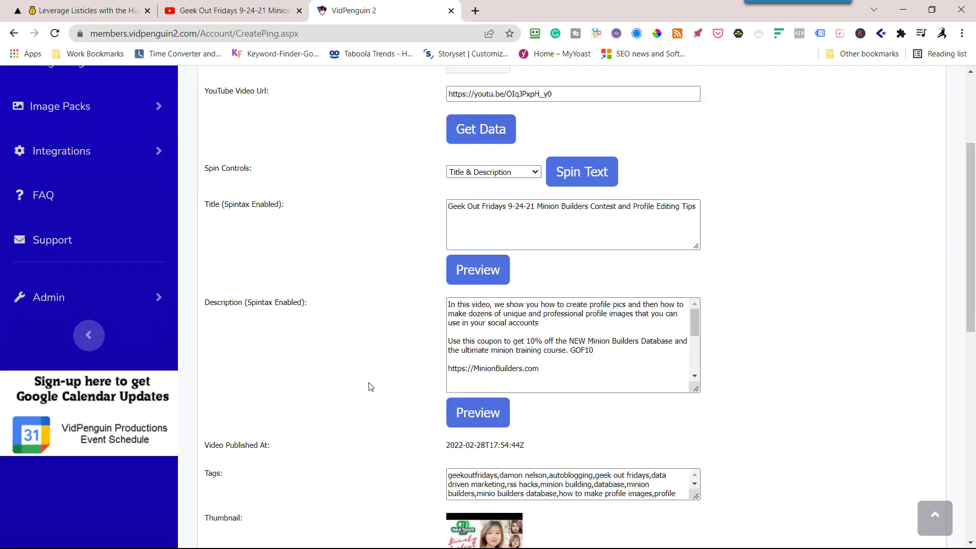
# - Save the fetched 9-24-21 Minion Builders video details
pyautogui.scroll(3)
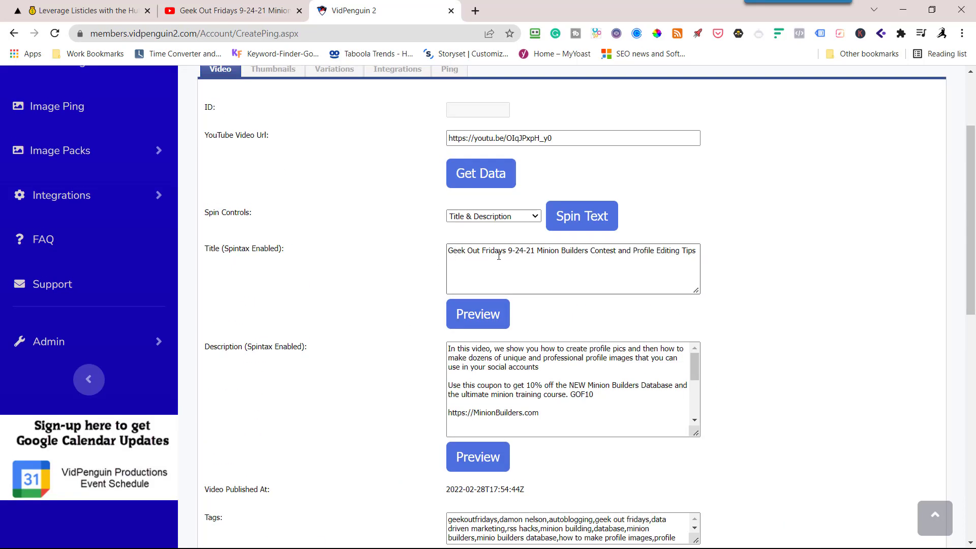
pyautogui.scroll(-3)
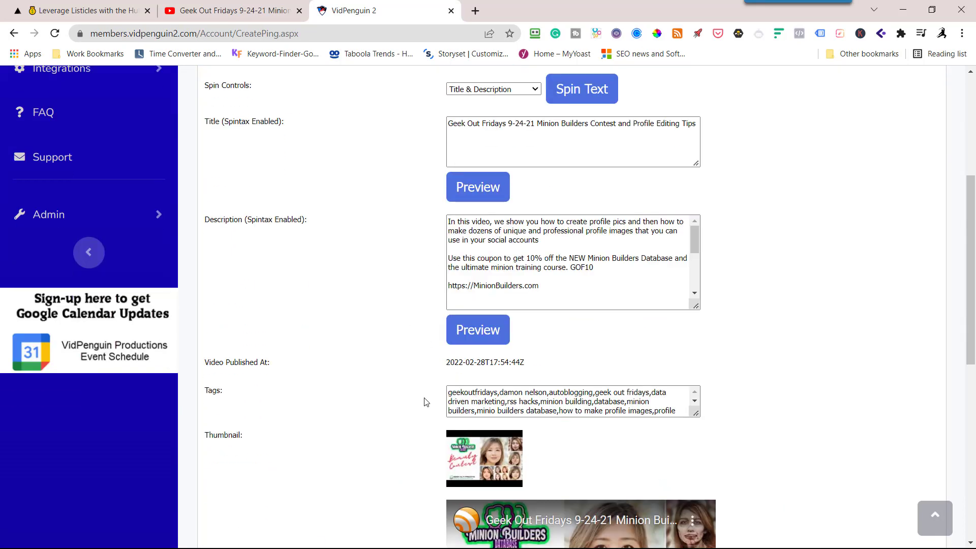
pyautogui.scroll(-3)
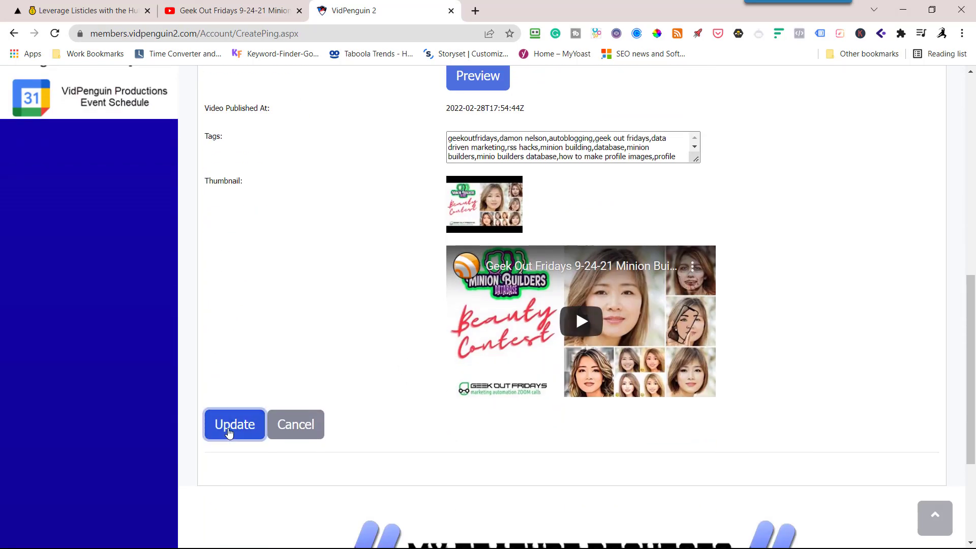
pyautogui.click(235, 423)
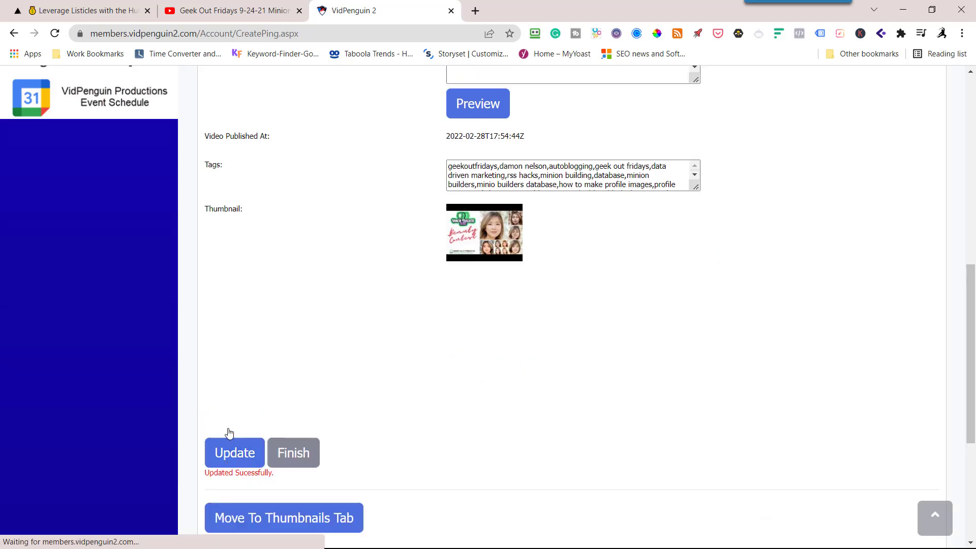
pyautogui.scroll(-3)
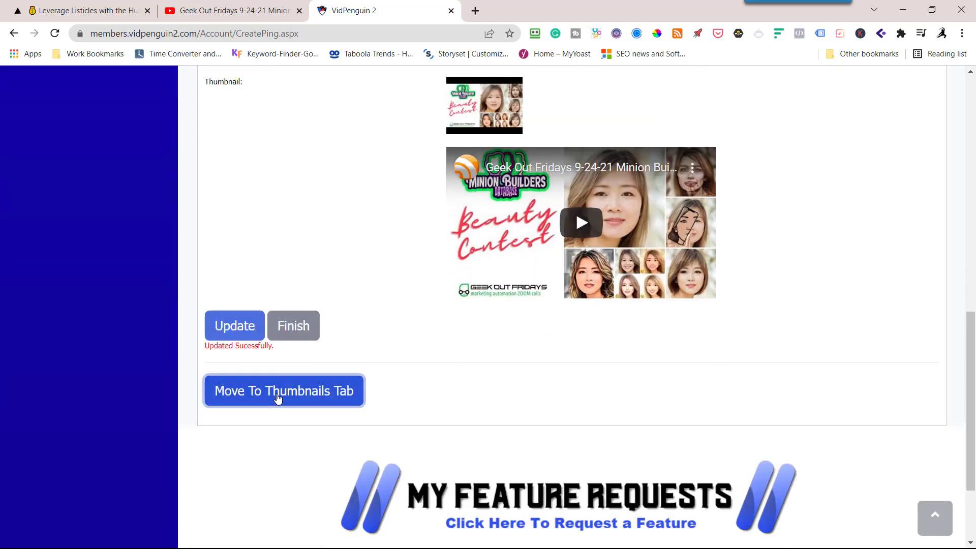
# - Skip past thumbnails and create the 32 URL variations of the video
pyautogui.click(283, 391)
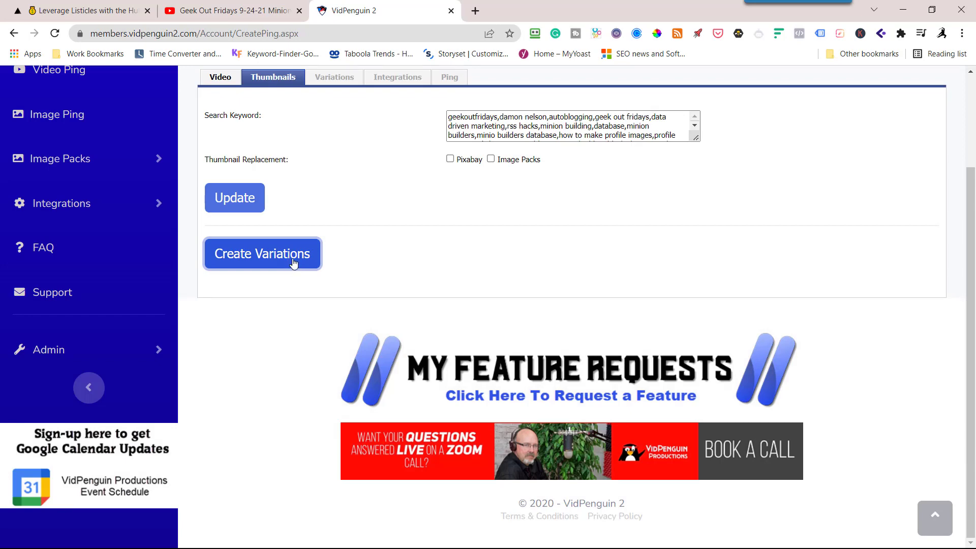
pyautogui.click(263, 253)
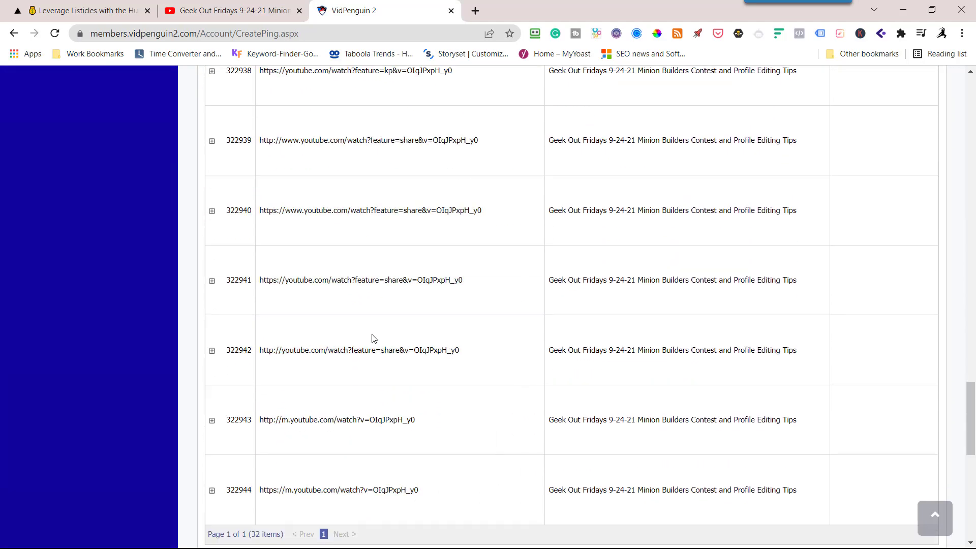
pyautogui.scroll(-3)
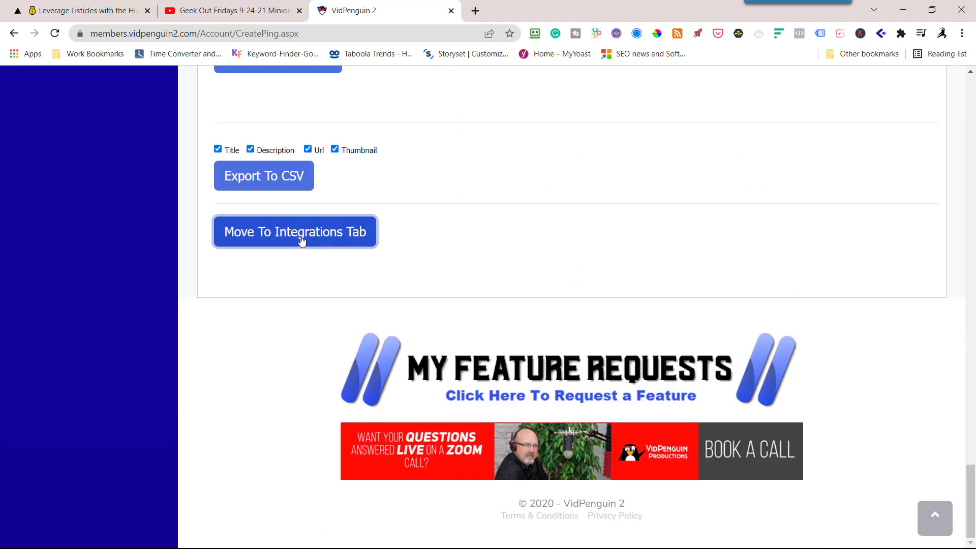
# - Copy the GeekOutFridays YT Playlist on RSSMasher template into this ping's integrations
pyautogui.click(294, 232)
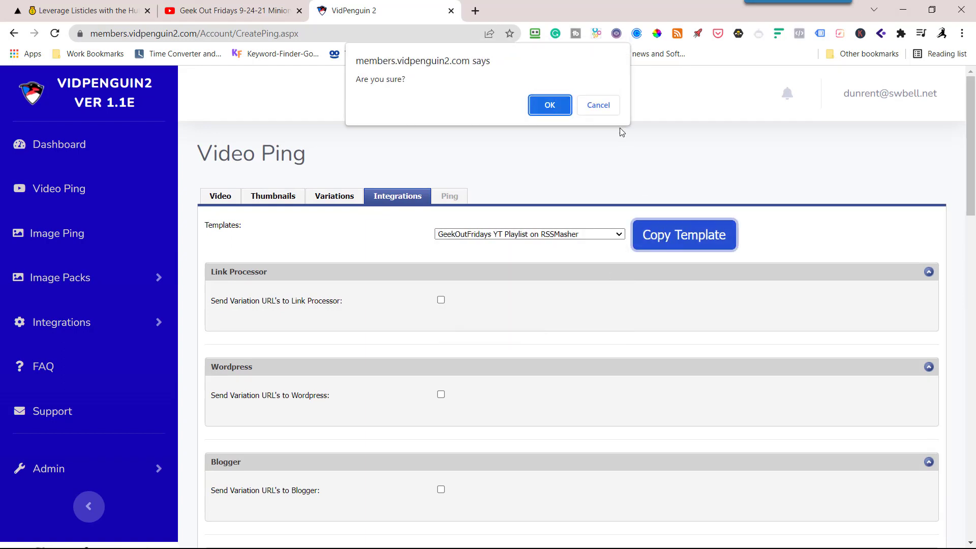
pyautogui.click(548, 105)
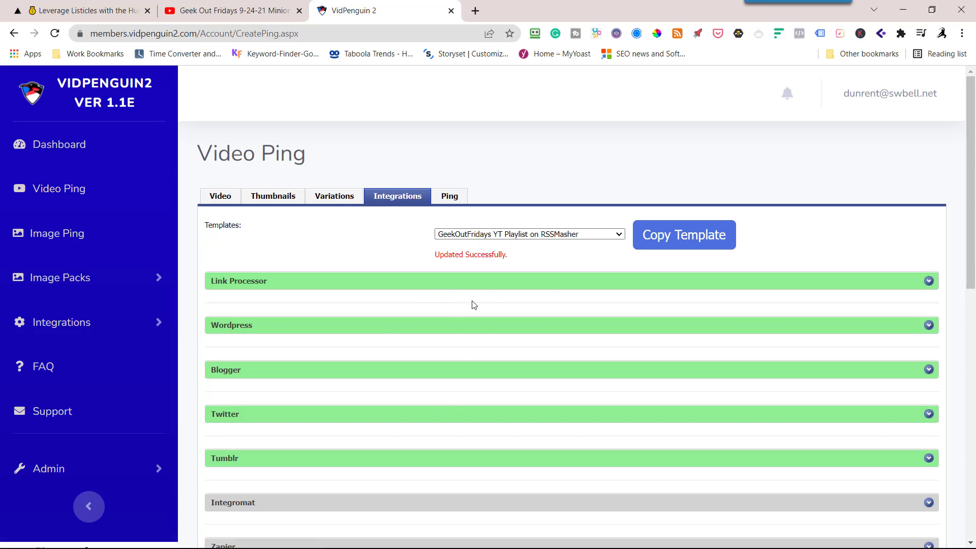
pyautogui.scroll(-3)
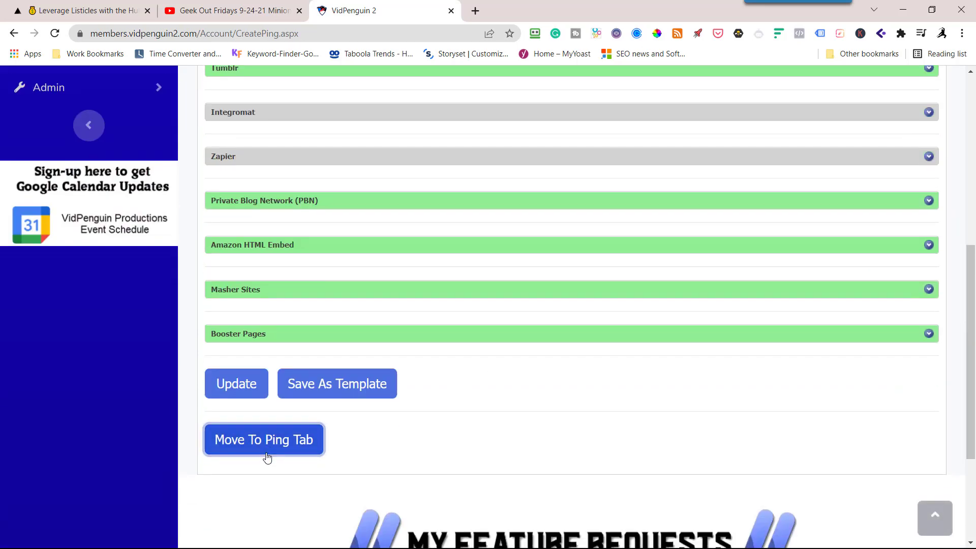
# - Set the Minion Builders ping's post duration to Over 60 days and update the schedule
pyautogui.click(263, 439)
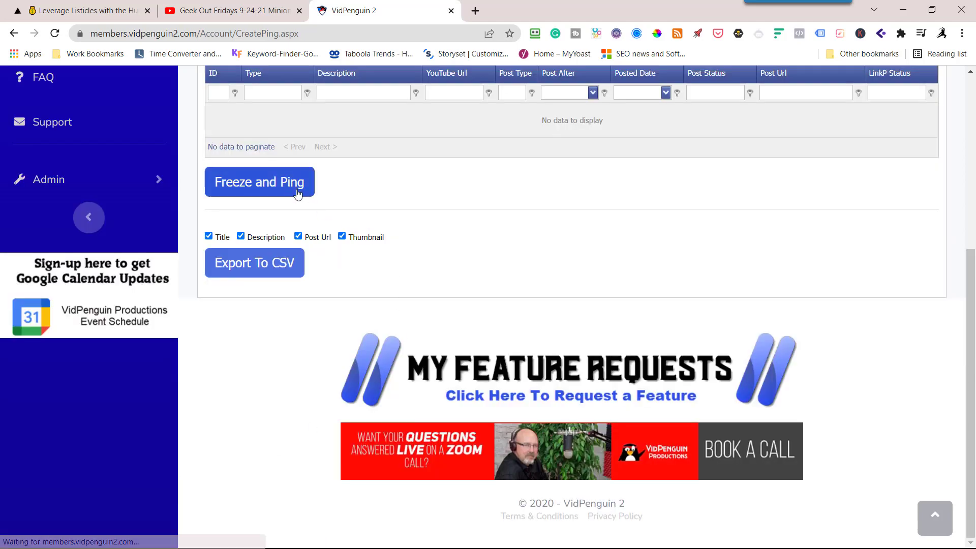
pyautogui.click(508, 227)
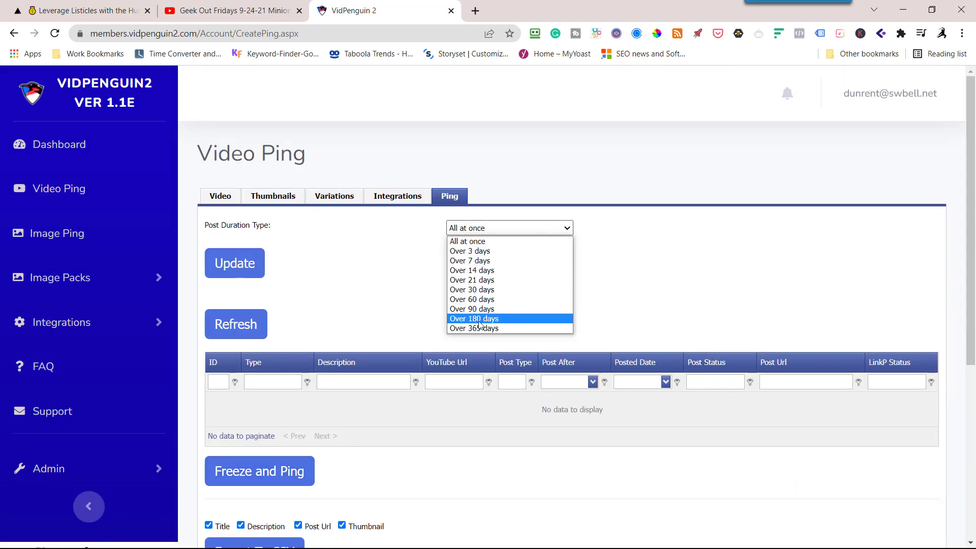
pyautogui.click(471, 300)
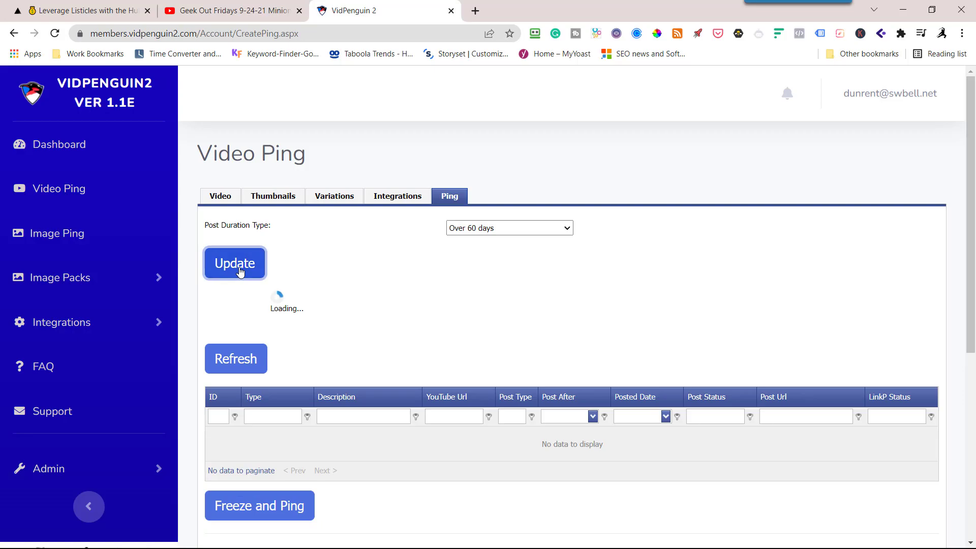
pyautogui.click(234, 263)
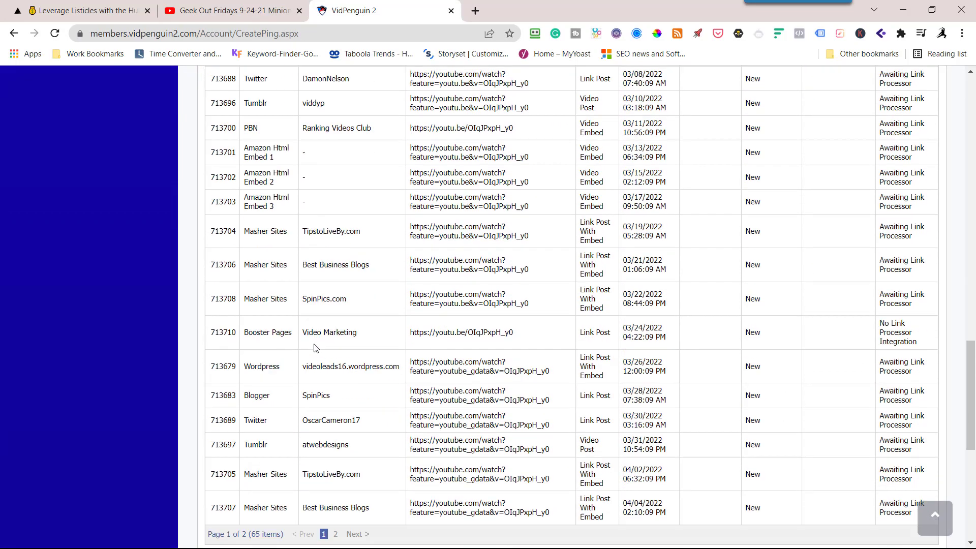
# - Freeze the 65 scheduled pings so pinging begins
pyautogui.scroll(-3)
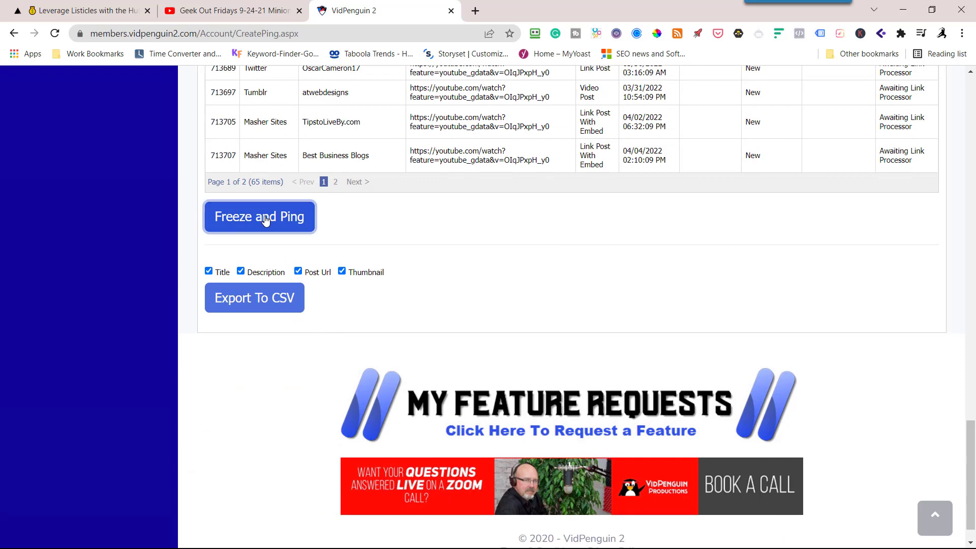
pyautogui.click(258, 216)
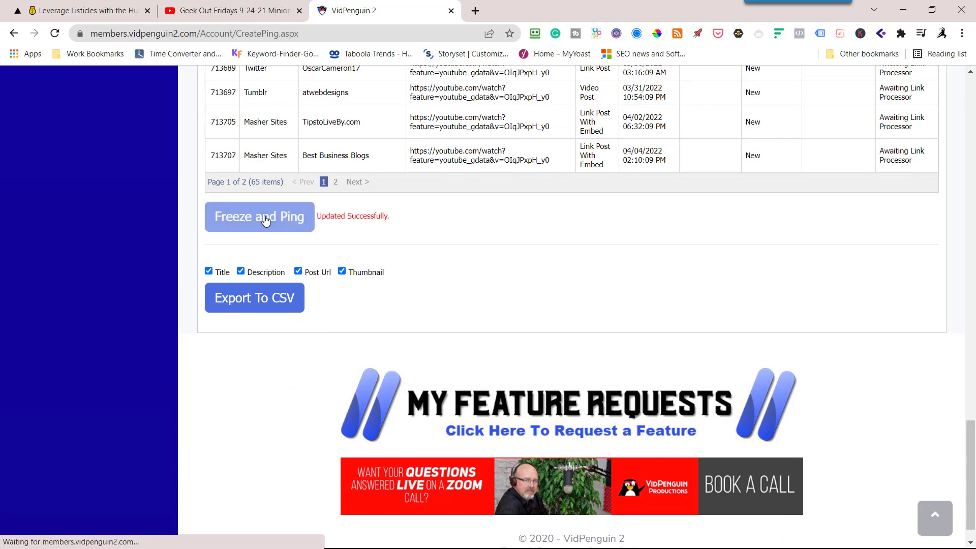
pyautogui.scroll(3)
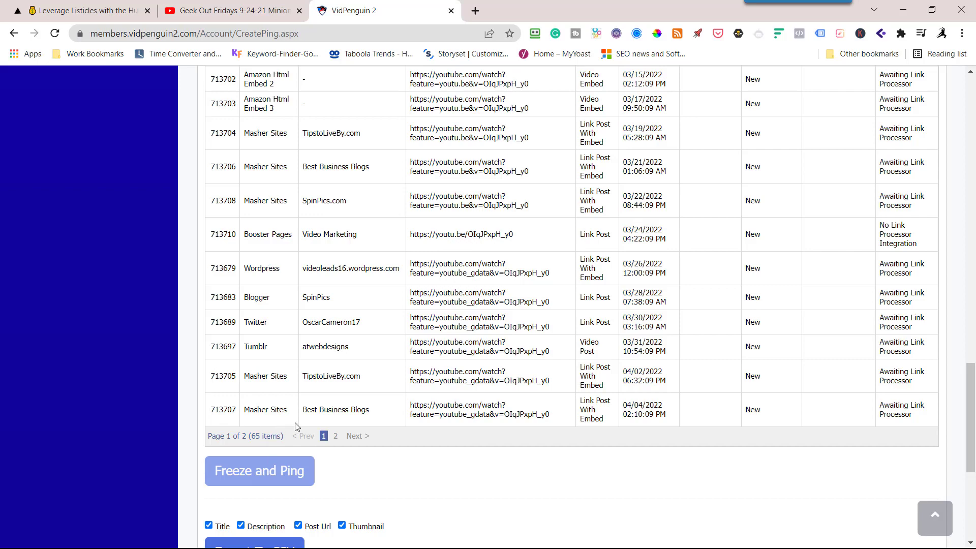
pyautogui.scroll(3)
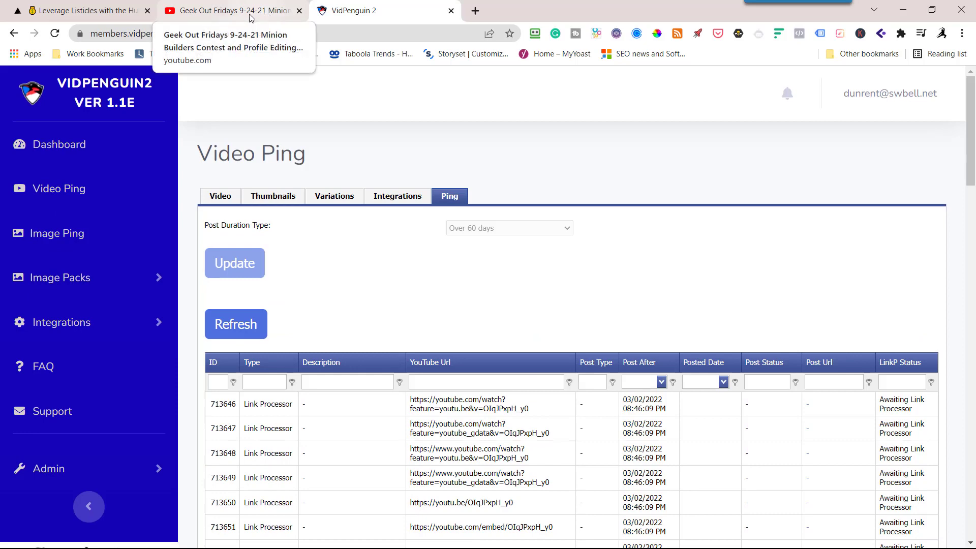
# - Pause the Geek Out Fridays 11/25/20 video on YouTube and copy its short share link
pyautogui.click(230, 11)
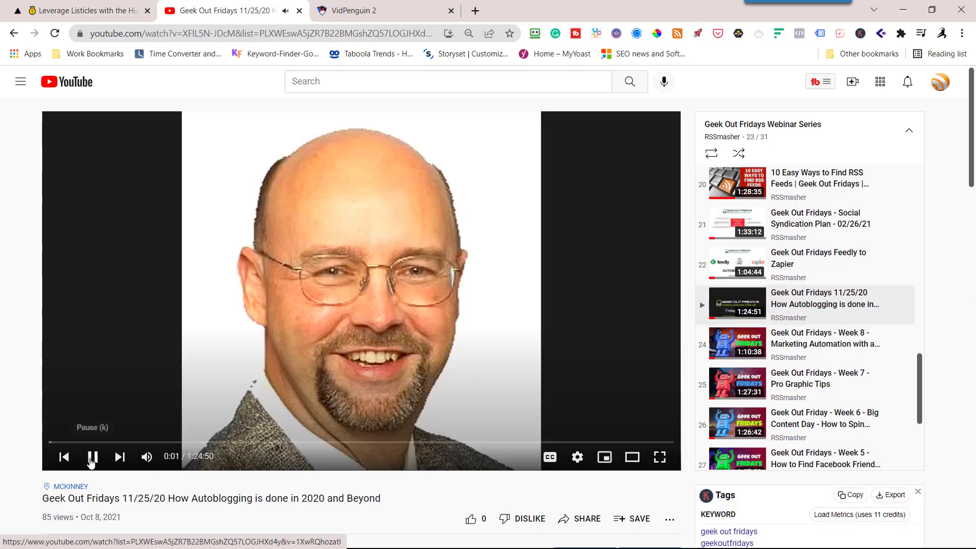
pyautogui.click(579, 518)
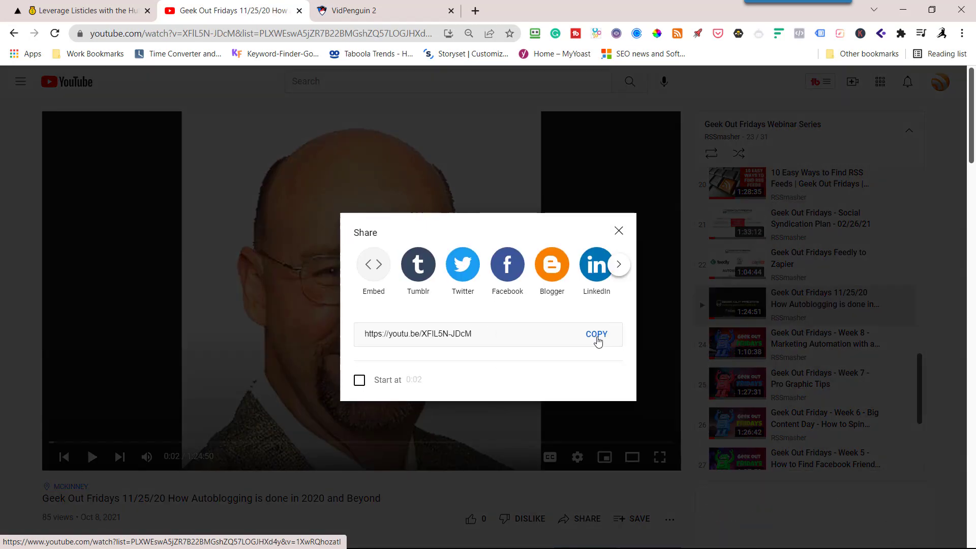
pyautogui.click(373, 11)
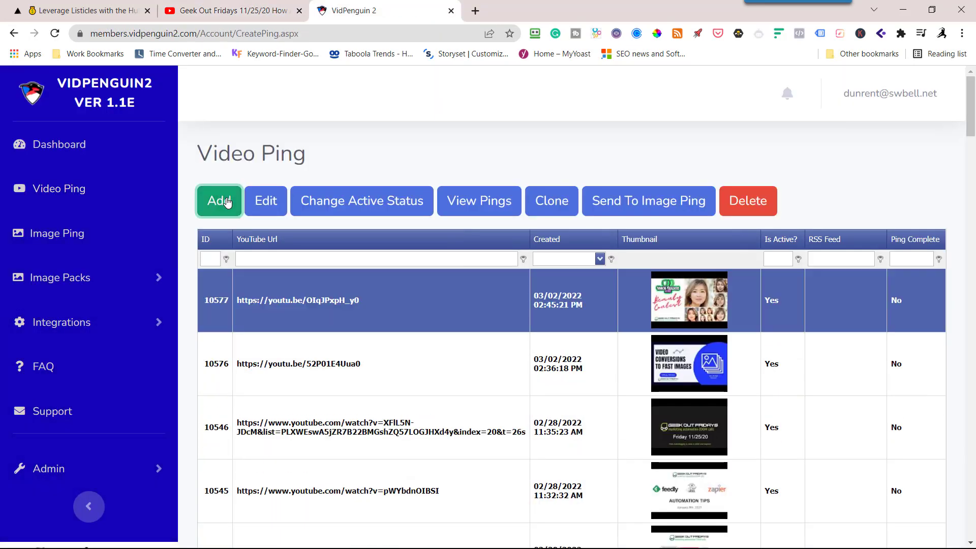
pyautogui.click(219, 200)
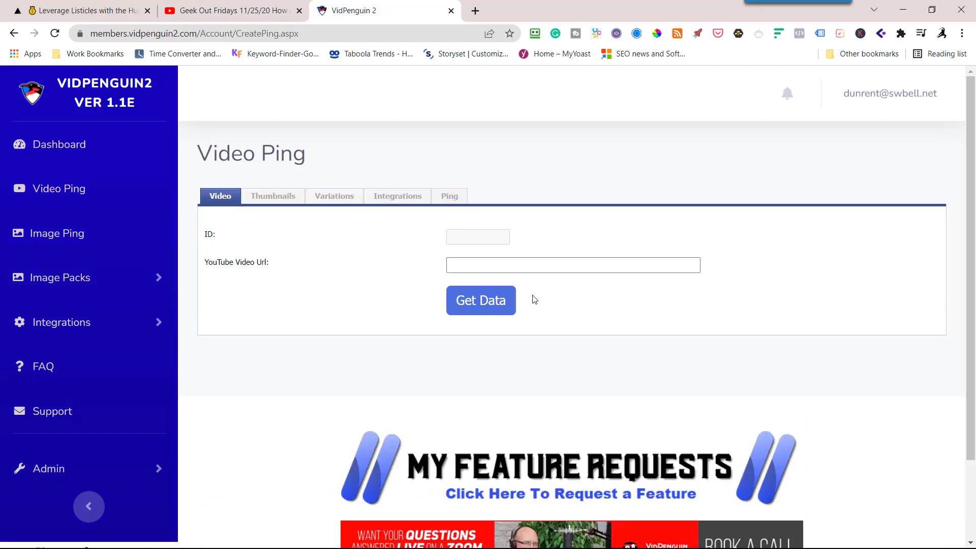
pyautogui.write('https://youtu.be/XFIL5N-JDcM')
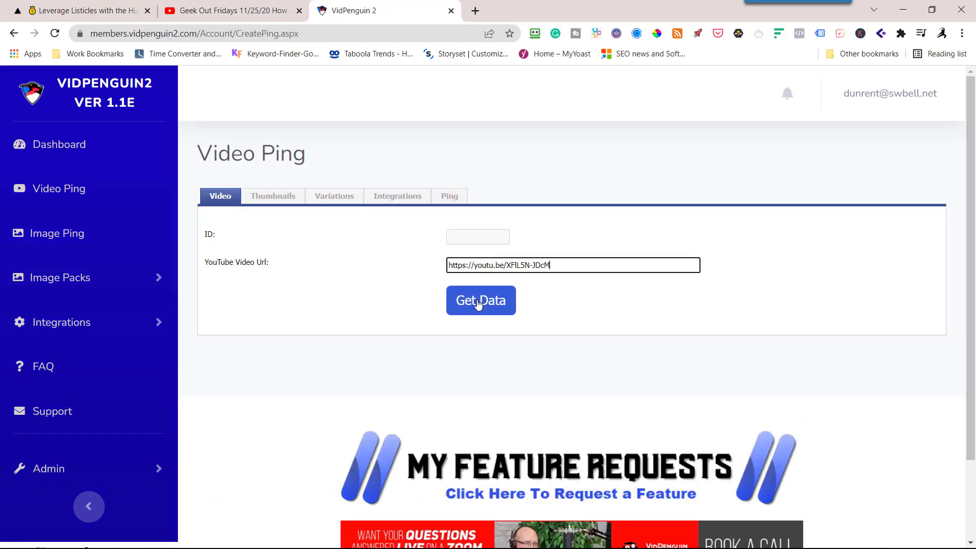
pyautogui.click(480, 301)
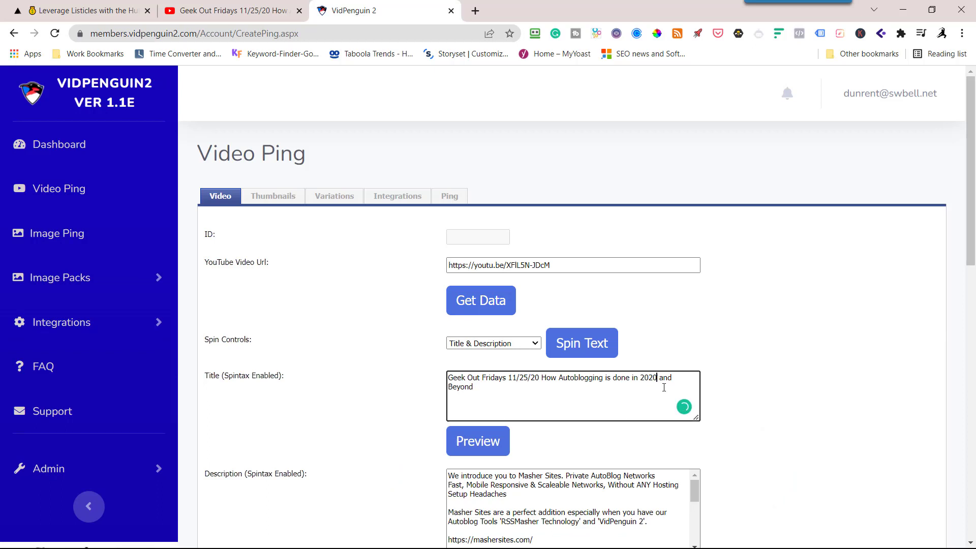
pyautogui.write('2022')
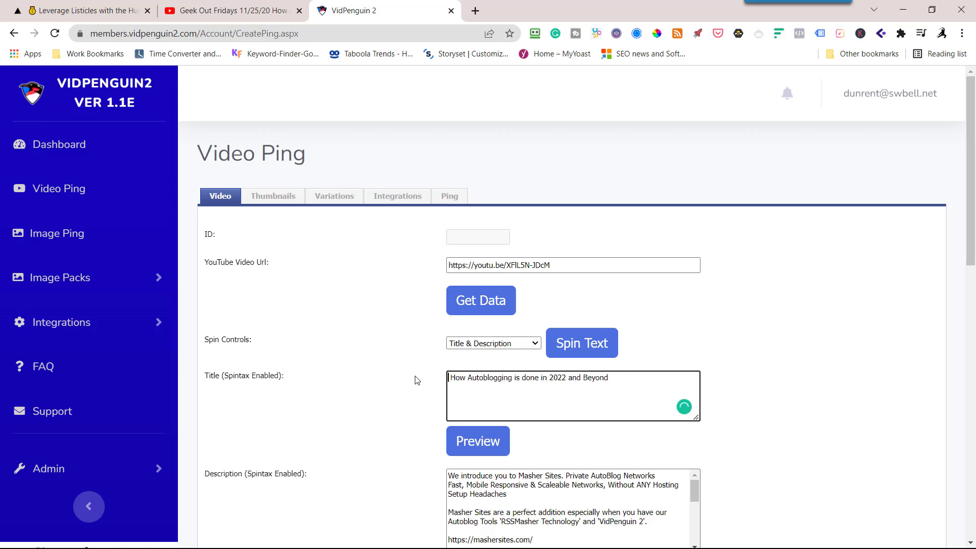
pyautogui.scroll(-3)
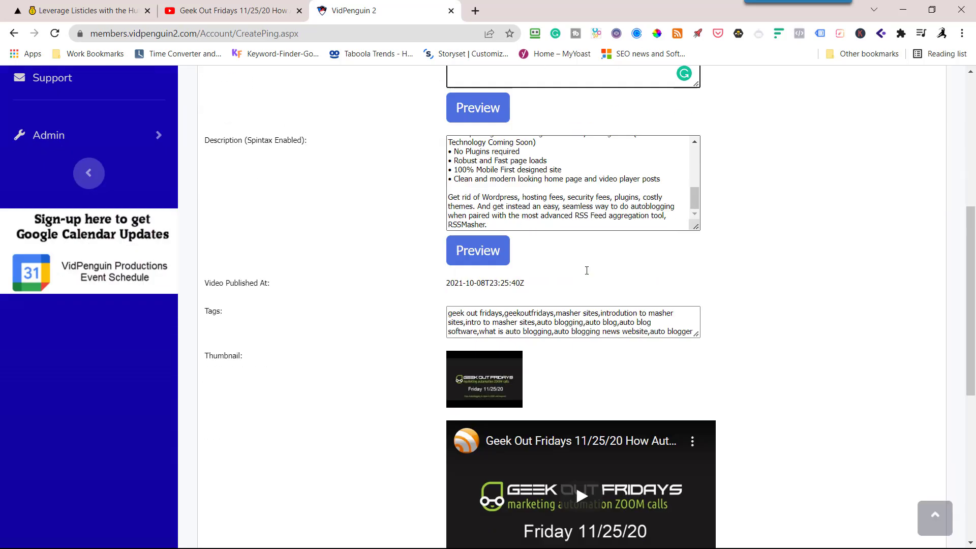
pyautogui.scroll(-3)
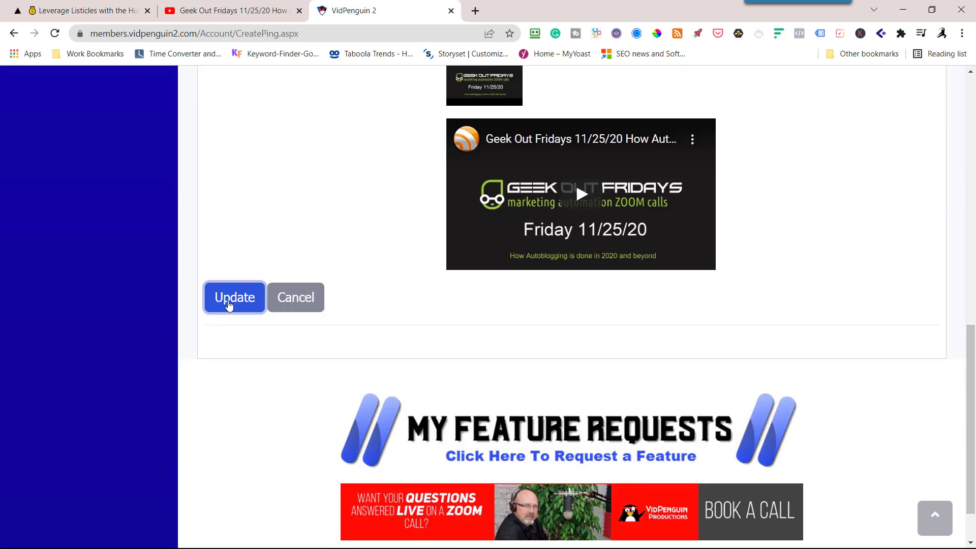
pyautogui.click(233, 296)
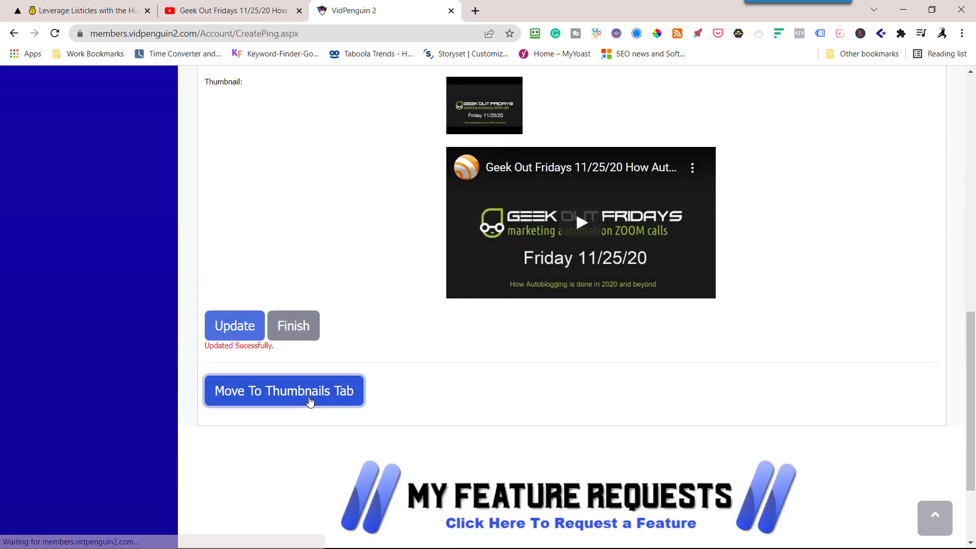
# - Advance the autoblogging ping past thumbnails and save its integration settings
pyautogui.click(283, 391)
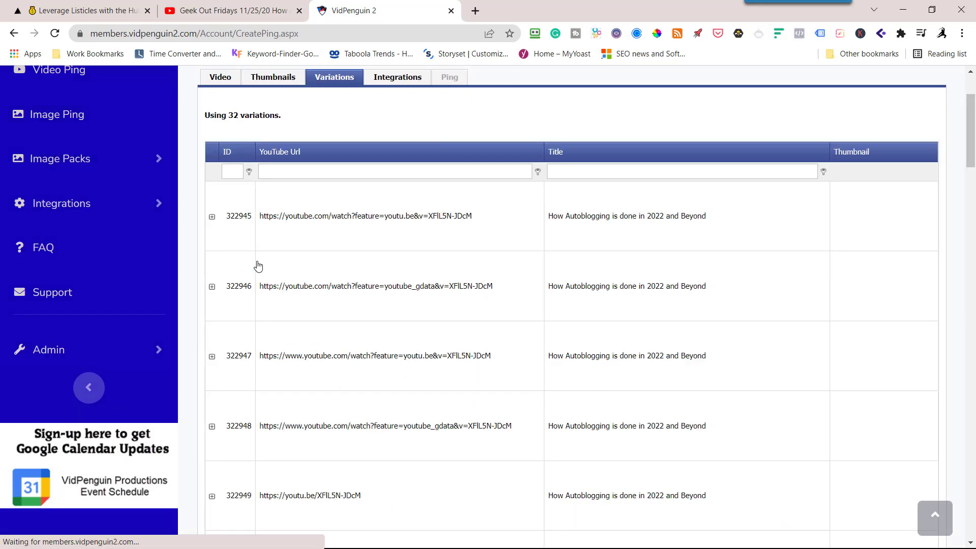
pyautogui.scroll(-3)
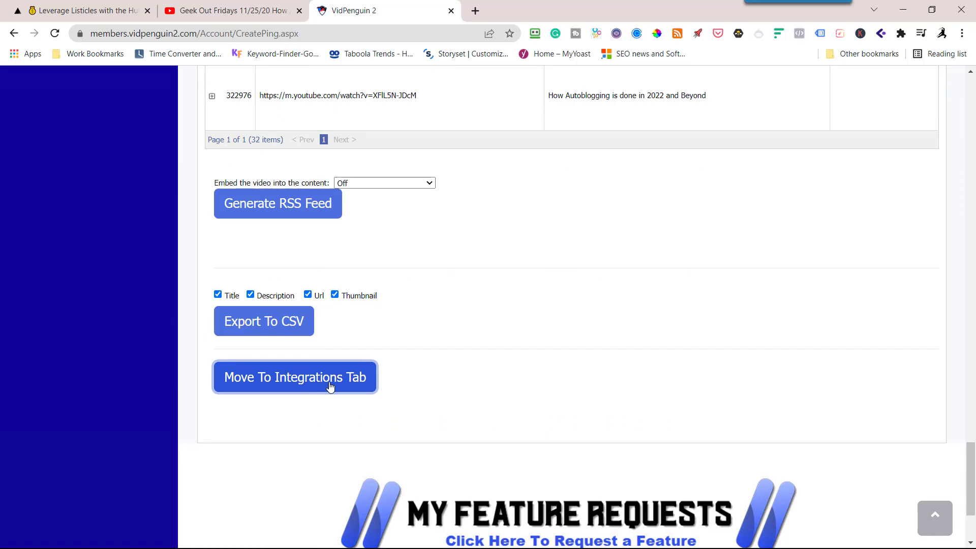
pyautogui.moveTo(352, 393)
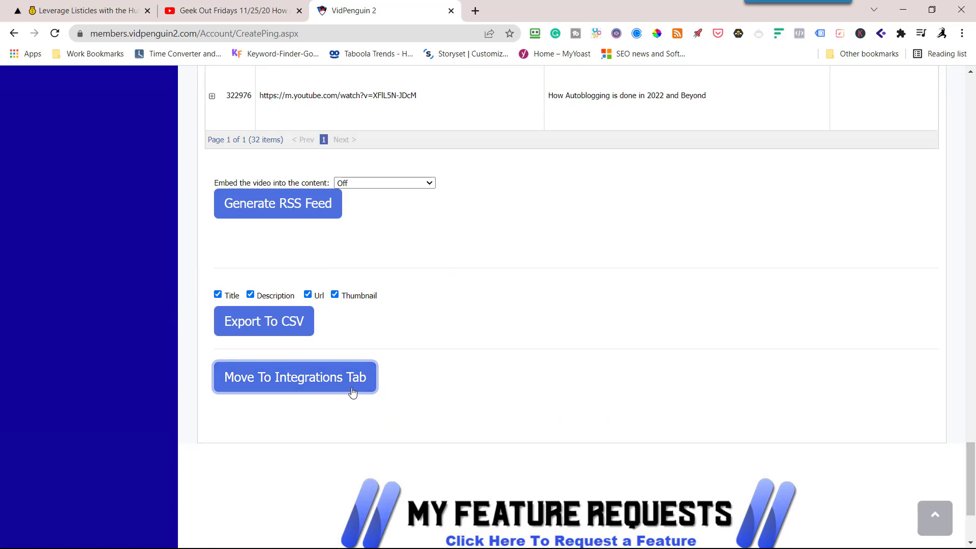
pyautogui.click(295, 377)
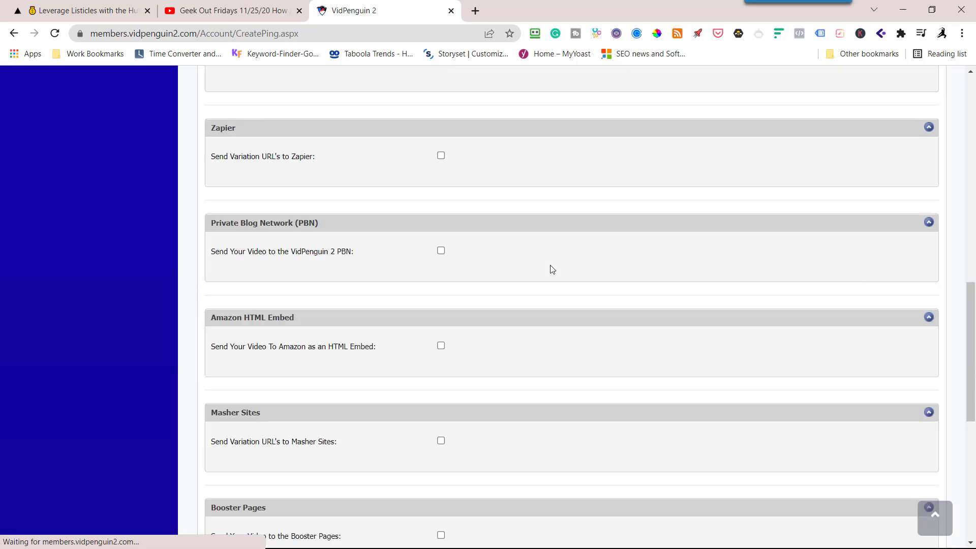
pyautogui.scroll(3)
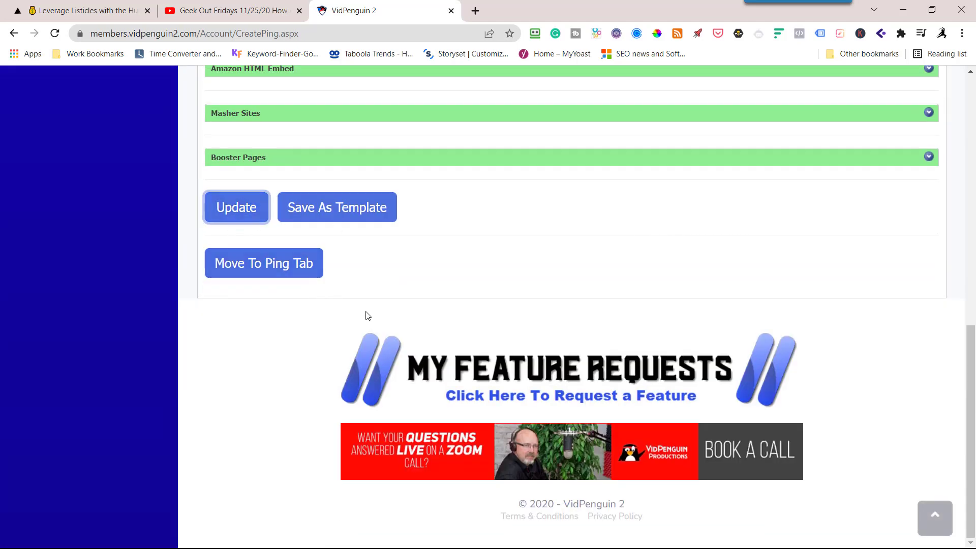
pyautogui.click(236, 207)
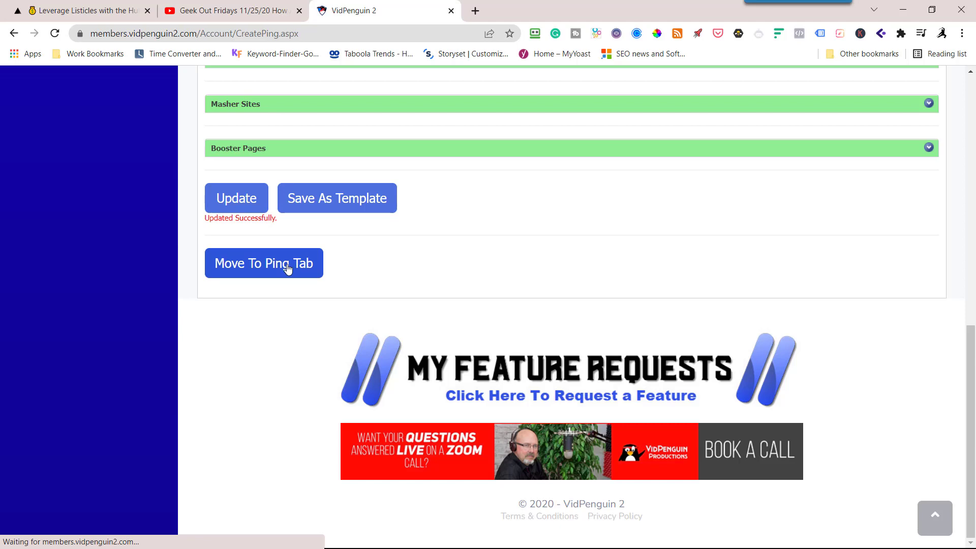
pyautogui.click(264, 263)
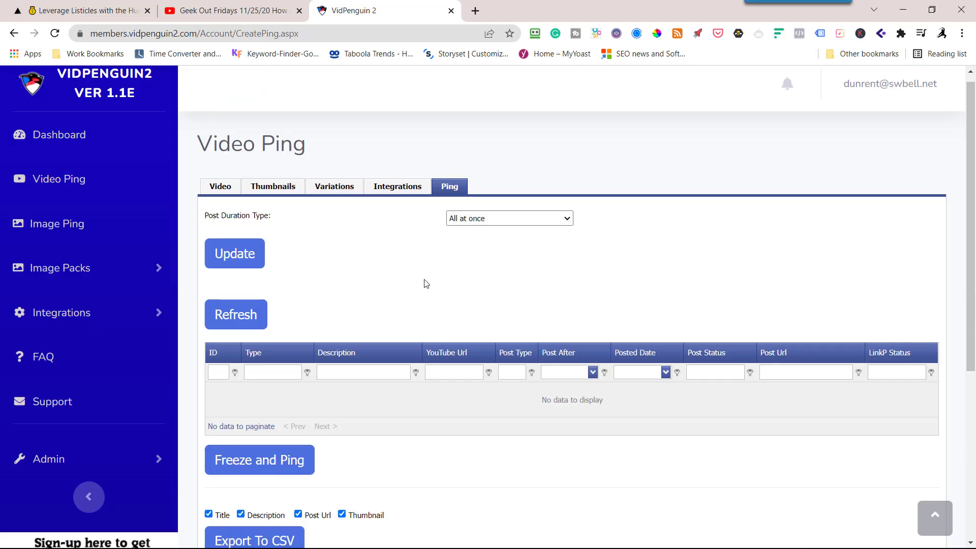
# - Set the autoblogging ping's post duration to Over 60 days and update
pyautogui.click(508, 218)
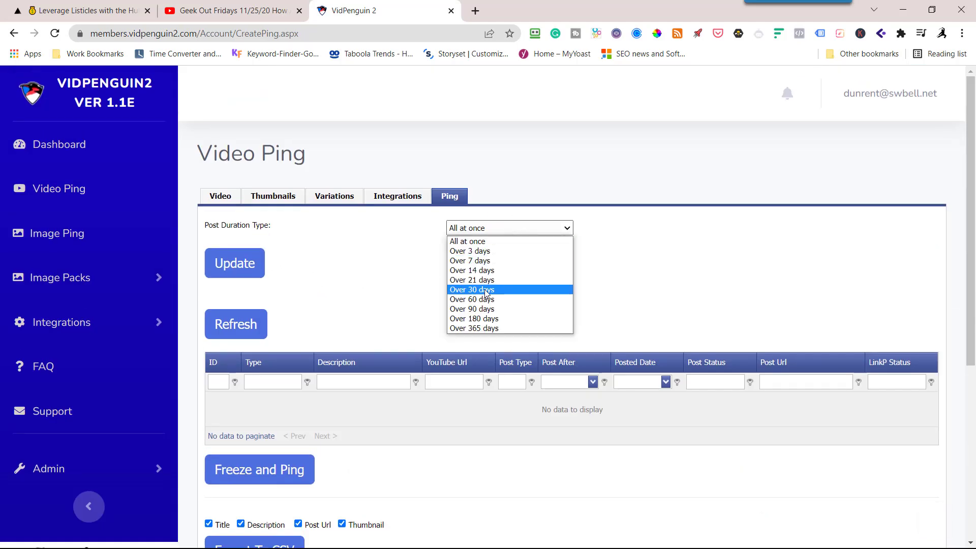
pyautogui.click(472, 300)
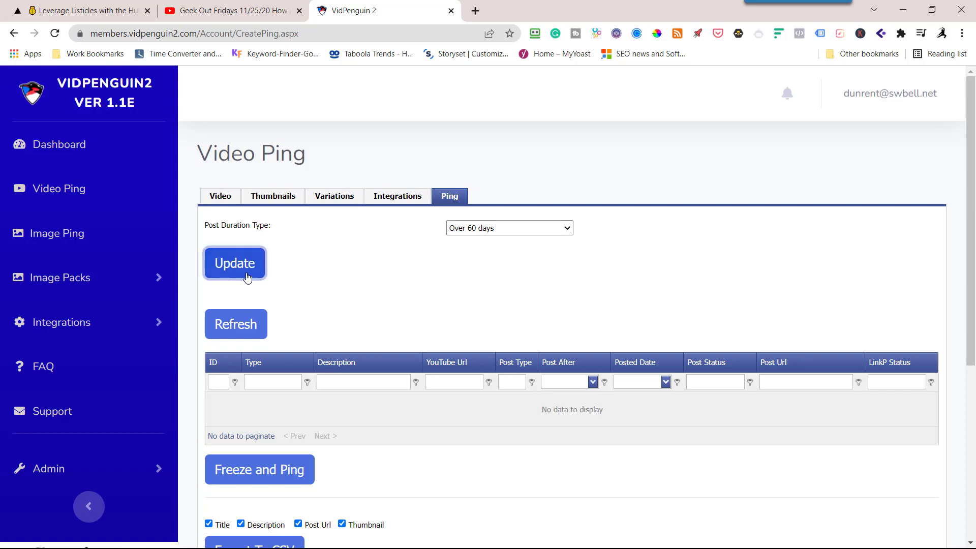
pyautogui.click(235, 263)
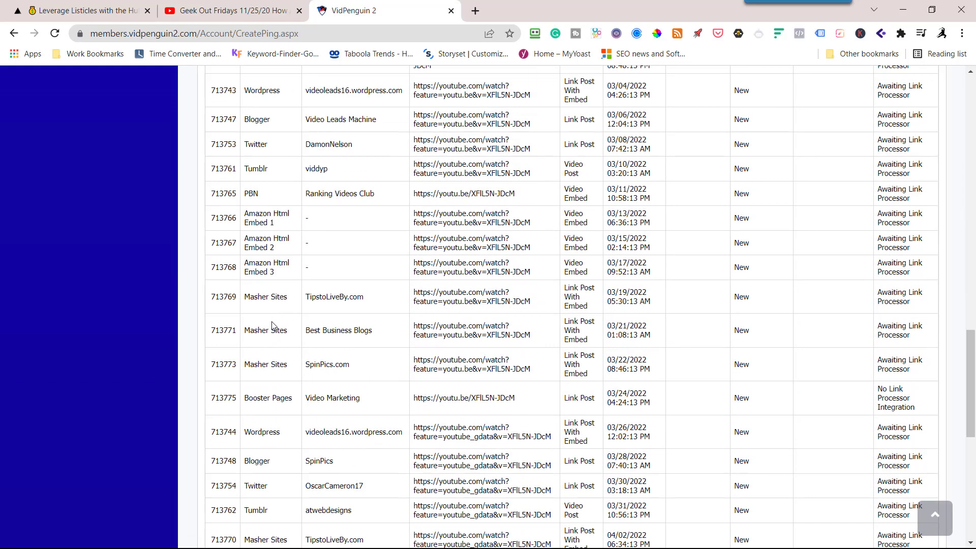
# - Freeze the 65 scheduled posts so pinging starts
pyautogui.scroll(-3)
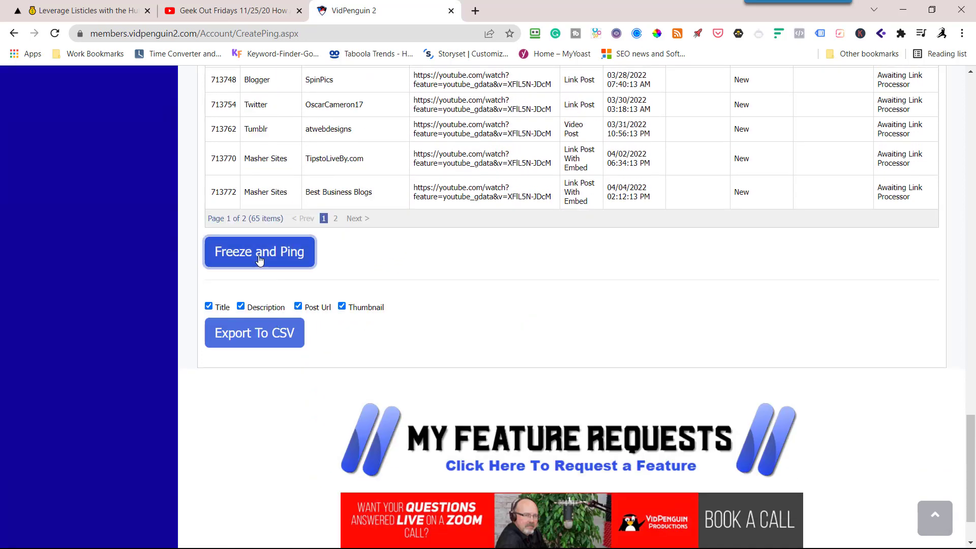
pyautogui.click(259, 251)
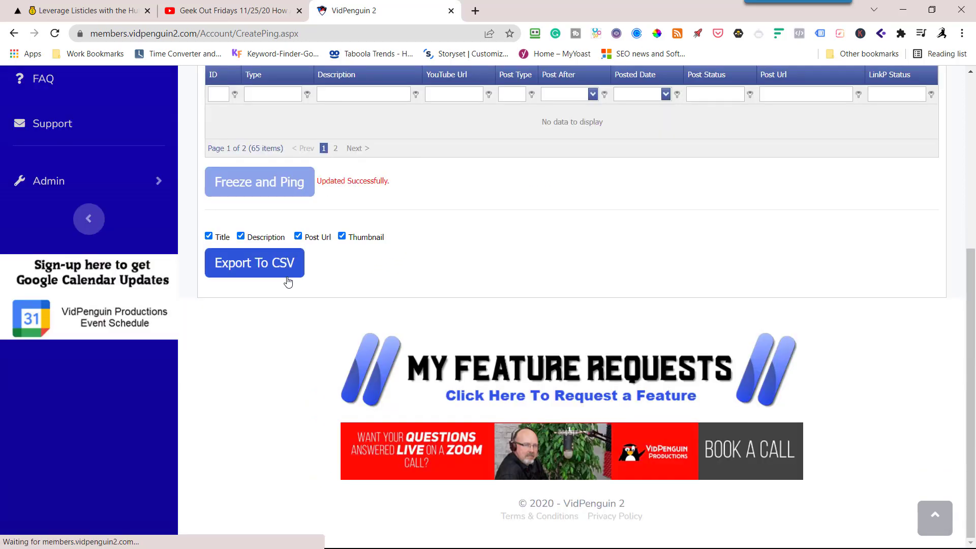
pyautogui.scroll(3)
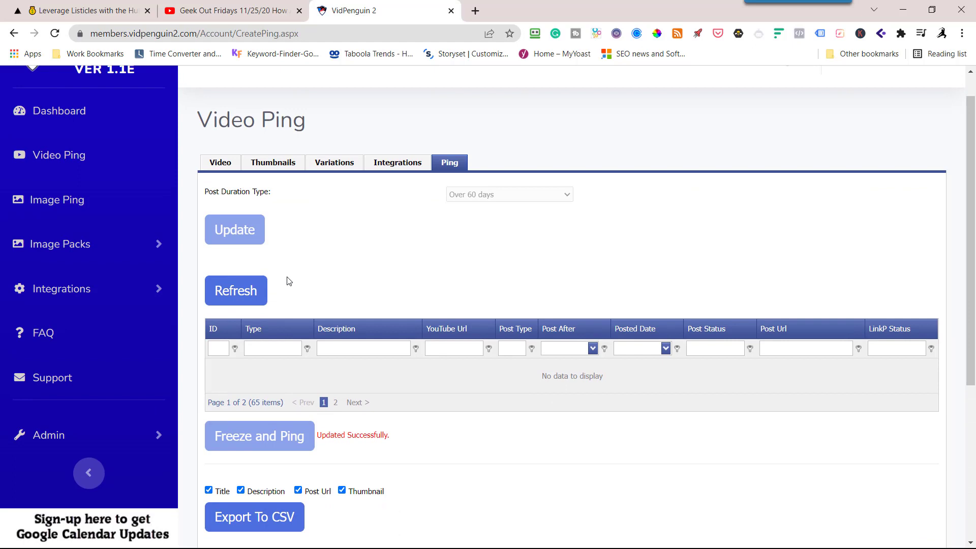
pyautogui.scroll(3)
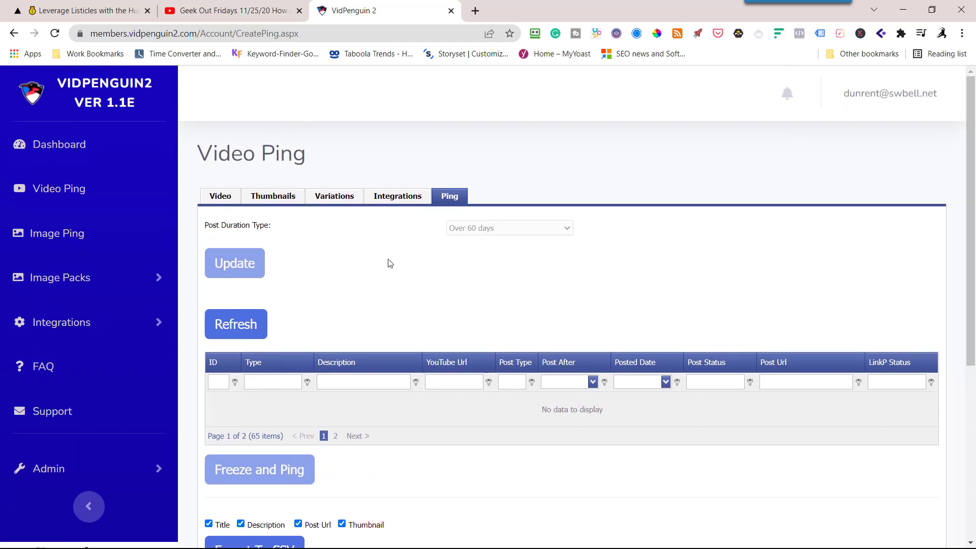
pyautogui.click(889, 92)
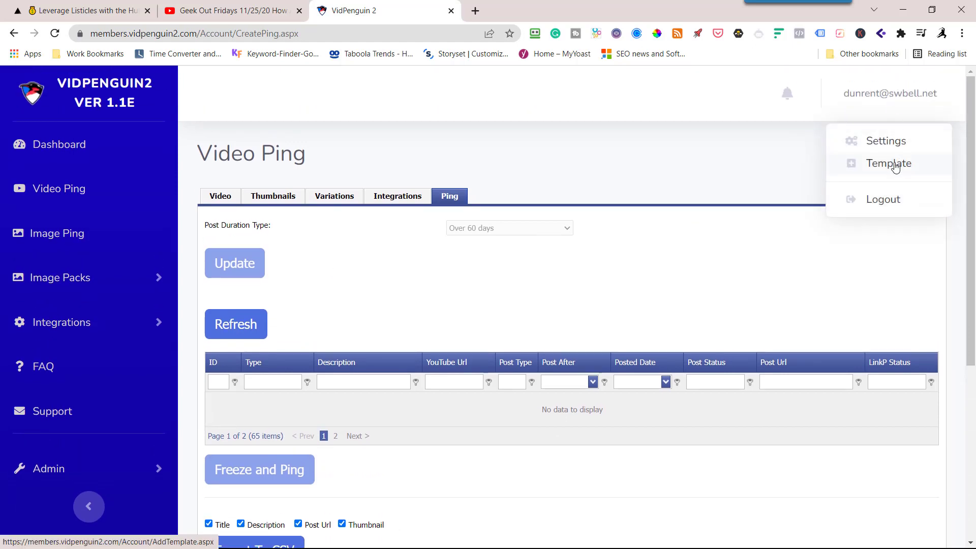
# - Delete template 174, GeekOutFridays Video Ping List, confirming with OK
pyautogui.click(888, 163)
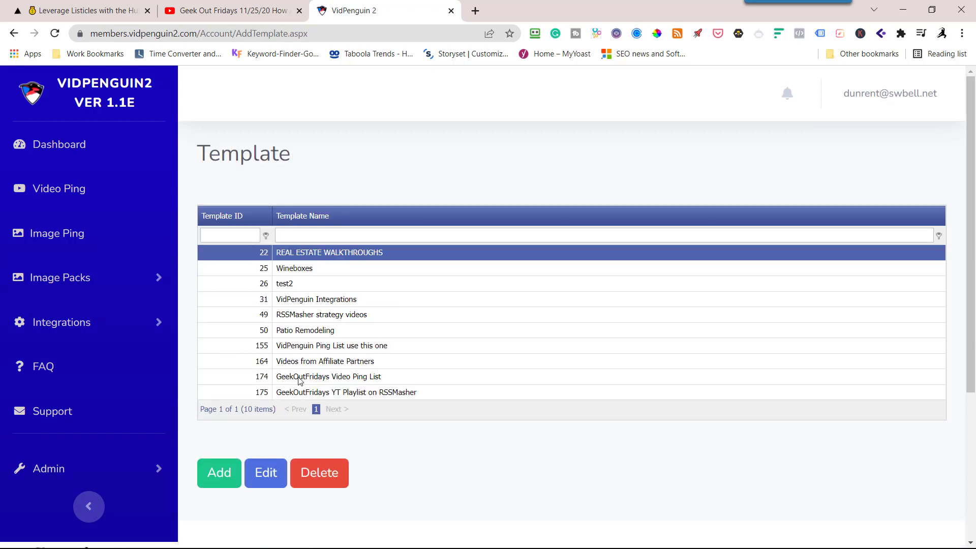
pyautogui.click(319, 472)
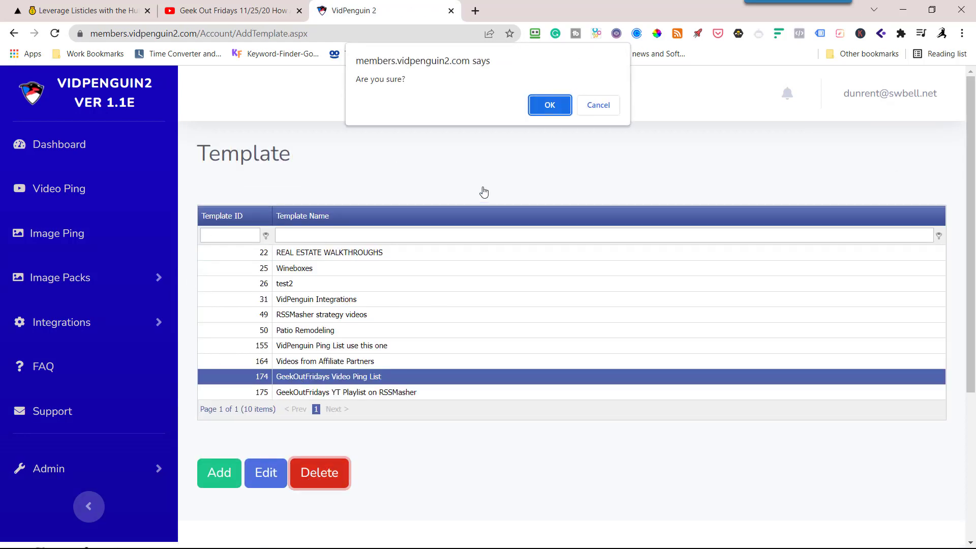
pyautogui.click(548, 104)
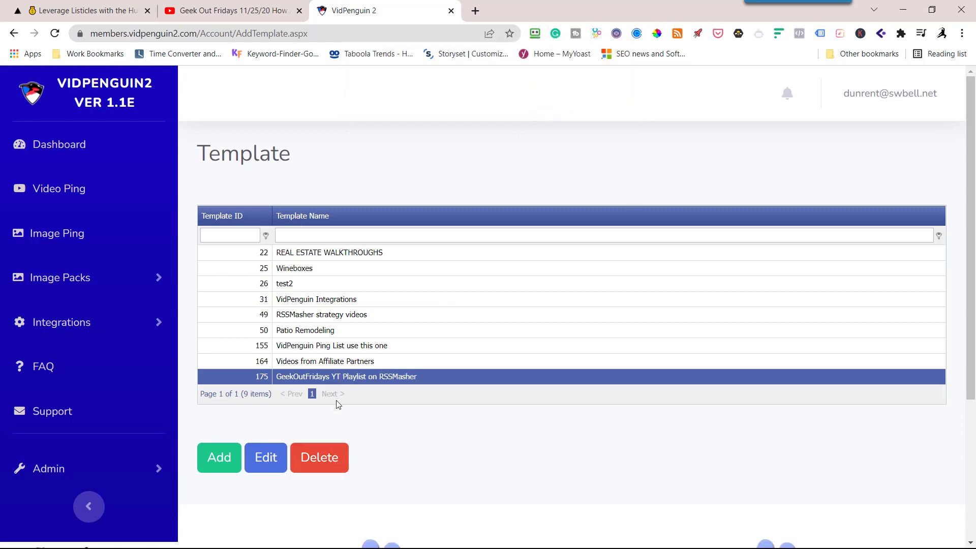
pyautogui.click(265, 457)
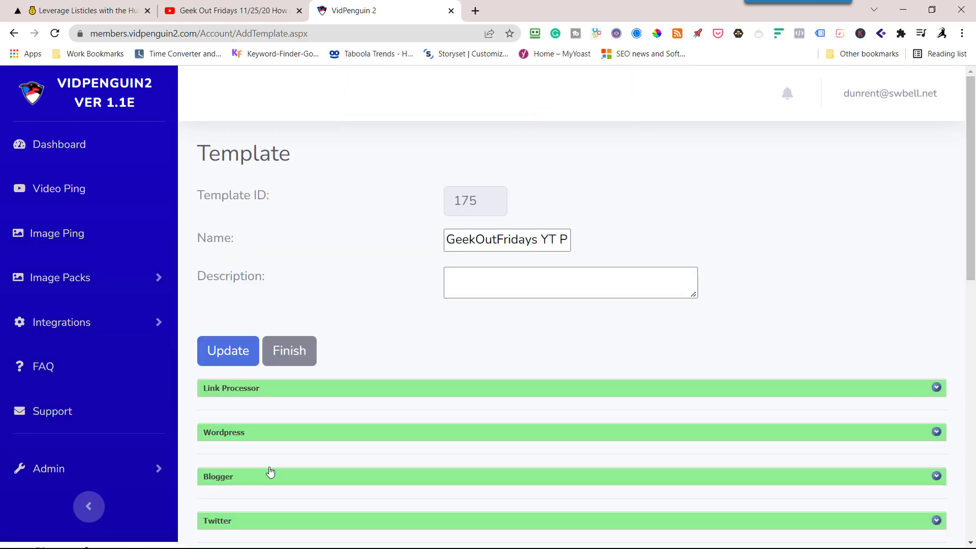
pyautogui.scroll(-3)
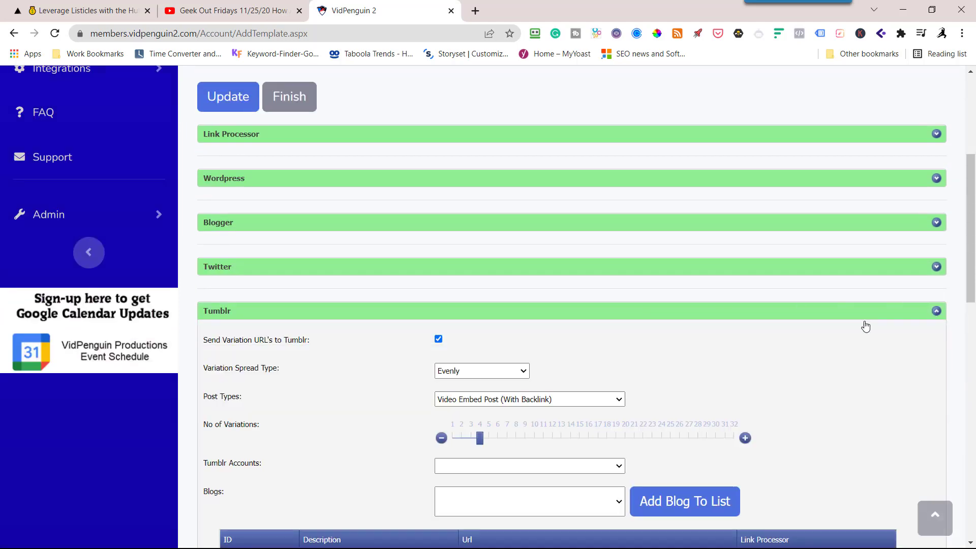
pyautogui.scroll(-3)
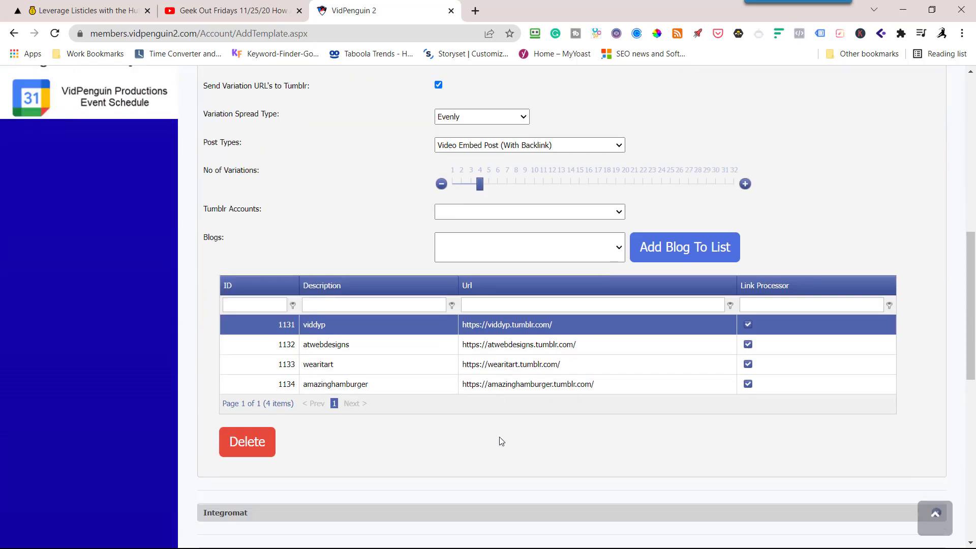
pyautogui.scroll(3)
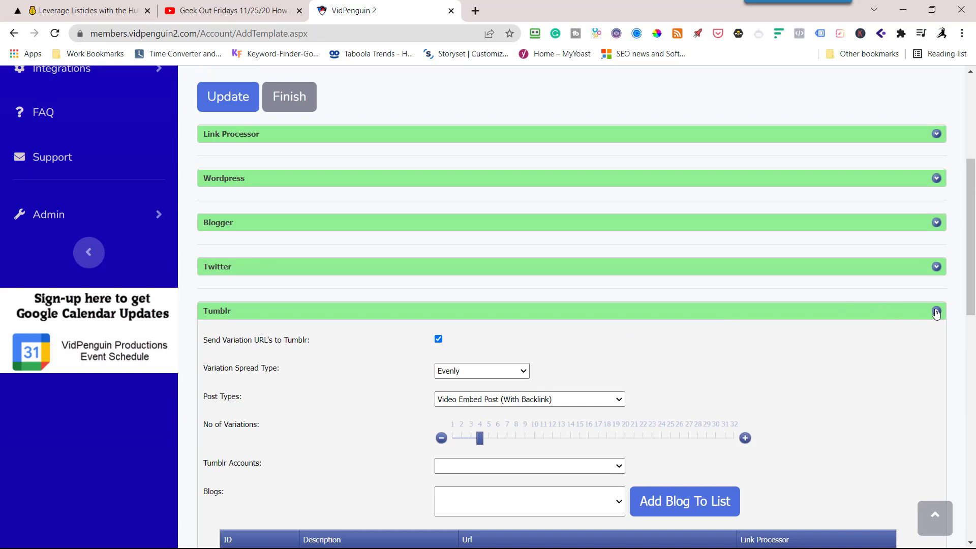
pyautogui.click(936, 311)
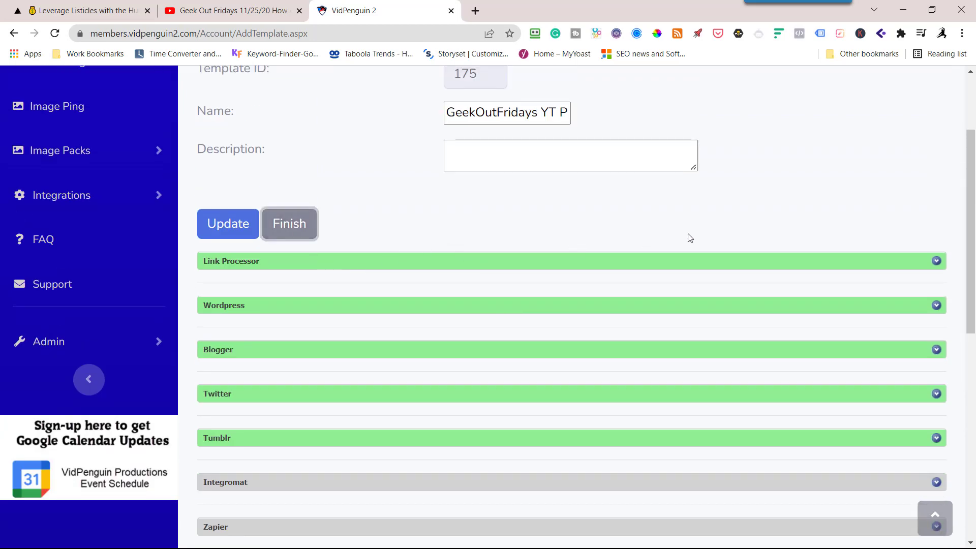
pyautogui.click(289, 224)
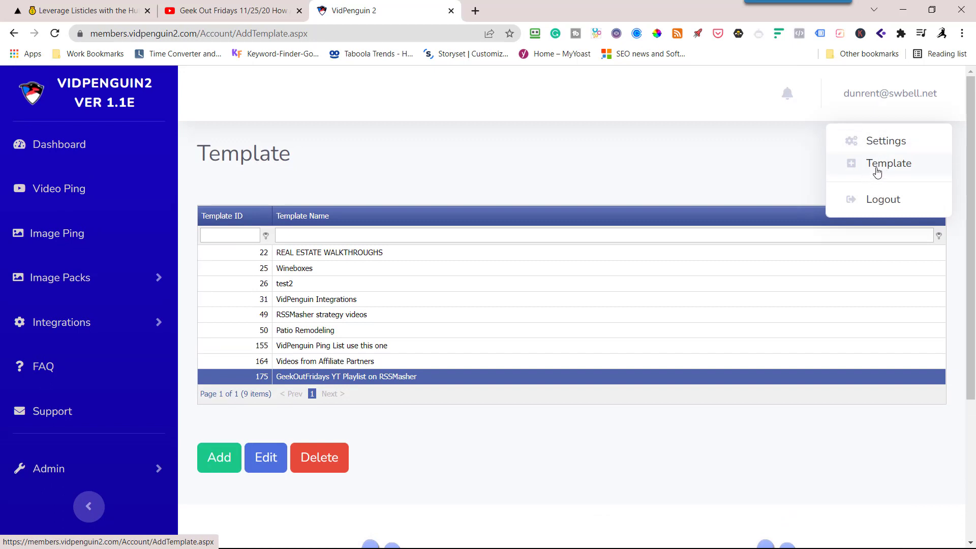
pyautogui.moveTo(624, 303)
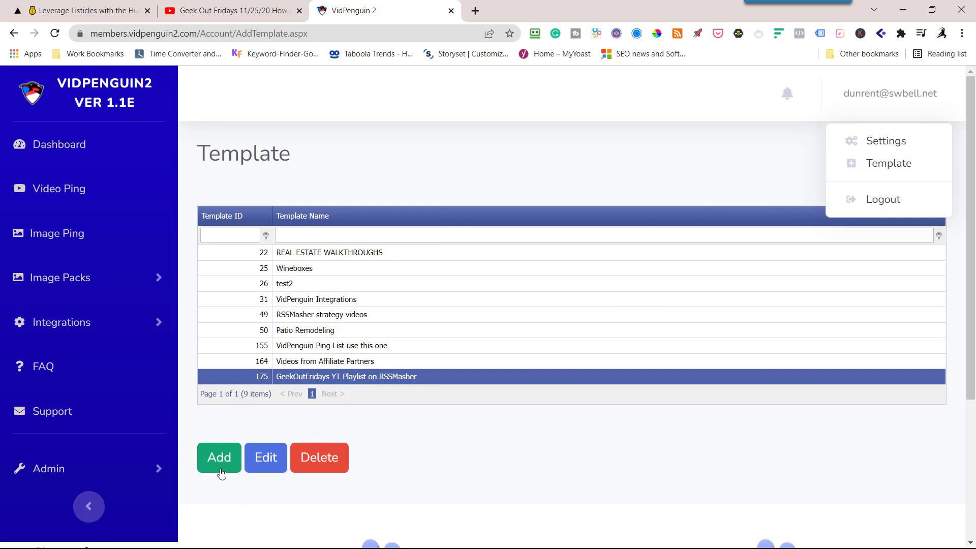
pyautogui.moveTo(415, 452)
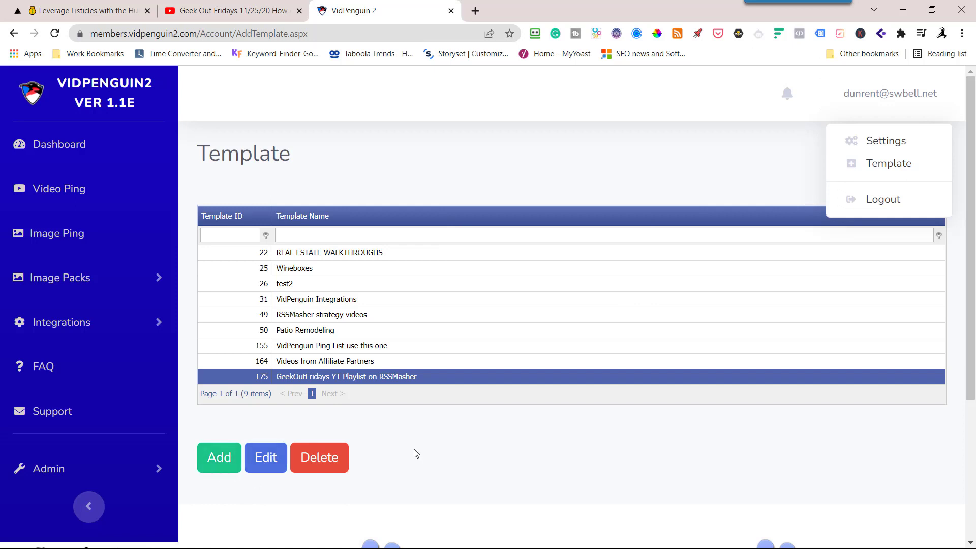
# - Return to the Dashboard showing 537 total videos pinged
pyautogui.click(58, 144)
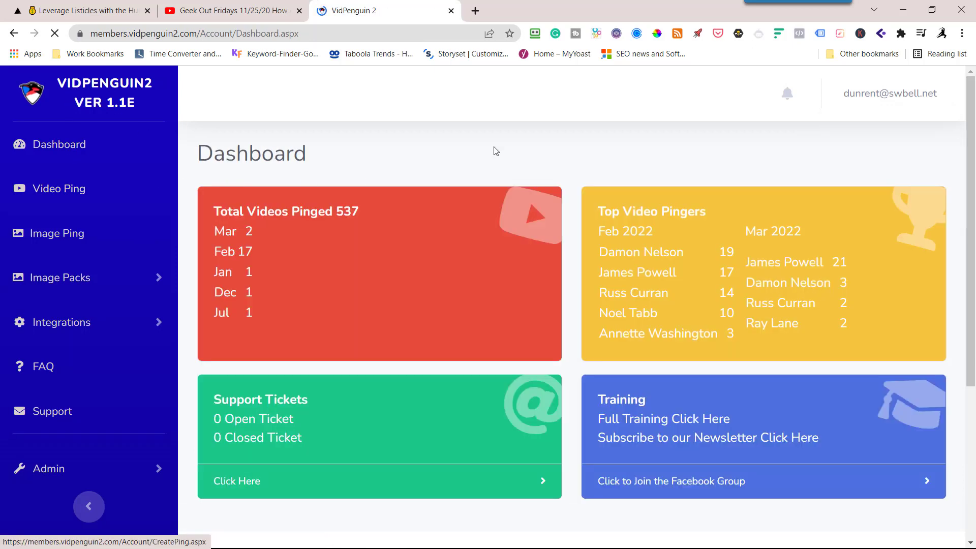